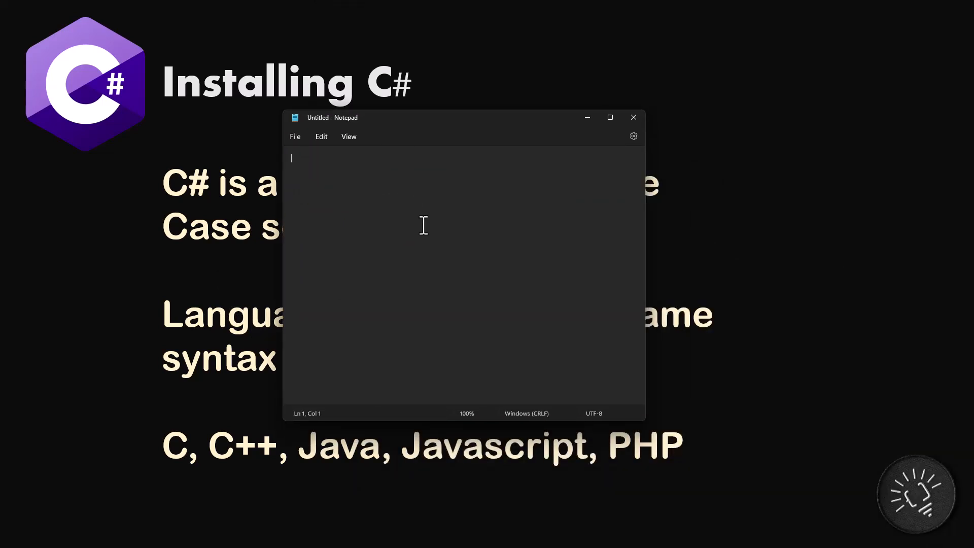
Step: Write 'int myInt;' and 'int MyInt;' in Notepad to contrast names differing only by case
{"action": "type", "text": "int my"}
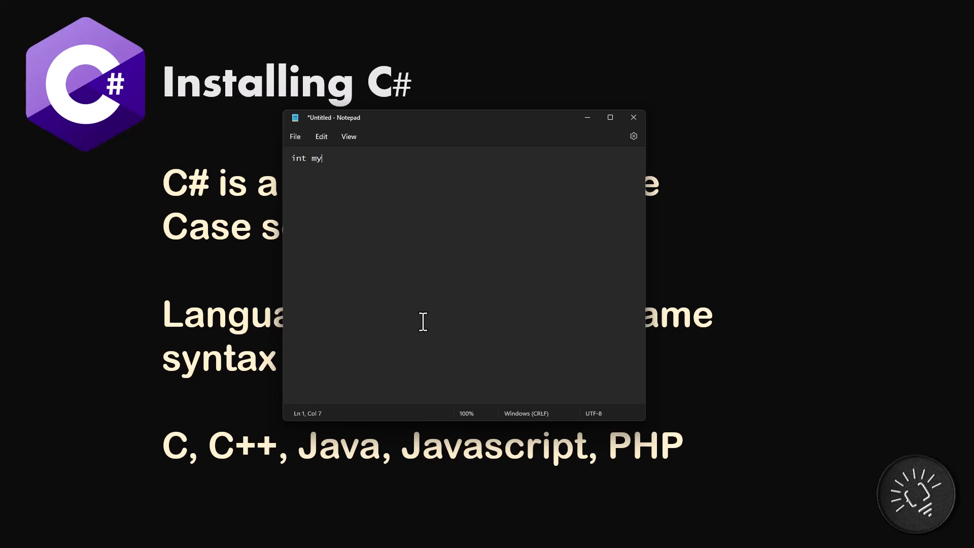
{"action": "type", "text": "Int;"}
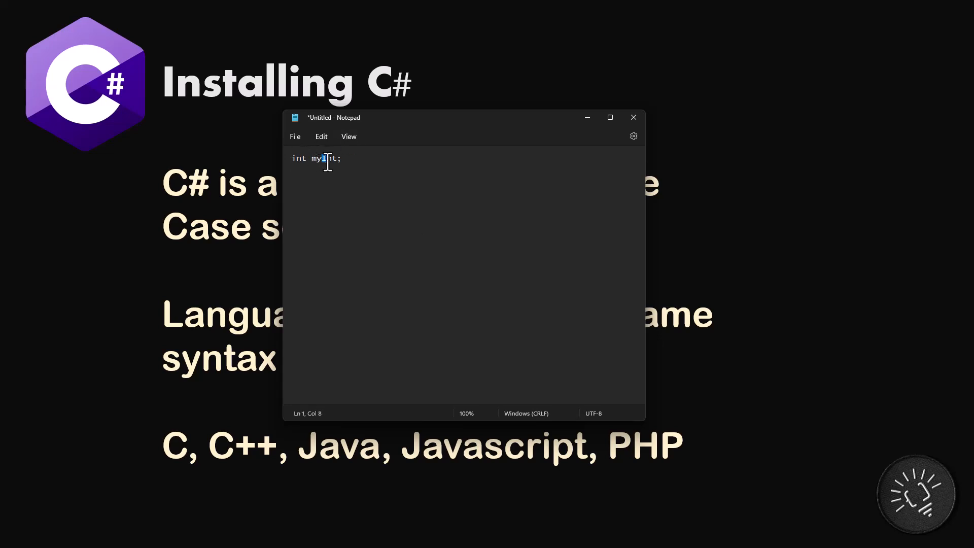
{"action": "type", "text": "in"}
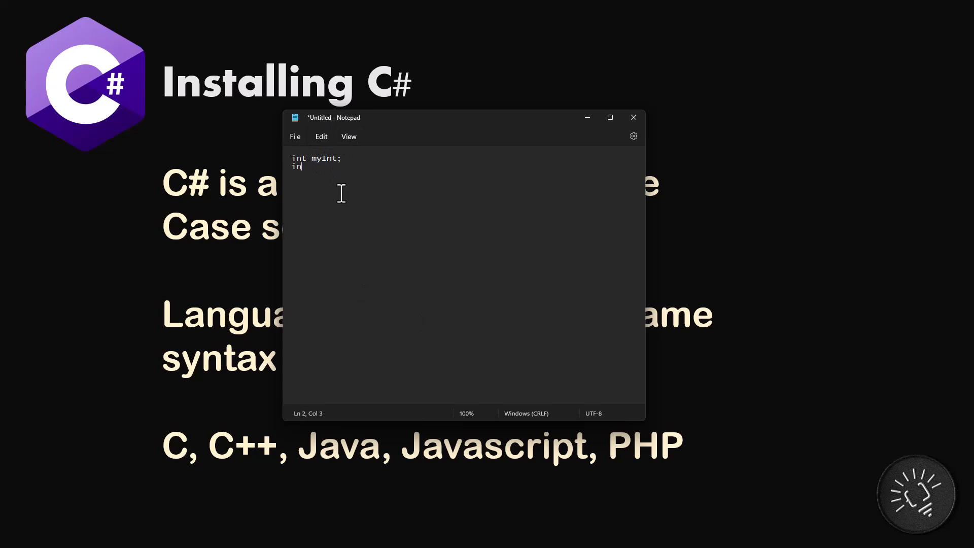
{"action": "type", "text": "Myint;"}
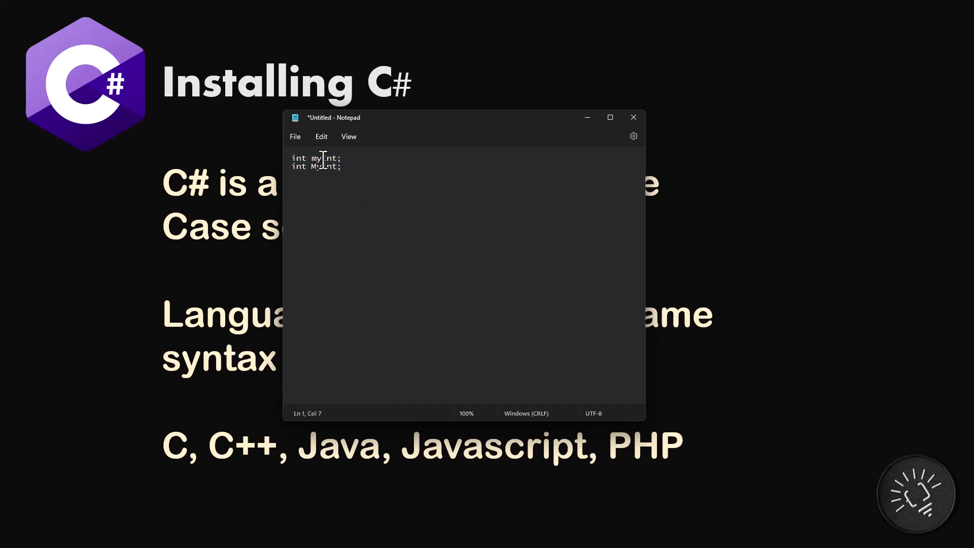
{"action": "left_click", "coordinate": [323, 165]}
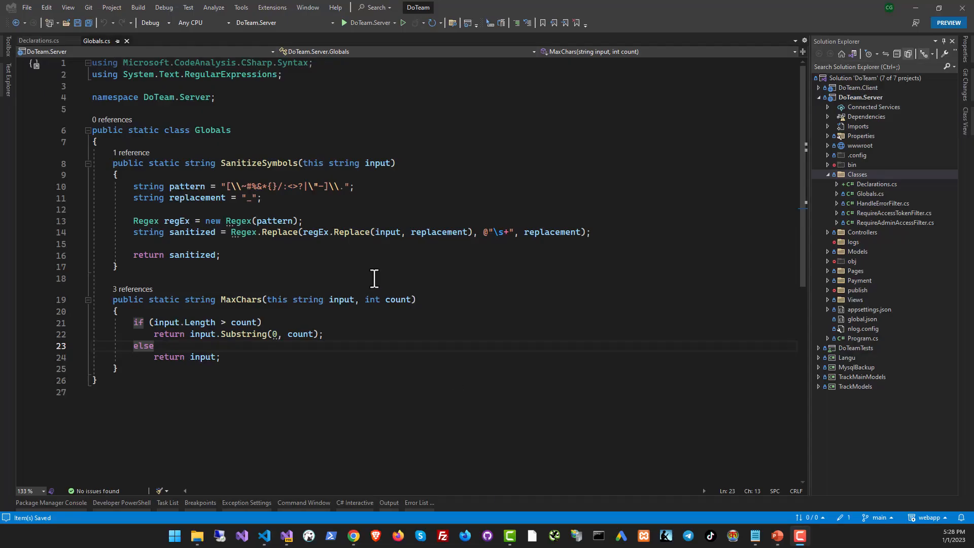
Step: Switch to Declarations.cs and select the namespace DoTeam.Server.Classes block
{"action": "left_click", "coordinate": [93, 109]}
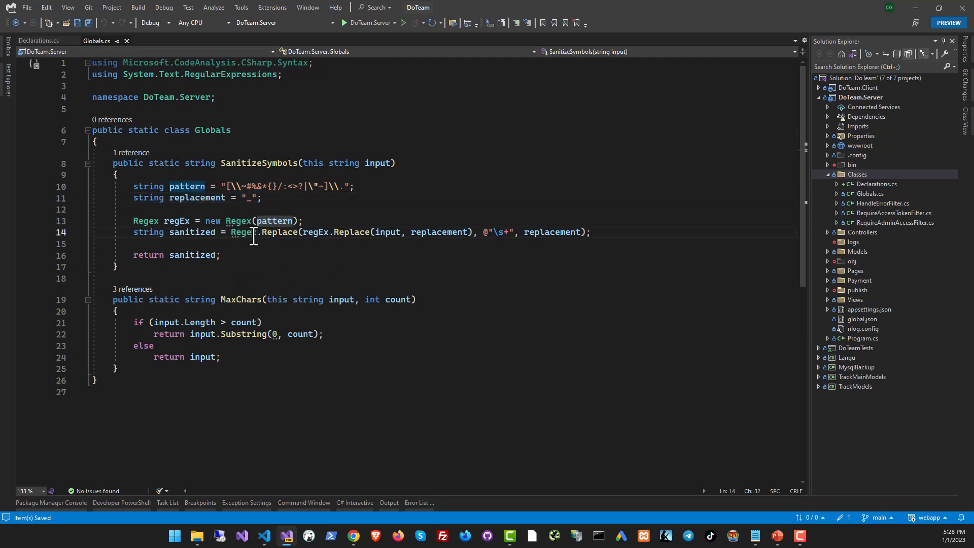
{"action": "left_click", "coordinate": [38, 40]}
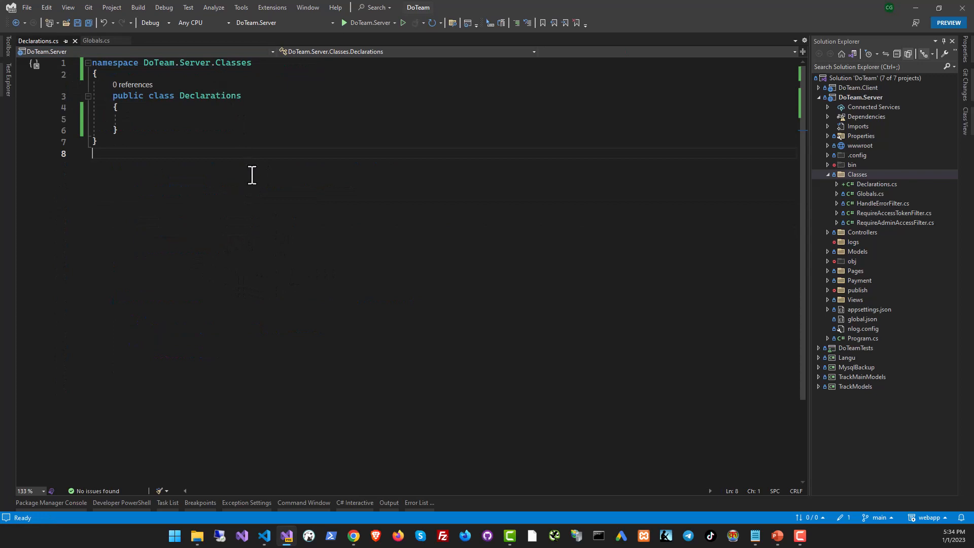
{"action": "mouse_move", "coordinate": [328, 217]}
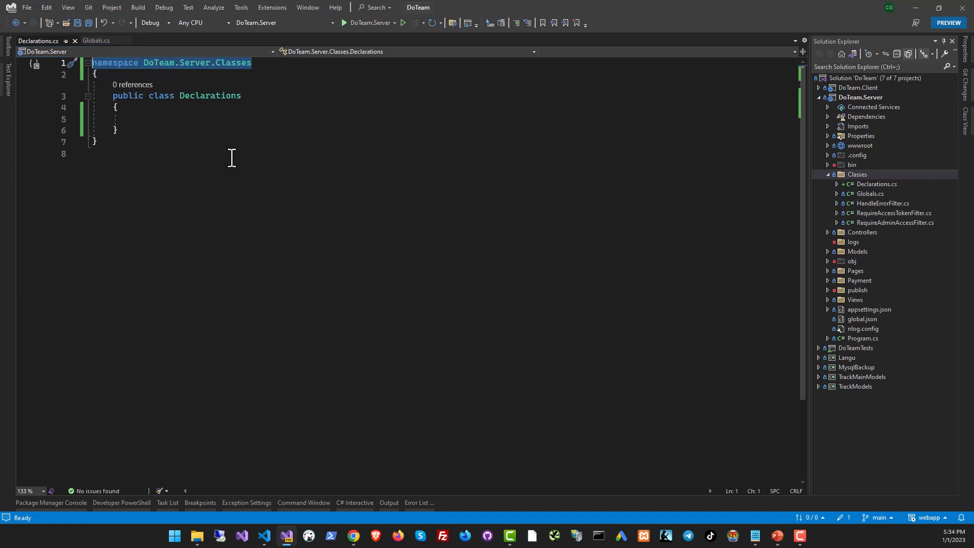
{"action": "left_click", "coordinate": [206, 95]}
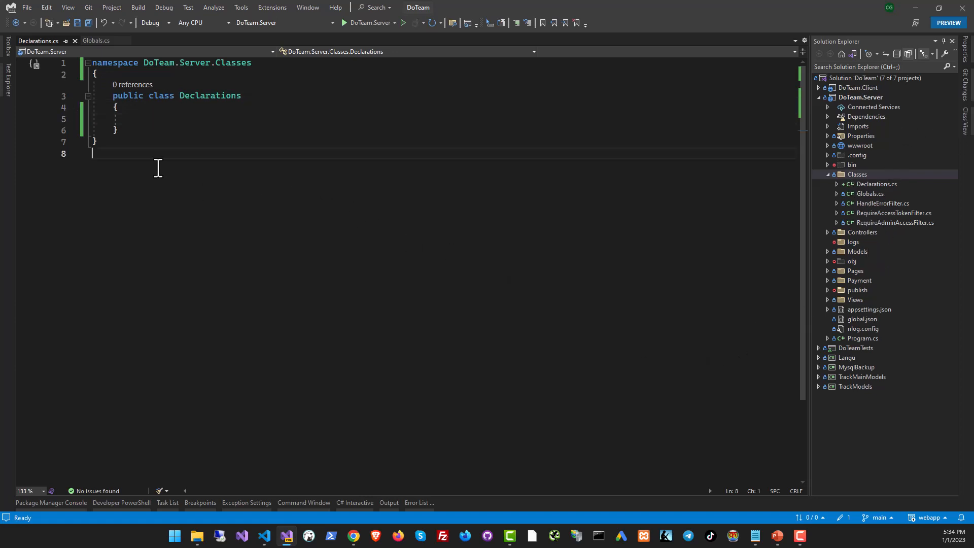
{"action": "left_click_drag", "start_coordinate": [113, 95], "coordinate": [93, 142]}
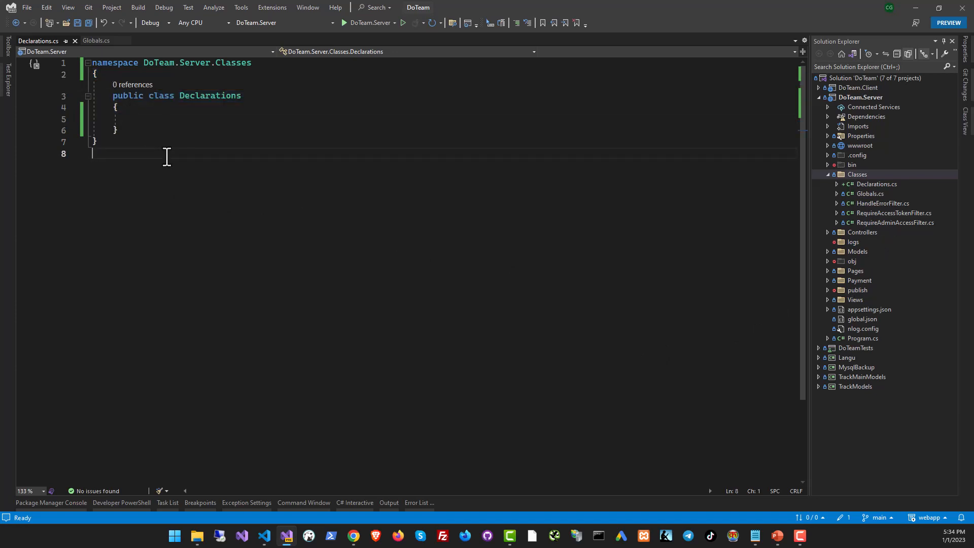
{"action": "mouse_move", "coordinate": [144, 101]}
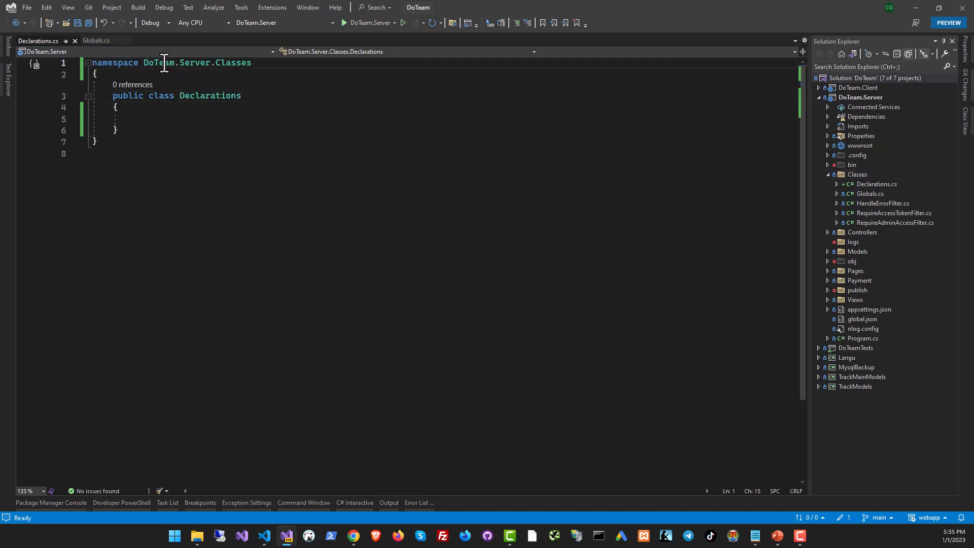
Step: Relate the namespace's Classes part to the Classes folder and convert to a file-scoped namespace
{"action": "double_click", "coordinate": [158, 62]}
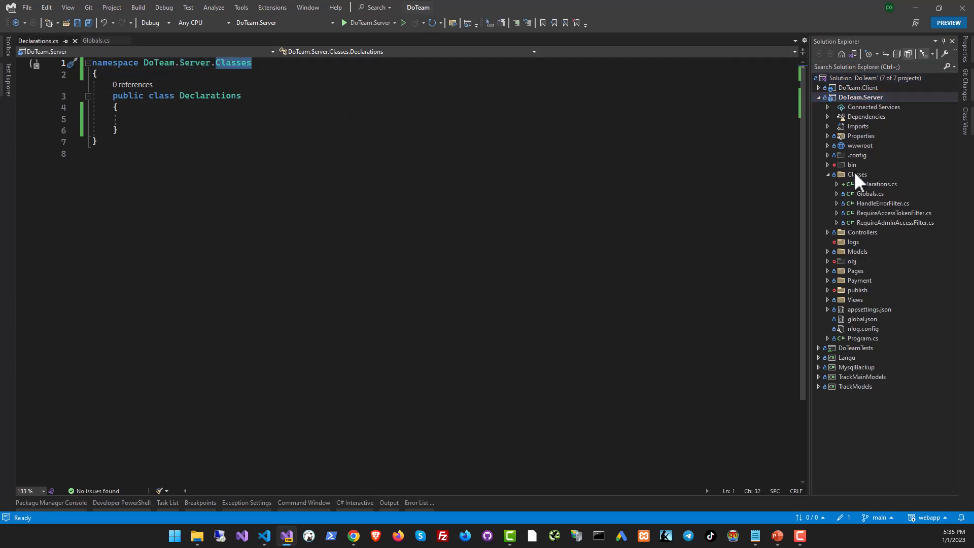
{"action": "left_click", "coordinate": [858, 175]}
{"action": "type", "text": "dd"}
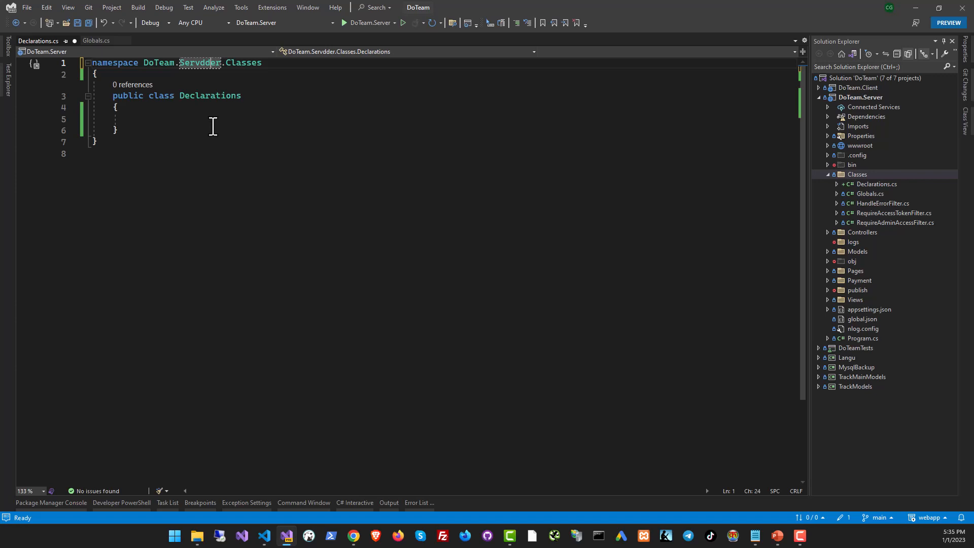
{"action": "type", "text": "Server"}
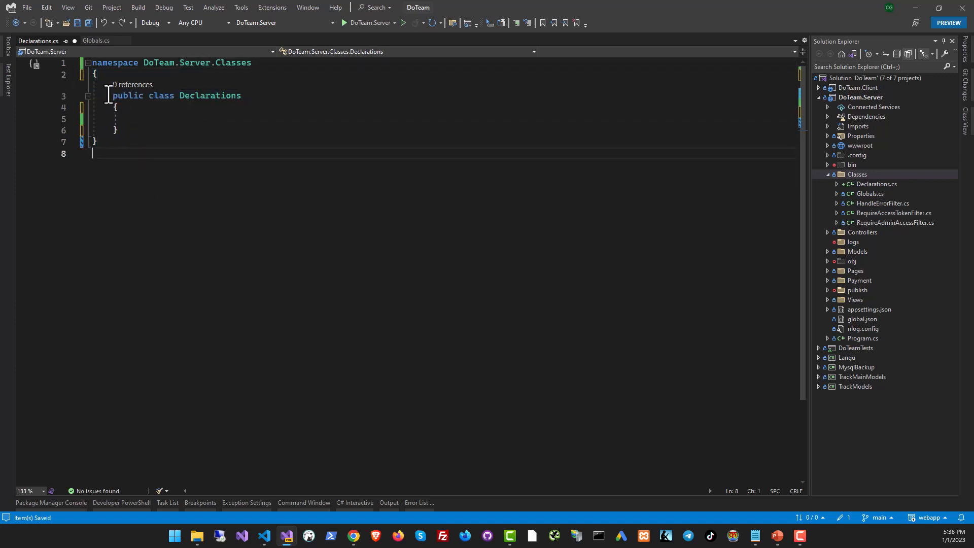
{"action": "left_click", "coordinate": [95, 74]}
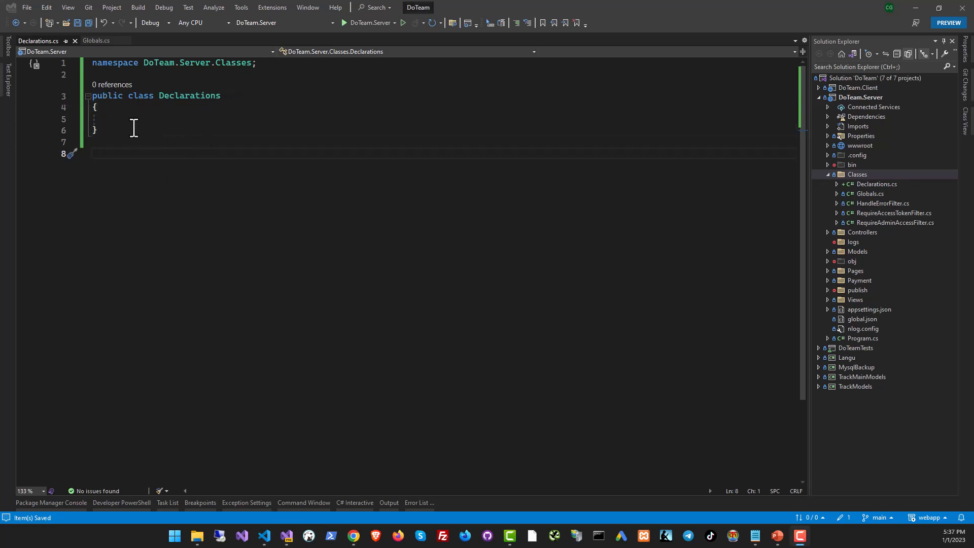
Step: Review the converted Declarations.cs lines, then bring up Globals.cs from Solution Explorer
{"action": "left_click_drag", "start_coordinate": [93, 95], "coordinate": [93, 154]}
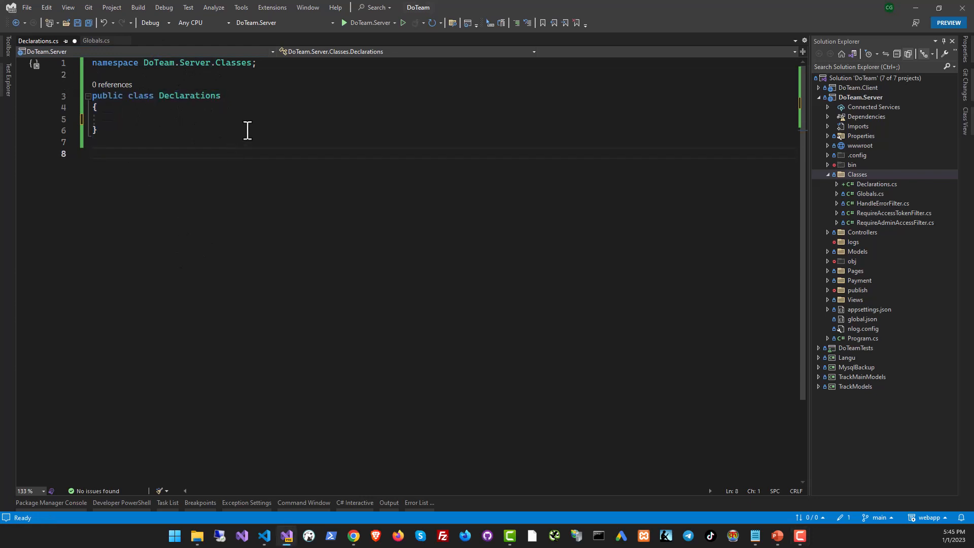
{"action": "left_click", "coordinate": [112, 118]}
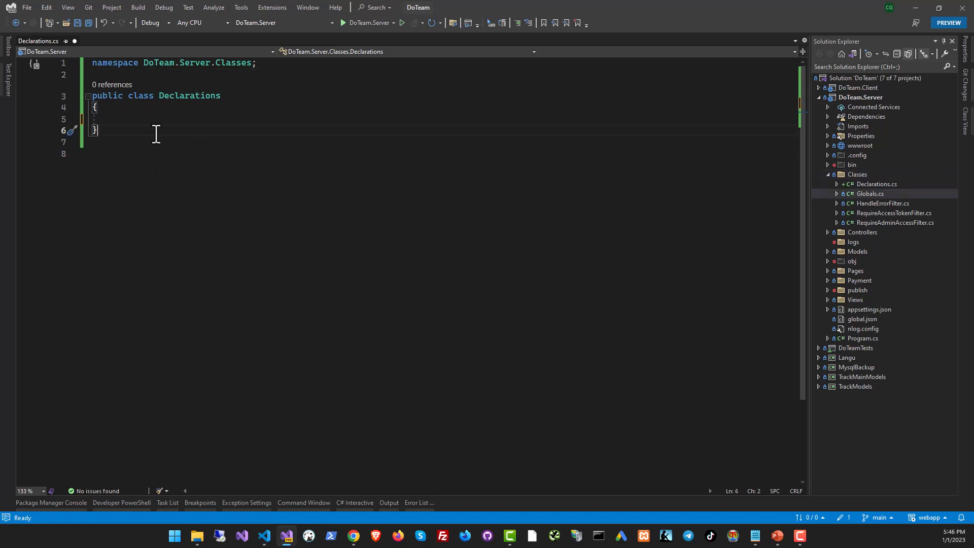
{"action": "double_click", "coordinate": [189, 95]}
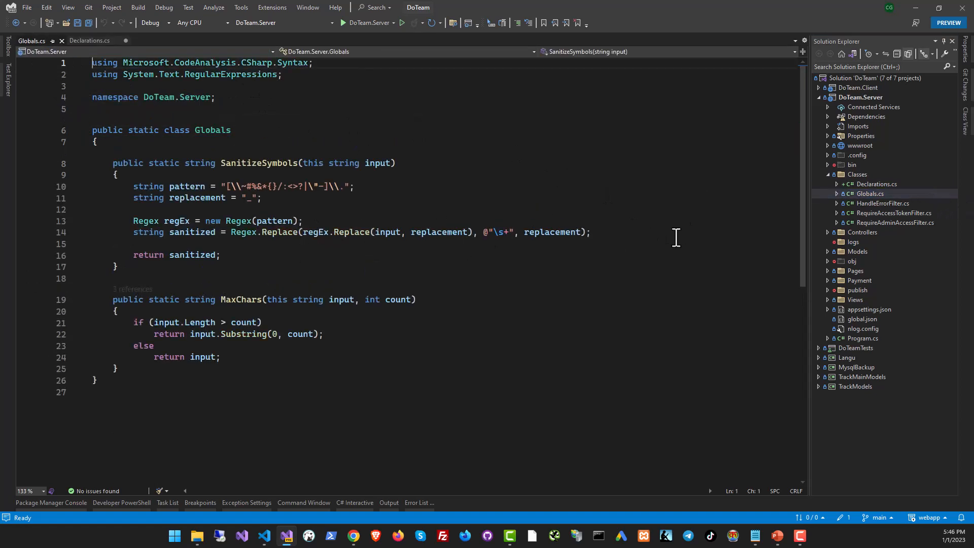
Step: Declare 'DoTeam.Server.Classes.Declarations declare;' inside SanitizeSymbols in Globals.cs
{"action": "key", "text": "enter"}
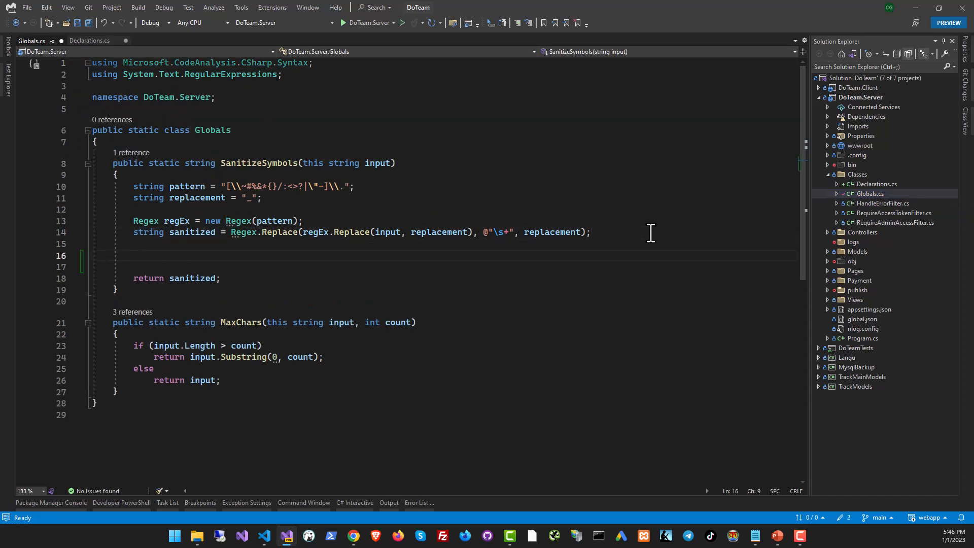
{"action": "type", "text": "DoTeam.se"}
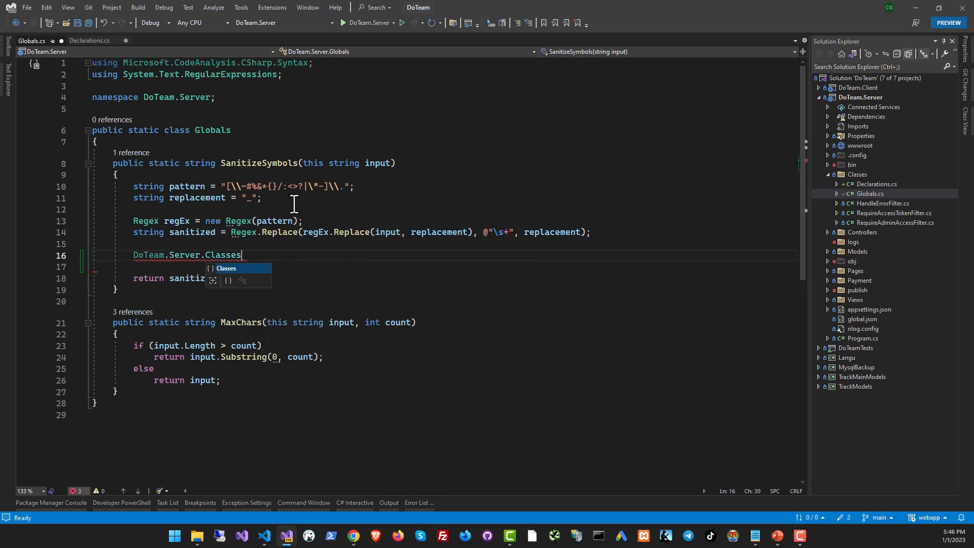
{"action": "type", "text": ".Declarations"}
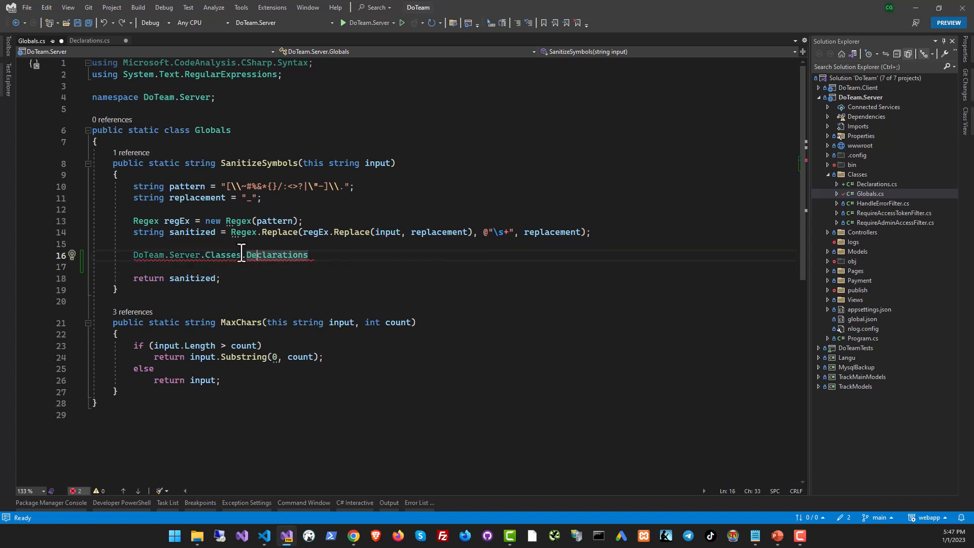
{"action": "type", "text": "d"}
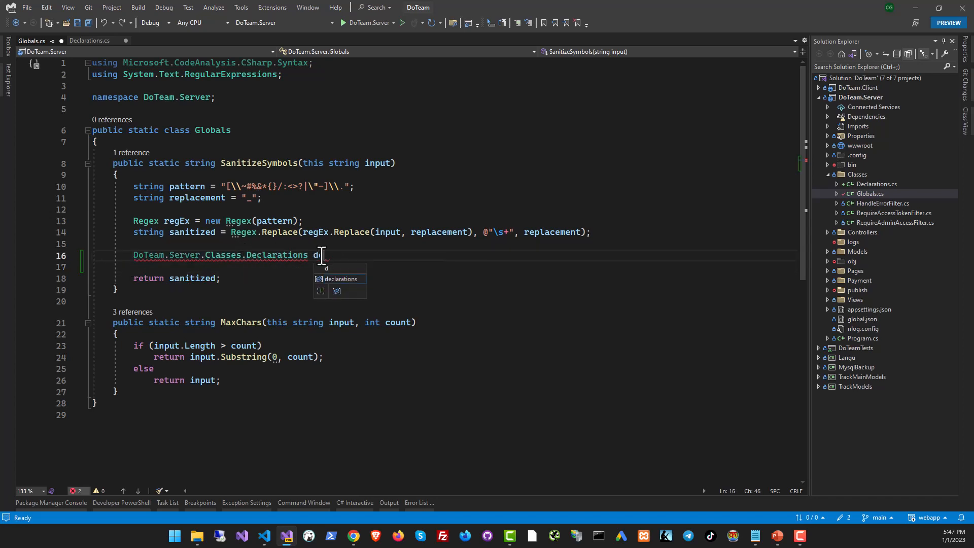
{"action": "type", "text": "eclare;"}
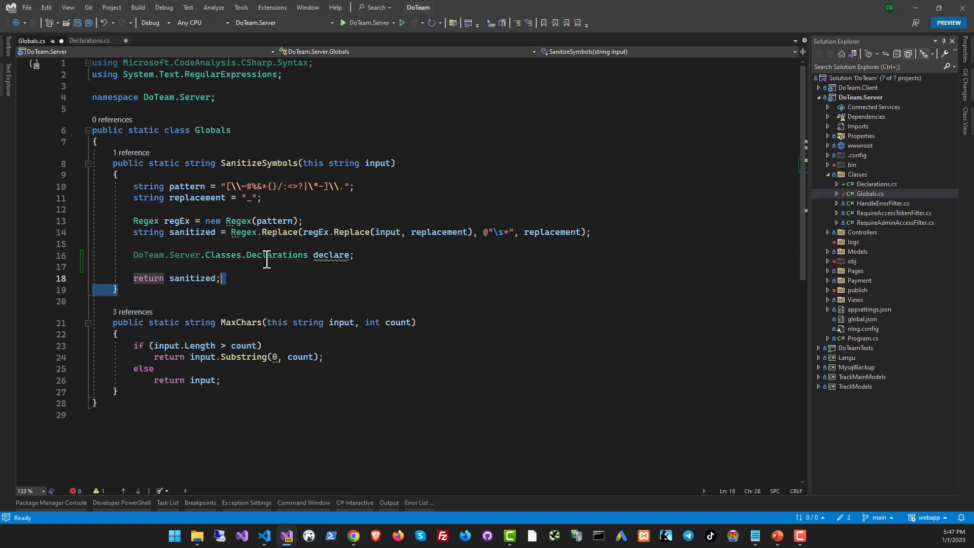
{"action": "double_click", "coordinate": [104, 74]}
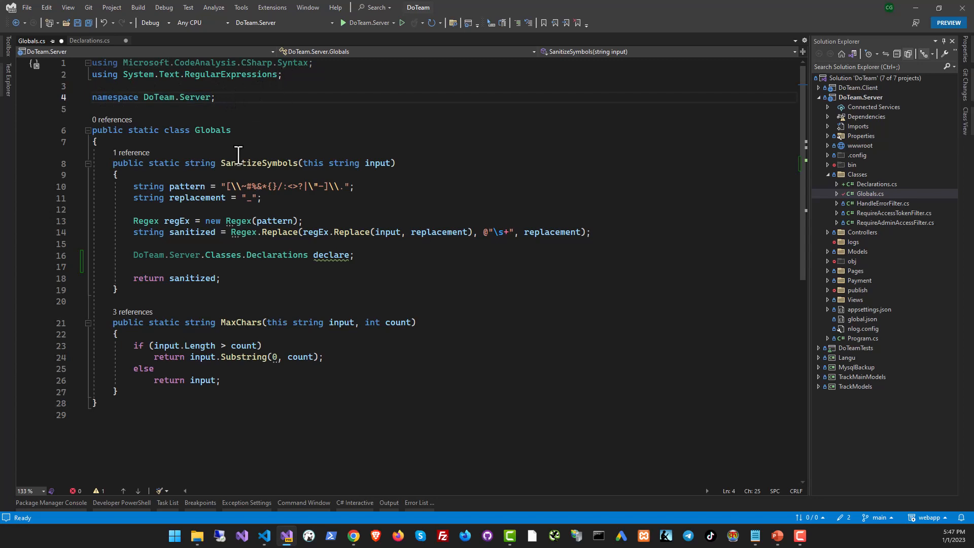
{"action": "mouse_move", "coordinate": [286, 74]}
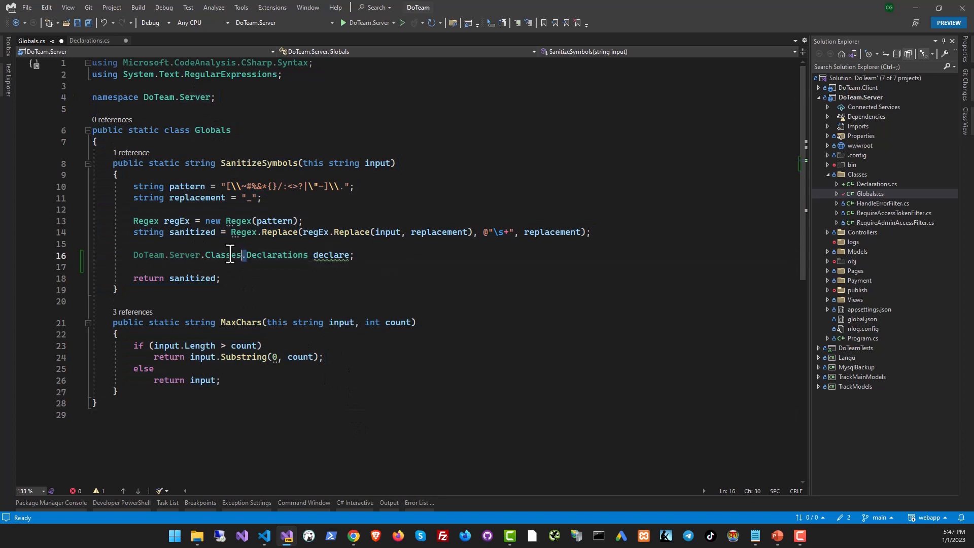
Step: Add 'using DoTeam.Server.Classes;' so the declaration shortens to 'Declarations declare;'
{"action": "double_click", "coordinate": [187, 255]}
{"action": "type", "text": "usi"}
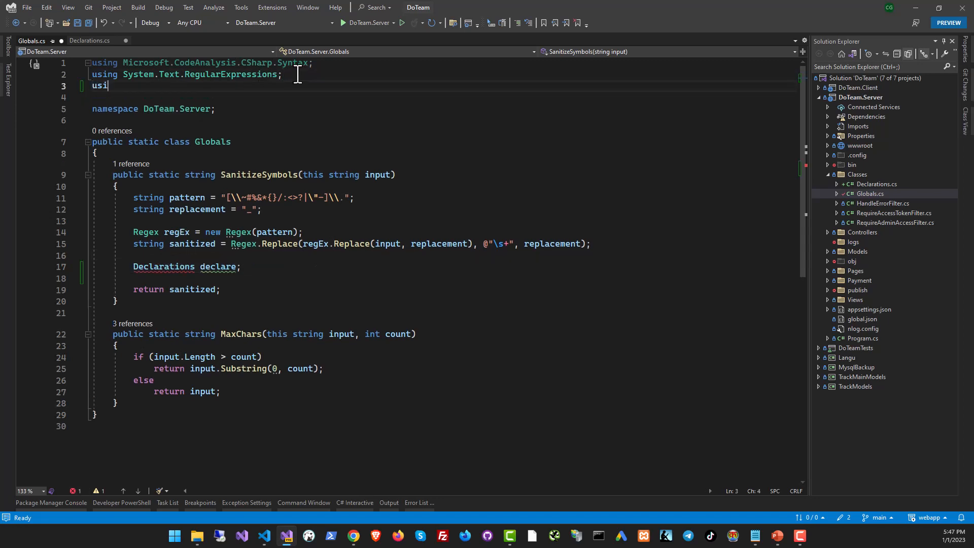
{"action": "type", "text": "ng DoTeam.Server.Classes;"}
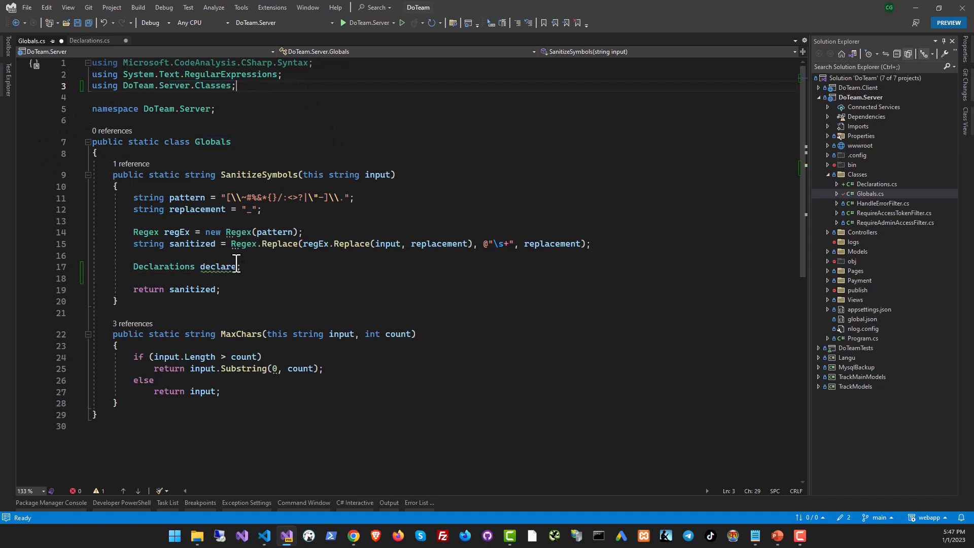
{"action": "mouse_move", "coordinate": [164, 267]}
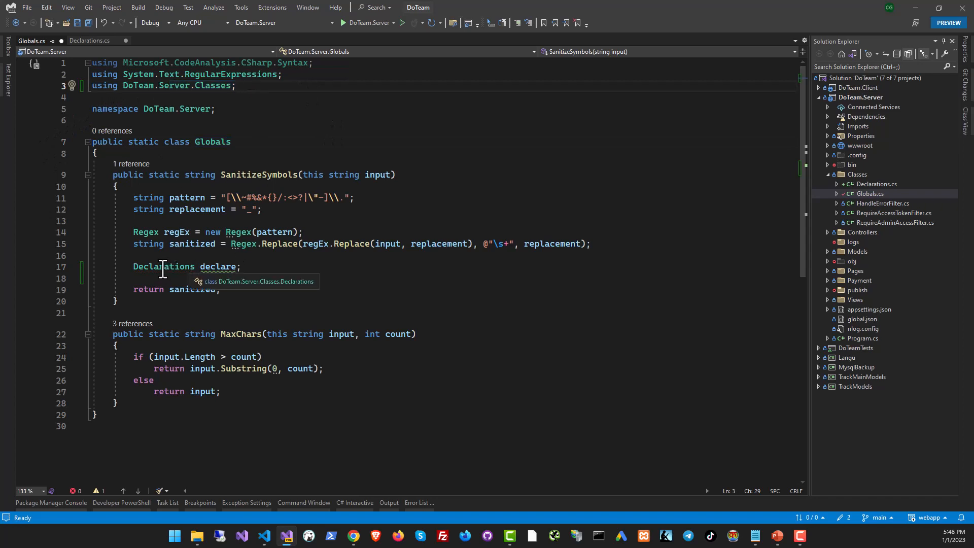
{"action": "double_click", "coordinate": [162, 267]}
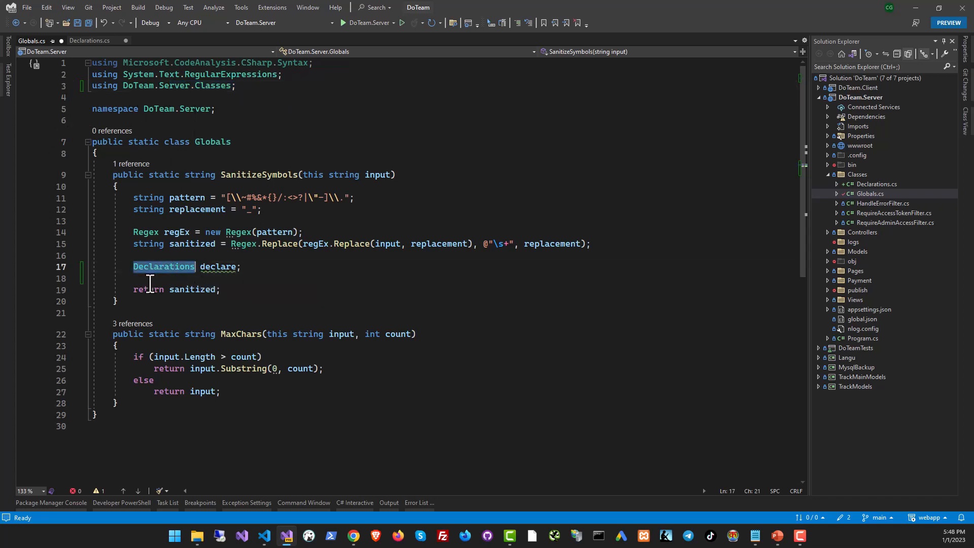
{"action": "mouse_move", "coordinate": [163, 267]}
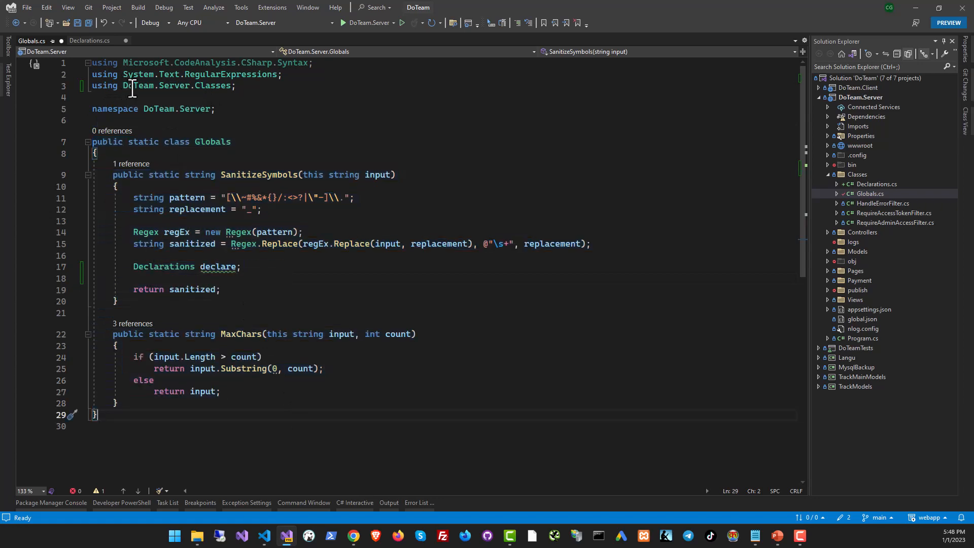
{"action": "mouse_move", "coordinate": [146, 149]}
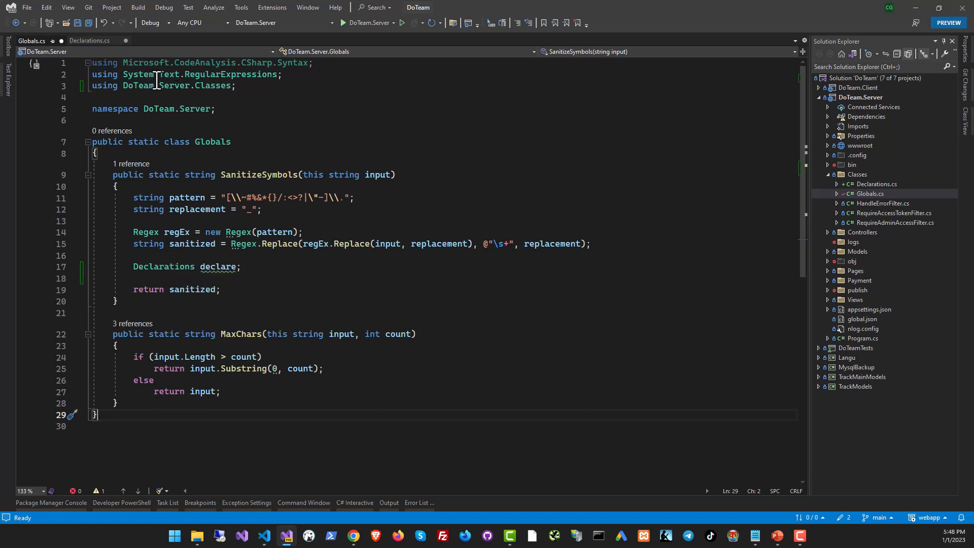
Step: Highlight the Declarations type name and the using statement to show how they connect
{"action": "double_click", "coordinate": [230, 74]}
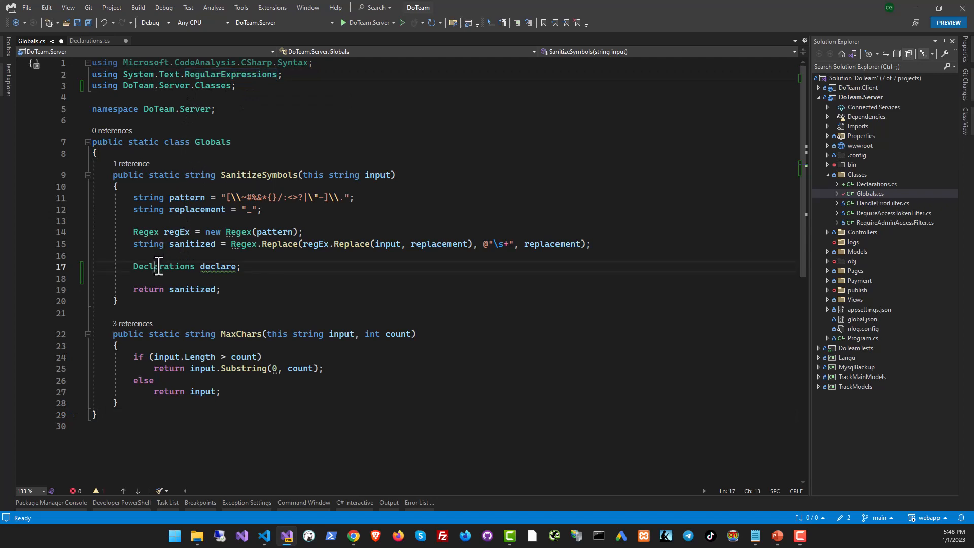
{"action": "double_click", "coordinate": [163, 267]}
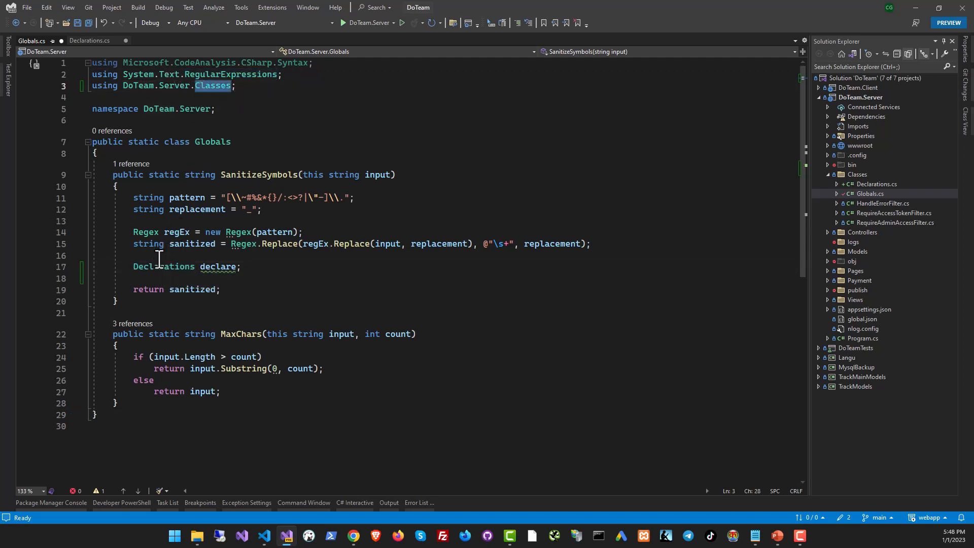
{"action": "double_click", "coordinate": [163, 266]}
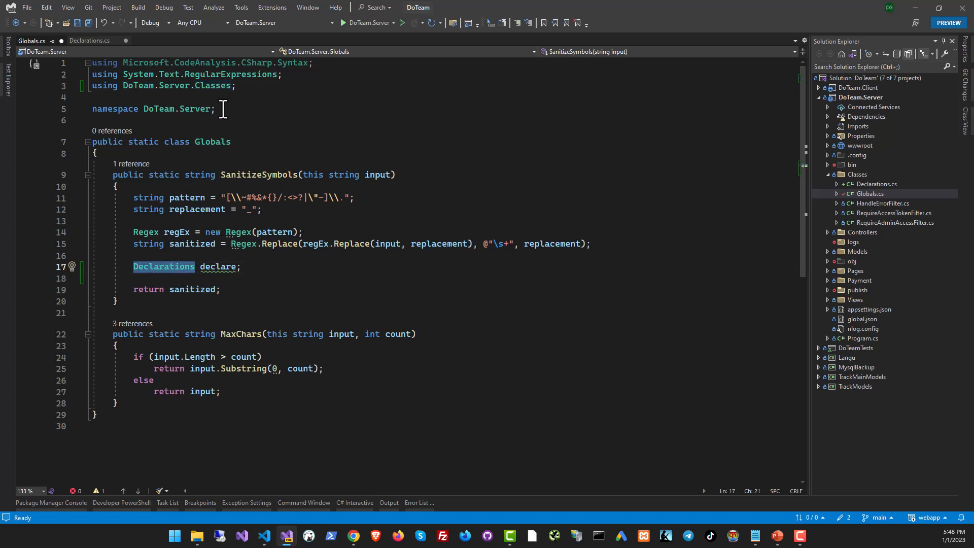
{"action": "left_click", "coordinate": [163, 267]}
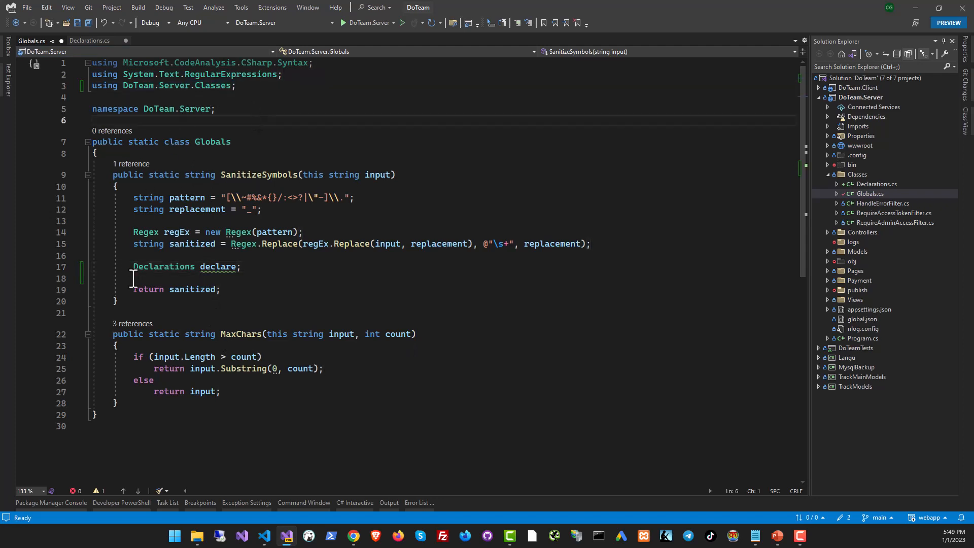
{"action": "double_click", "coordinate": [163, 267]}
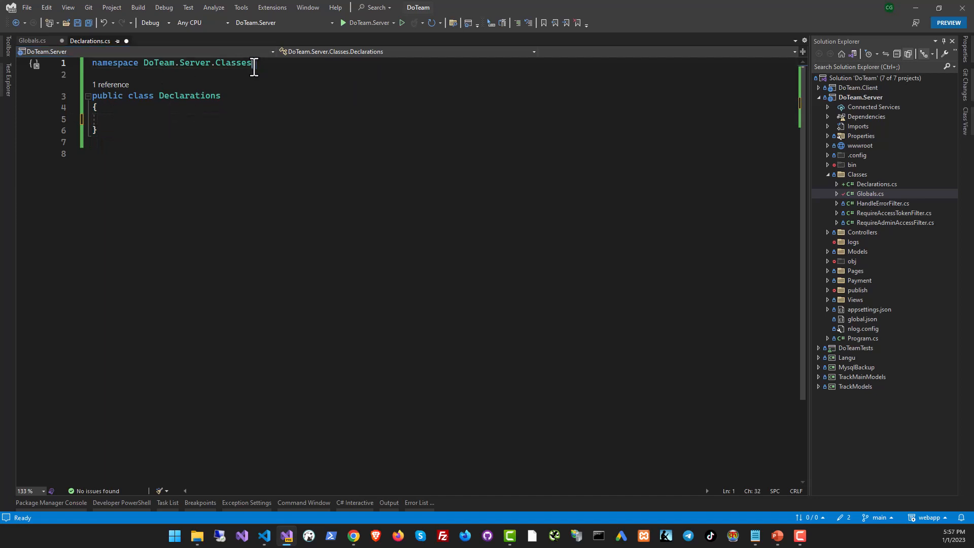
Step: End the file-scoped namespace with ';' and add 'int myInt;' and 'public int MyInt' to Declarations
{"action": "type", "text": ";"}
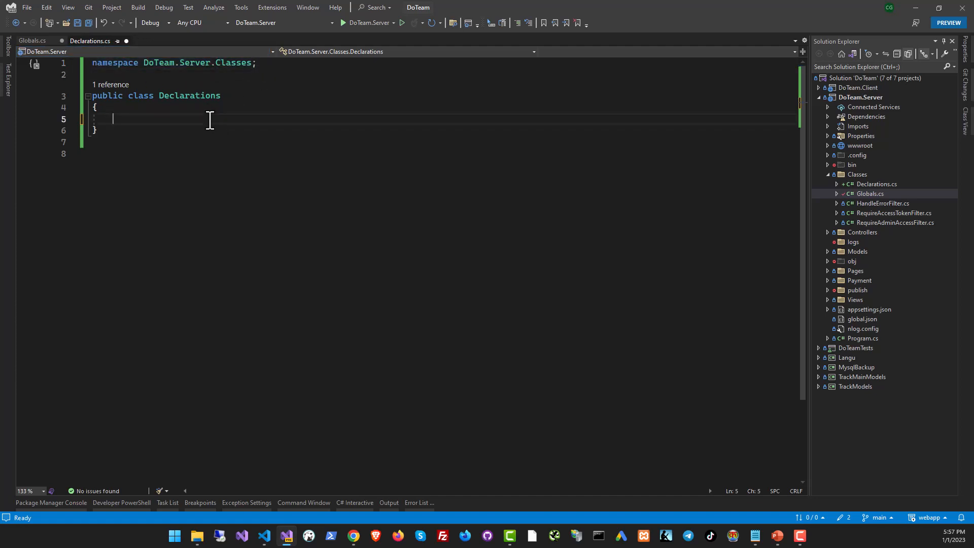
{"action": "type", "text": "int myInt"}
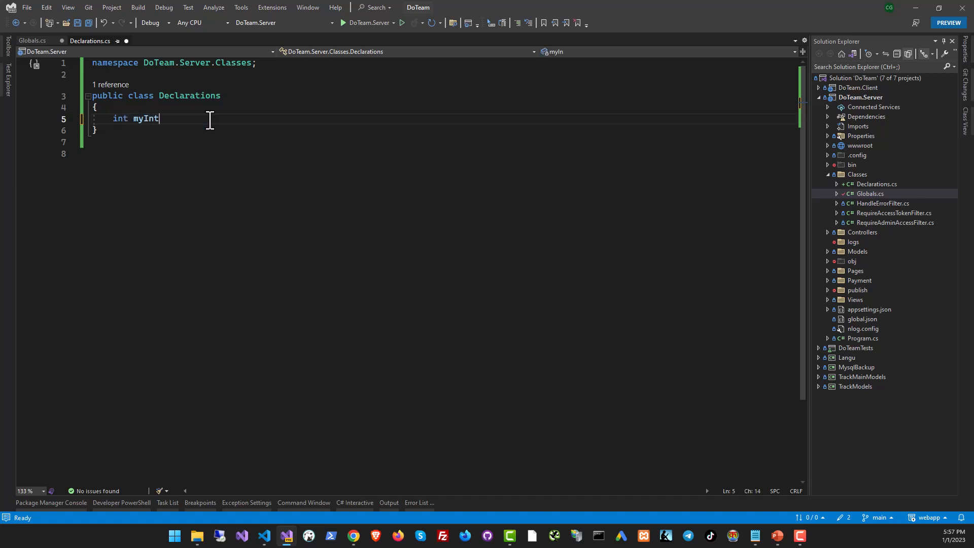
{"action": "type", "text": ";"}
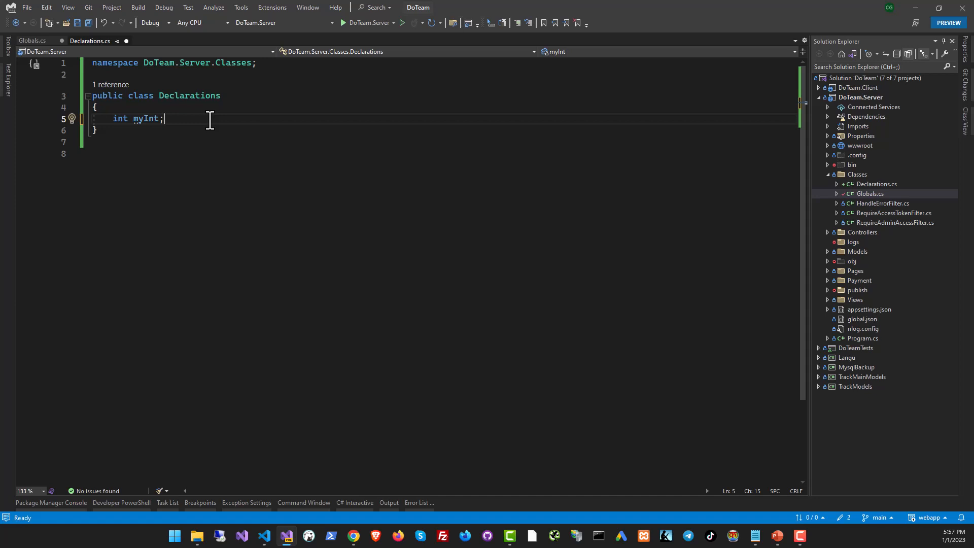
{"action": "type", "text": "public int MyInt"}
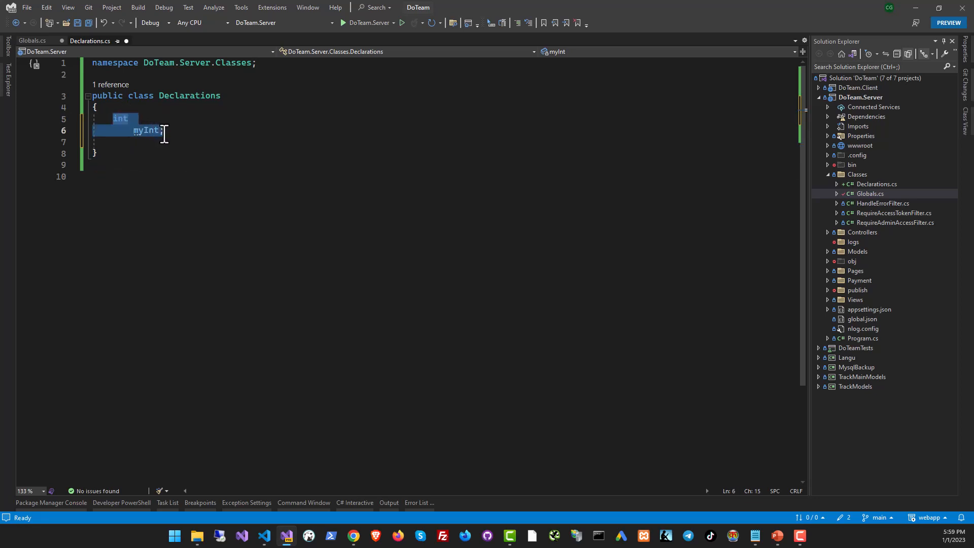
{"action": "left_click", "coordinate": [118, 119]}
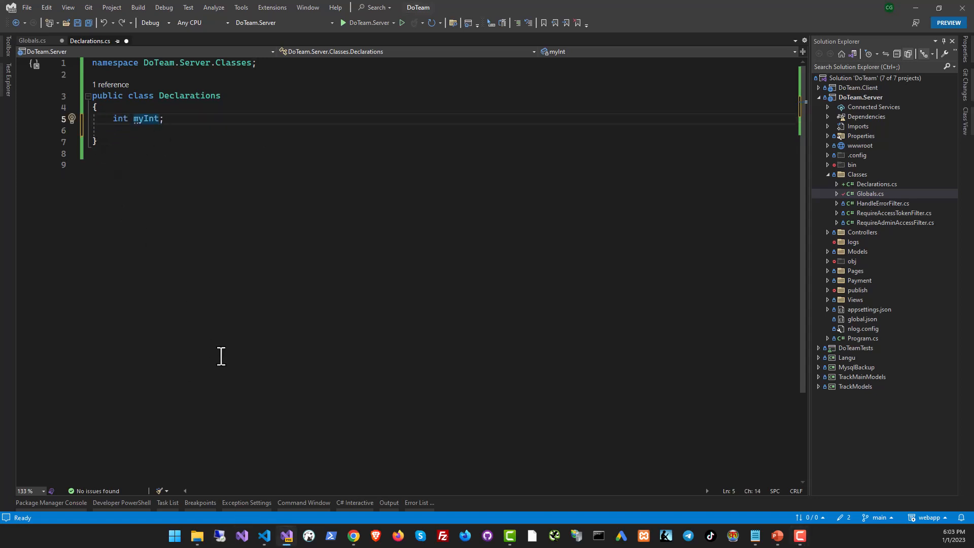
Step: Add CountMe incrementing myInt and SubtractMe decrementing myInt to the Declarations class
{"action": "left_click_drag", "start_coordinate": [96, 107], "coordinate": [97, 142]}
{"action": "type", "text": "public void c"}
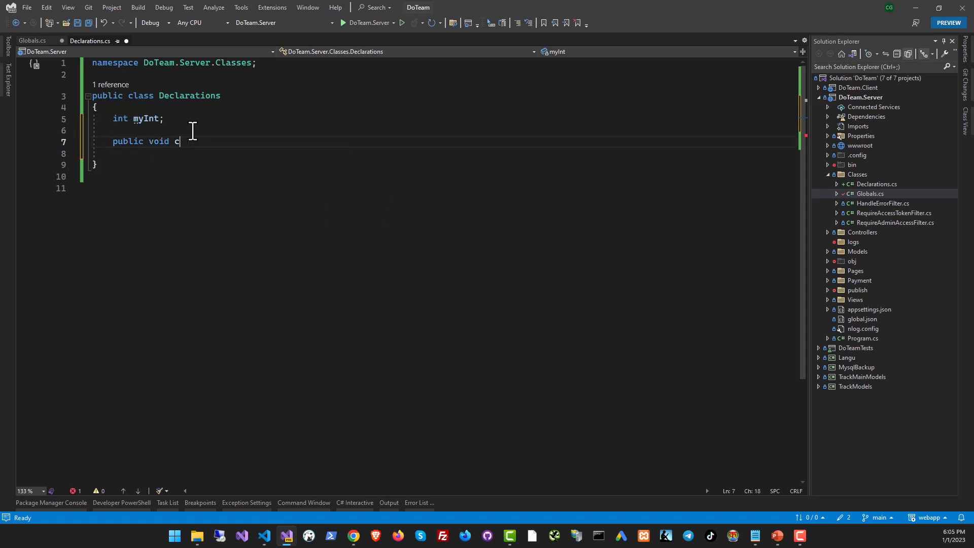
{"action": "type", "text": "ountMe("}
{"action": "type", "text": "myInt++;"}
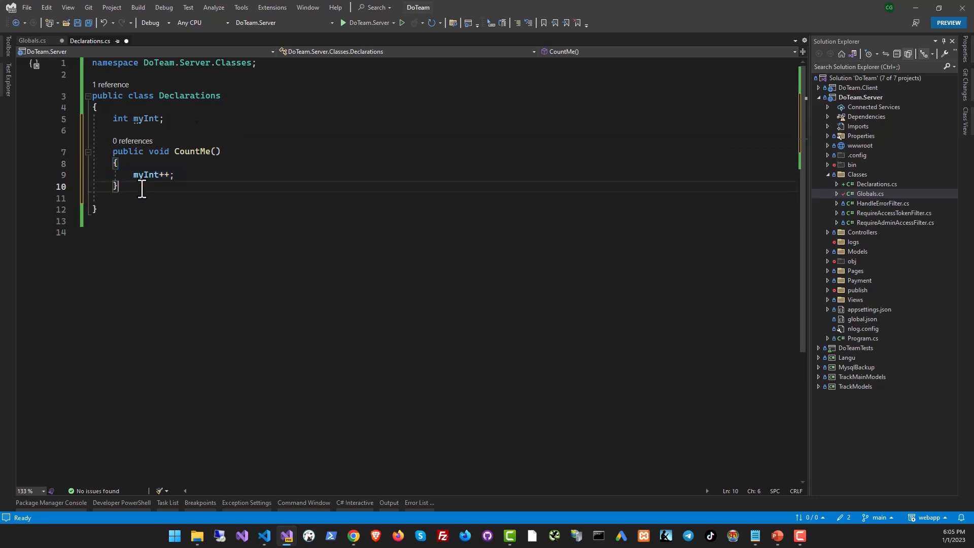
{"action": "type", "text": "public int GetMe() {"}
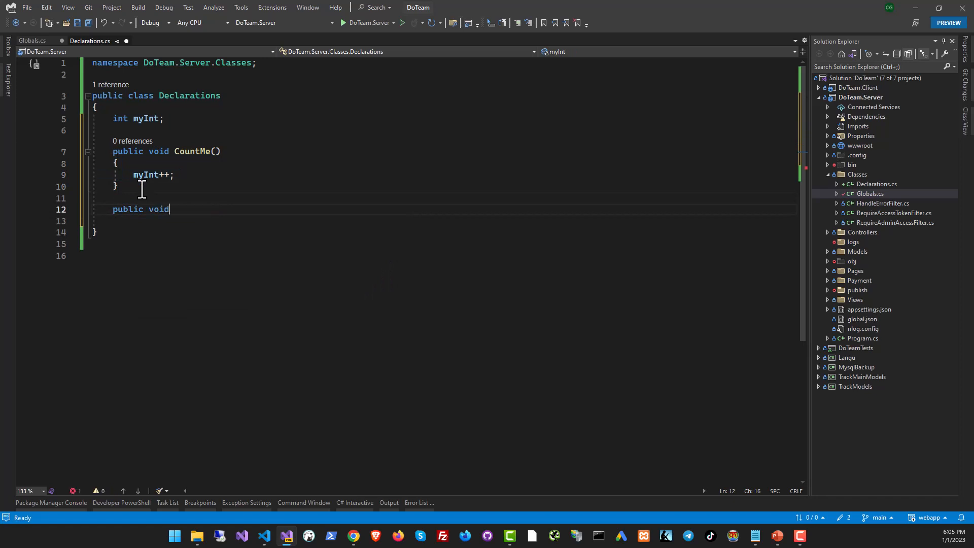
{"action": "type", "text": "SubtractMe()"}
{"action": "type", "text": "myInt--;"}
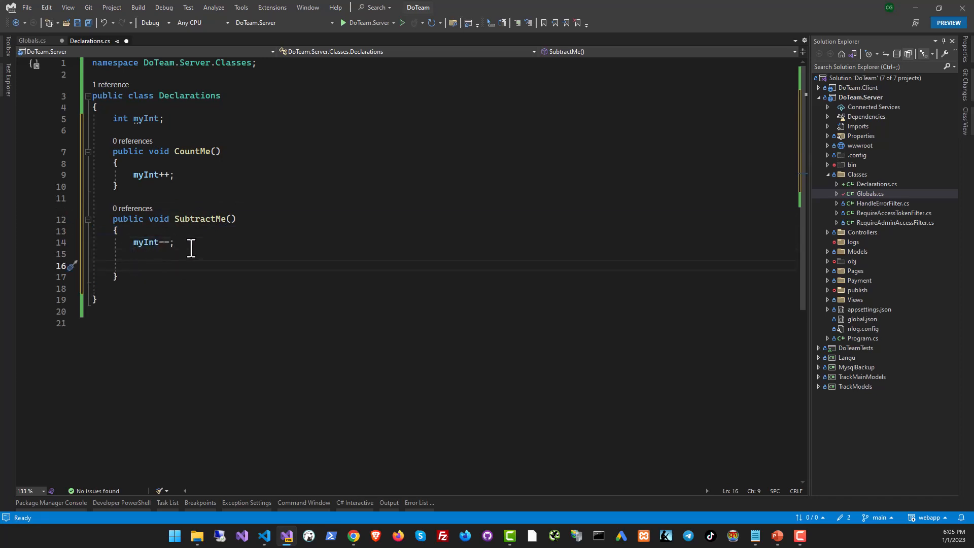
Step: Insert an empty for loop over int i up to myInt using the for snippet
{"action": "type", "text": "for(int i = 0; i < myInt; i++"}
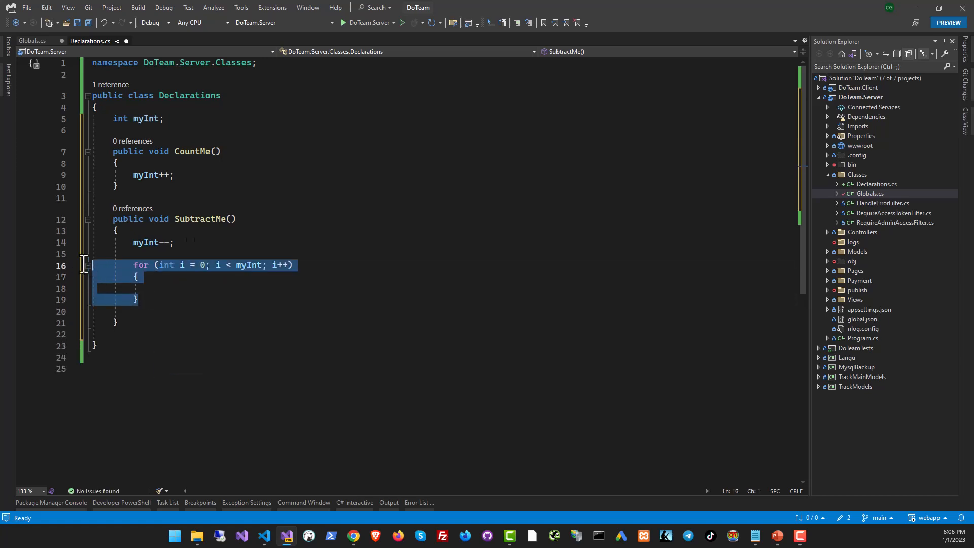
{"action": "left_click", "coordinate": [143, 288]}
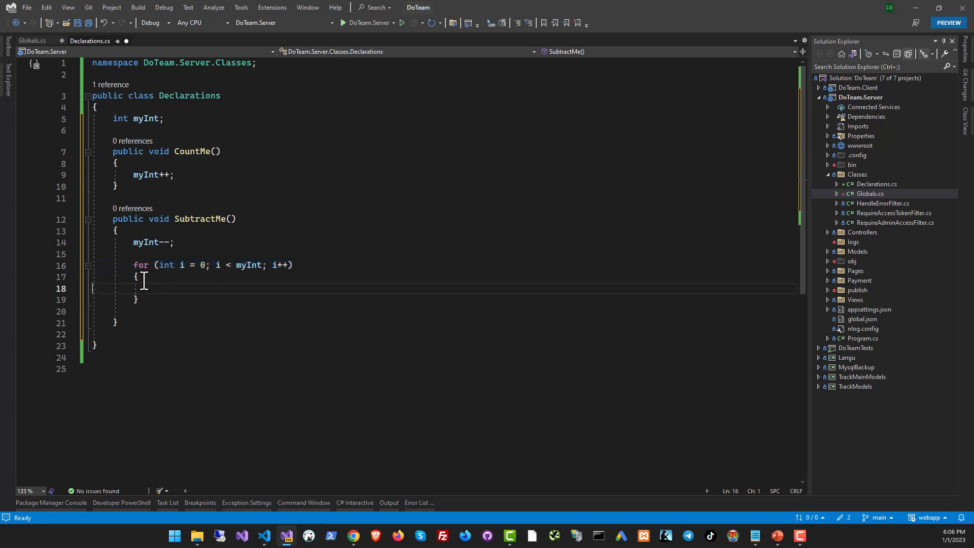
{"action": "left_click_drag", "start_coordinate": [135, 276], "coordinate": [135, 299]}
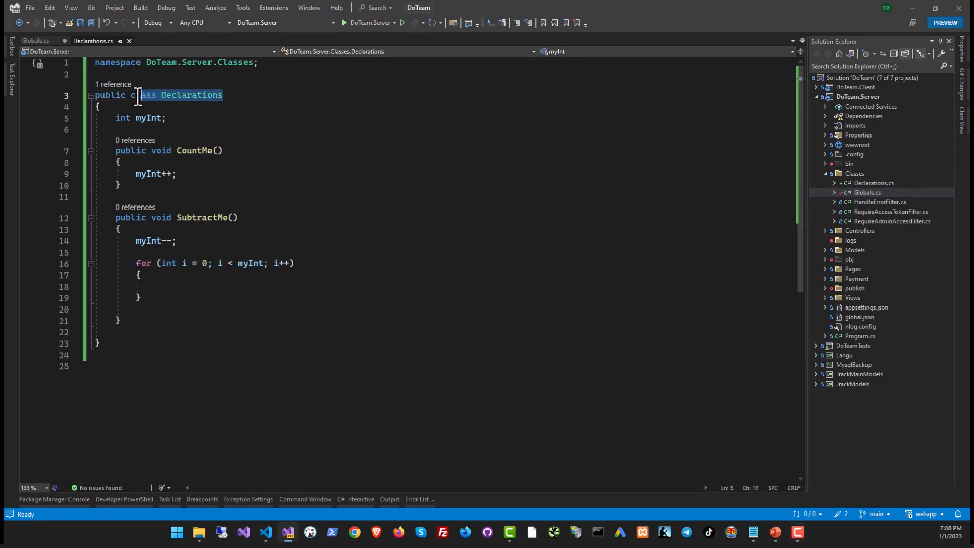
{"action": "left_click", "coordinate": [241, 74]}
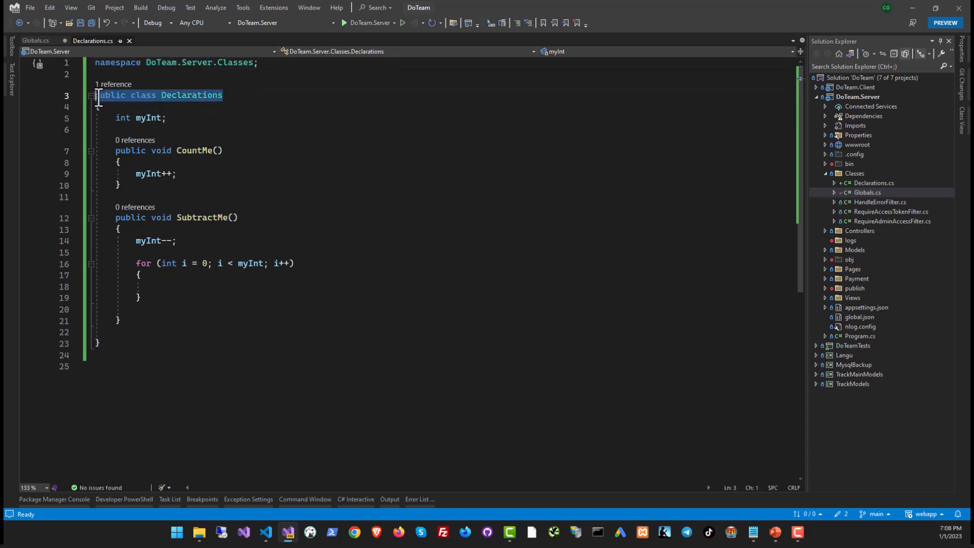
{"action": "left_click", "coordinate": [118, 95]}
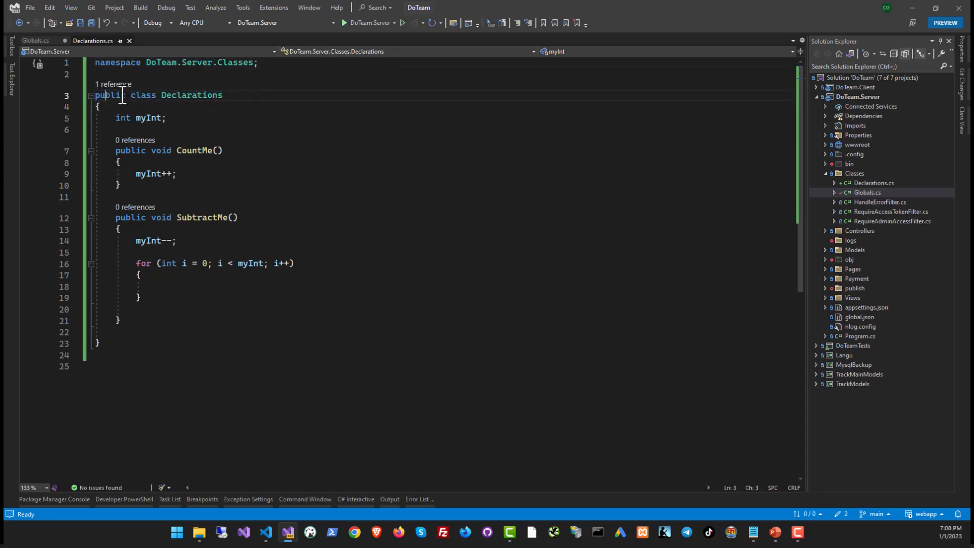
{"action": "double_click", "coordinate": [189, 95]}
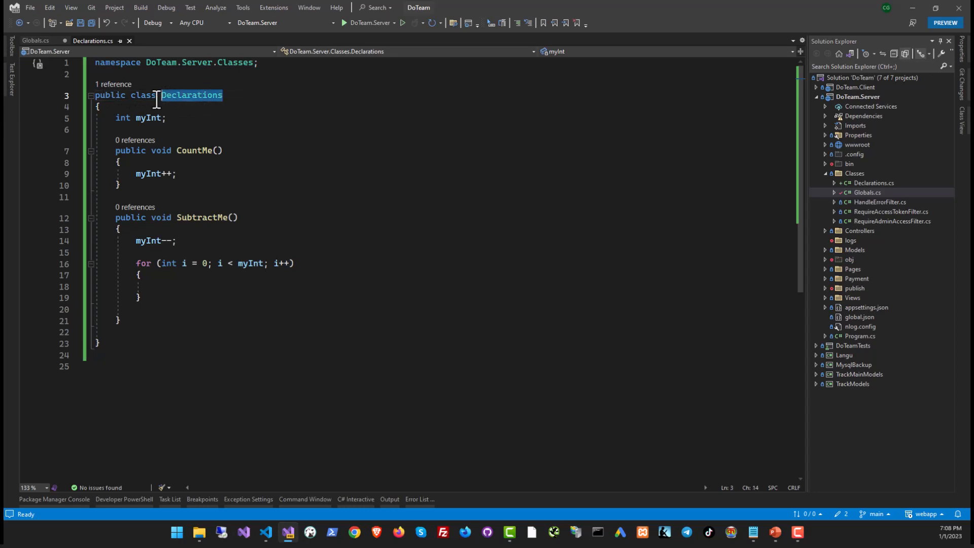
{"action": "left_click", "coordinate": [116, 128]}
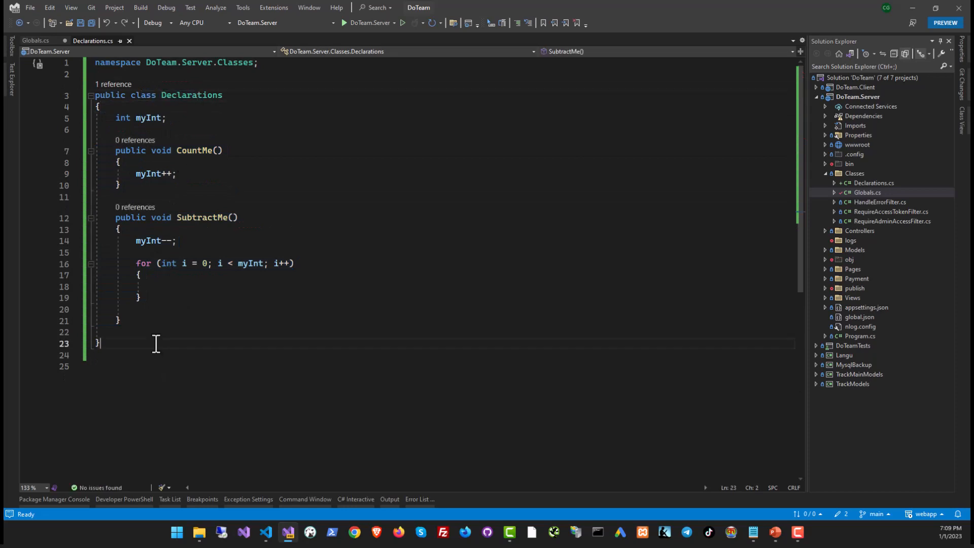
Step: Declare empty 'public struct Mystruct' and 'public record MyRecord' below the Declarations class
{"action": "type", "text": "publi"}
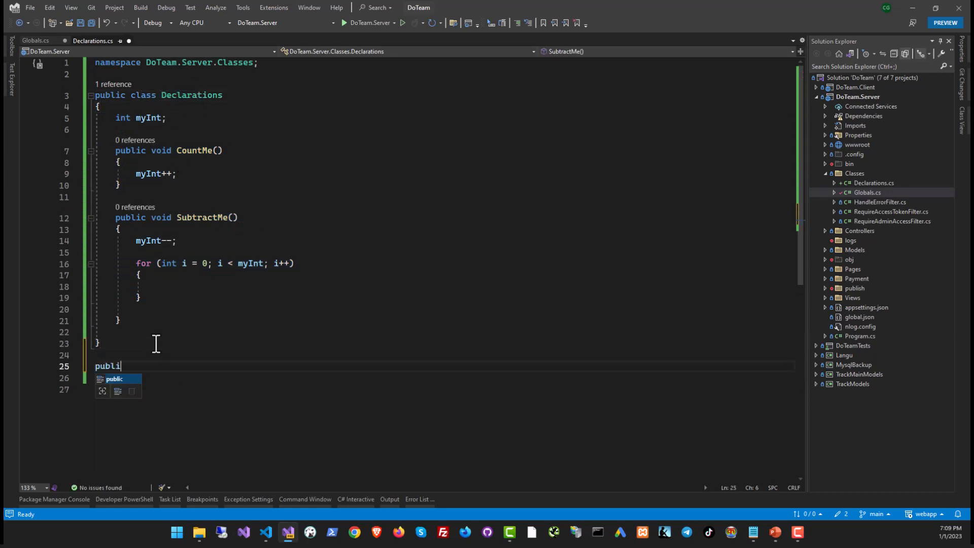
{"action": "type", "text": "c struct Mystruct"}
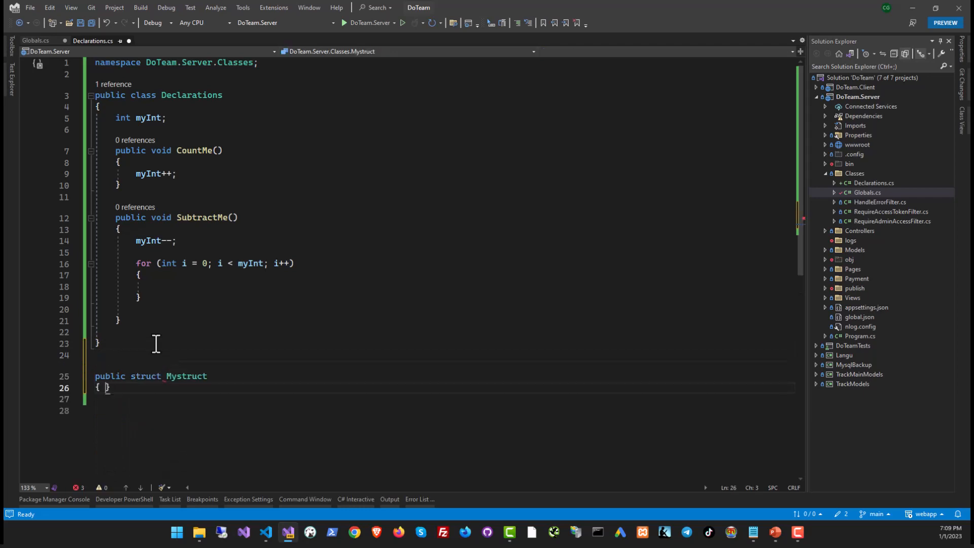
{"action": "type", "text": "public"}
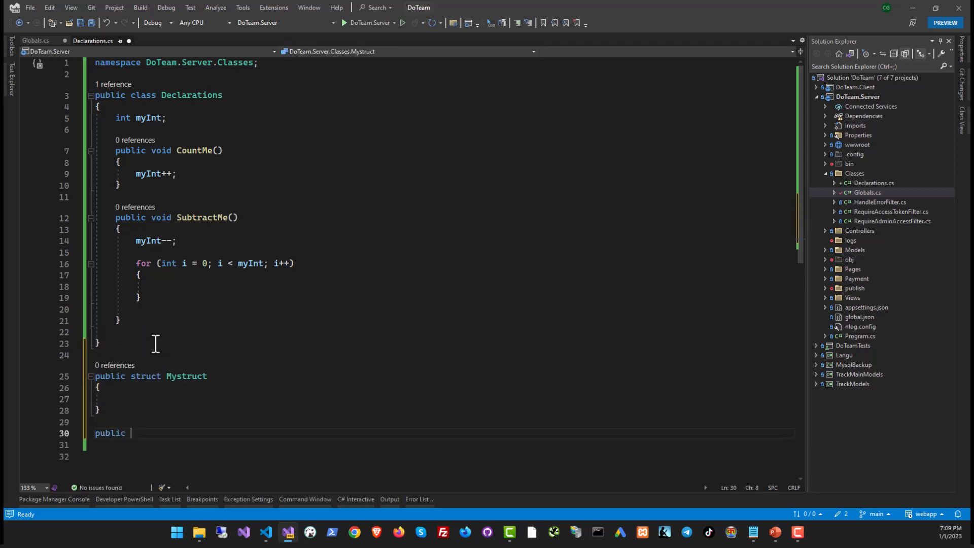
{"action": "type", "text": "record MyRecord"}
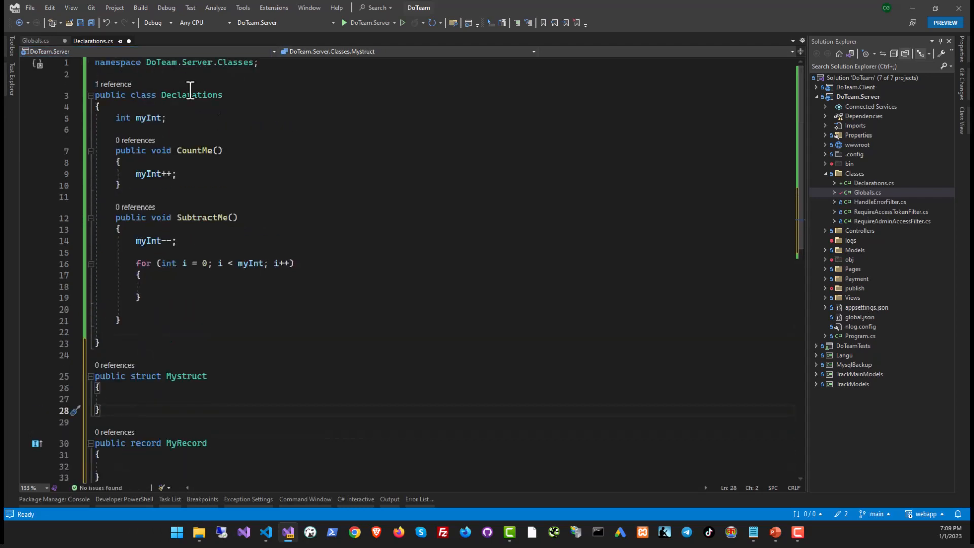
{"action": "triple_click", "coordinate": [158, 95]}
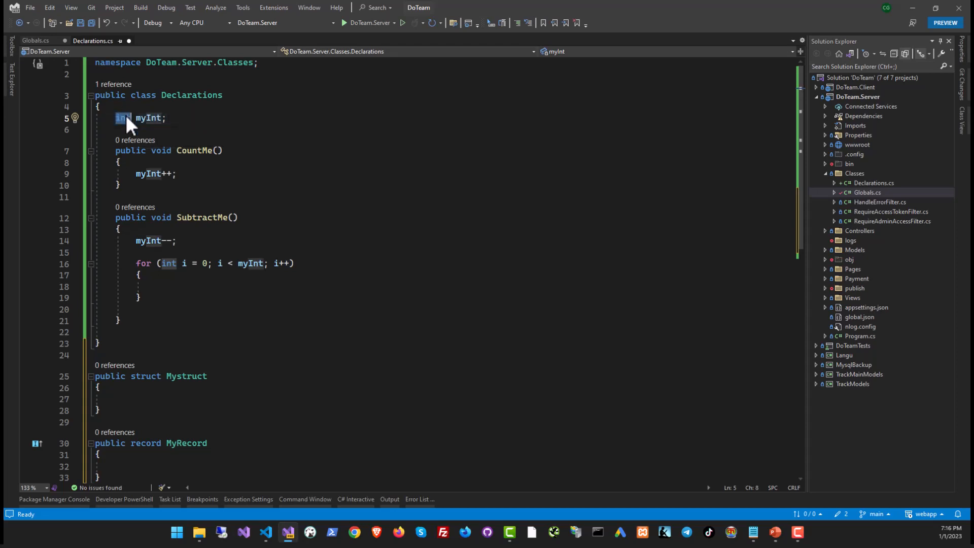
{"action": "mouse_move", "coordinate": [140, 129]}
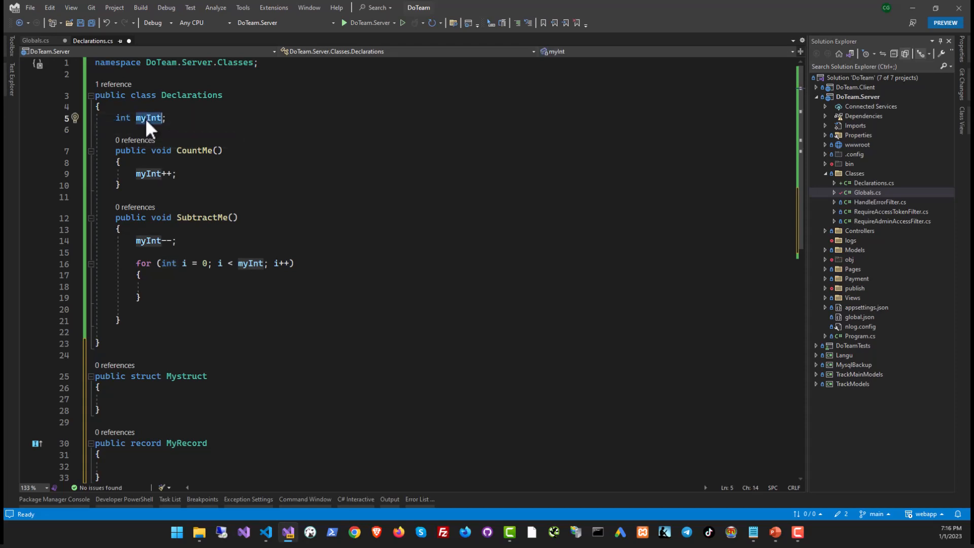
Step: Extend the field line to 'int myInt = 0, yourInt, theirInt;'
{"action": "left_click", "coordinate": [166, 118]}
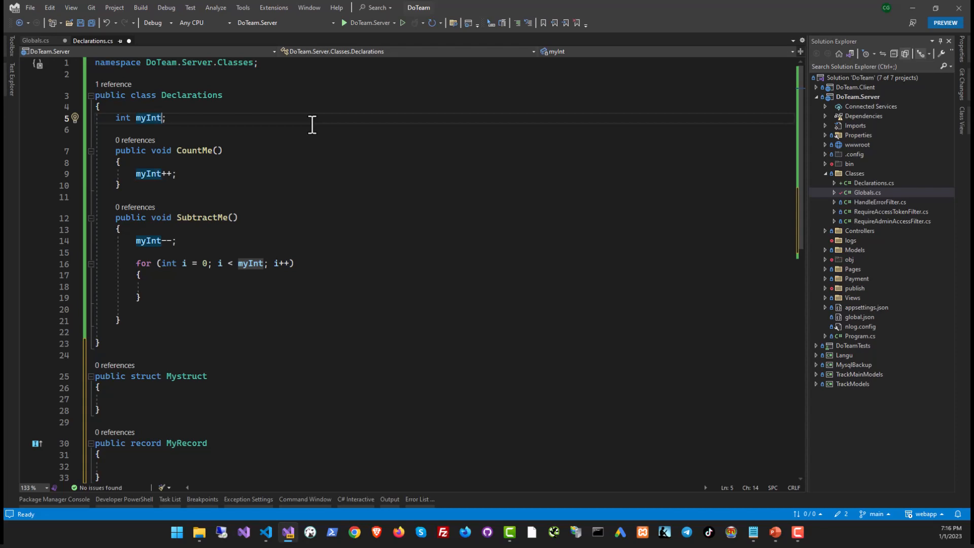
{"action": "type", "text": ","}
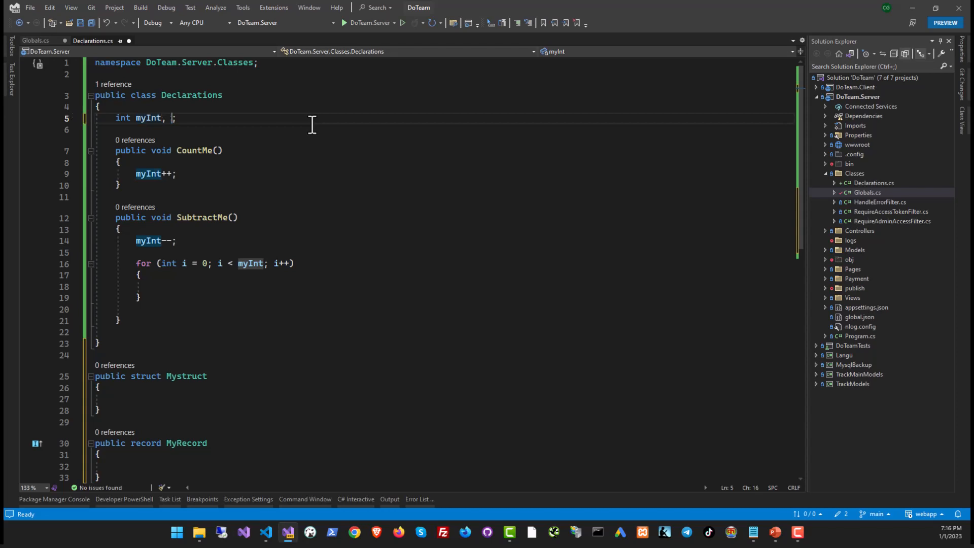
{"action": "type", "text": "yourInt,"}
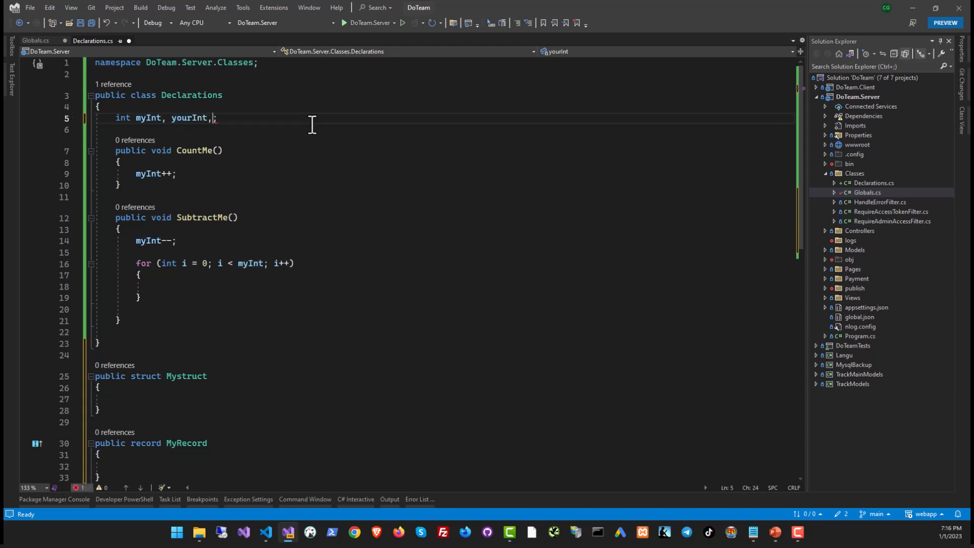
{"action": "type", "text": "theirInt"}
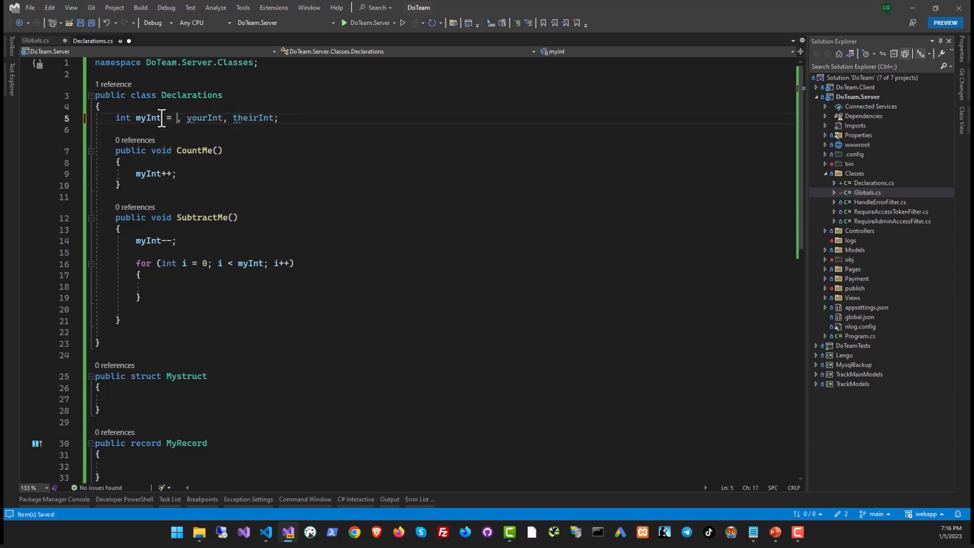
{"action": "type", "text": "0"}
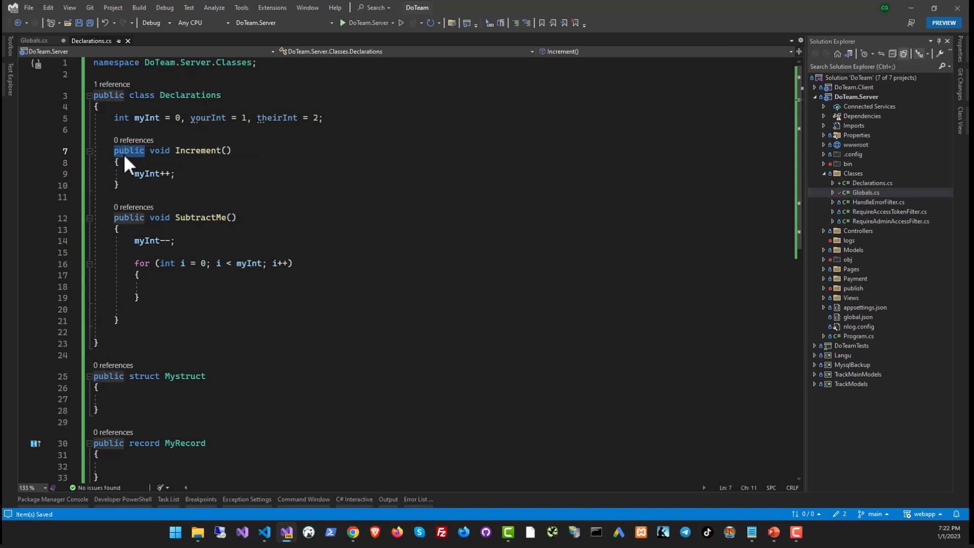
Step: Add a private method Incremenet2() declaring 'int thing = 0;' beside Increment
{"action": "double_click", "coordinate": [198, 150]}
{"action": "type", "text": "p"}
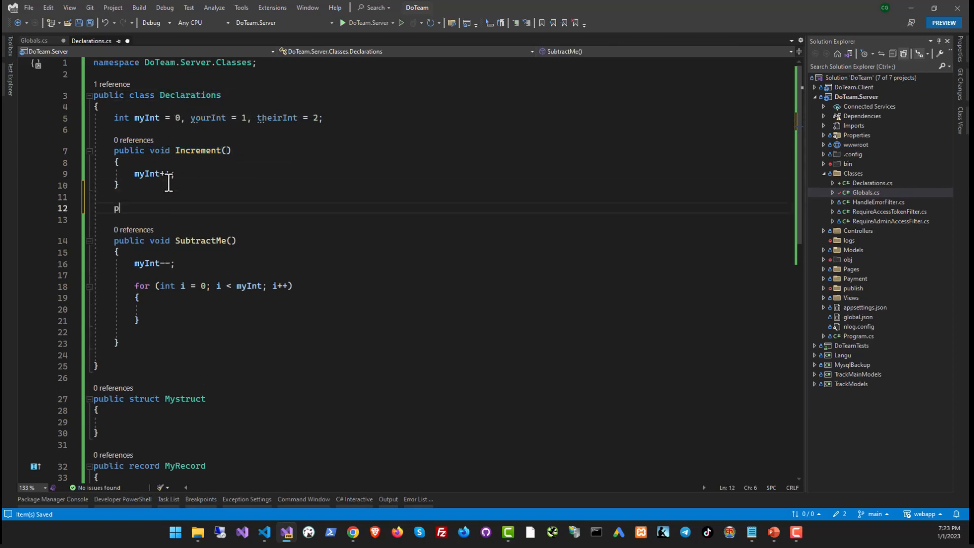
{"action": "type", "text": "rivate void In"}
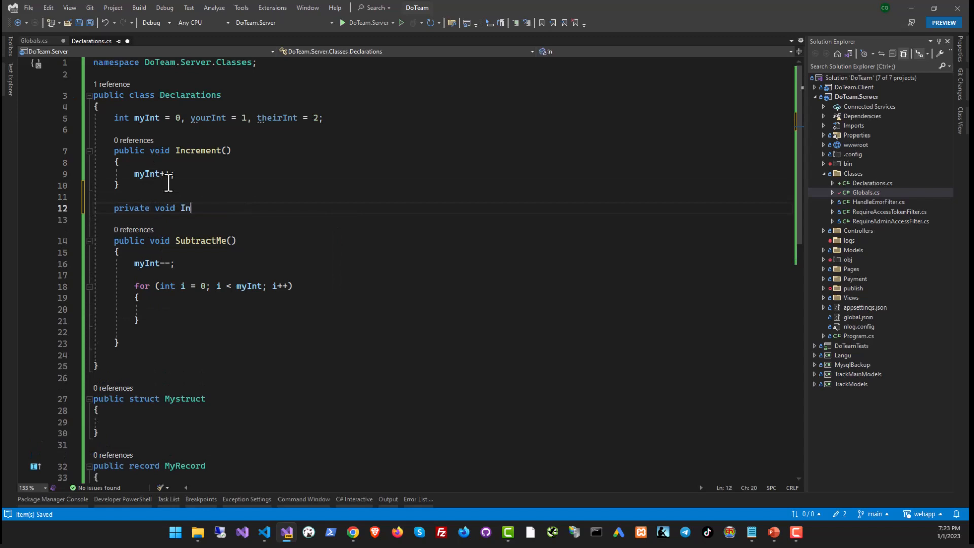
{"action": "type", "text": "creme"}
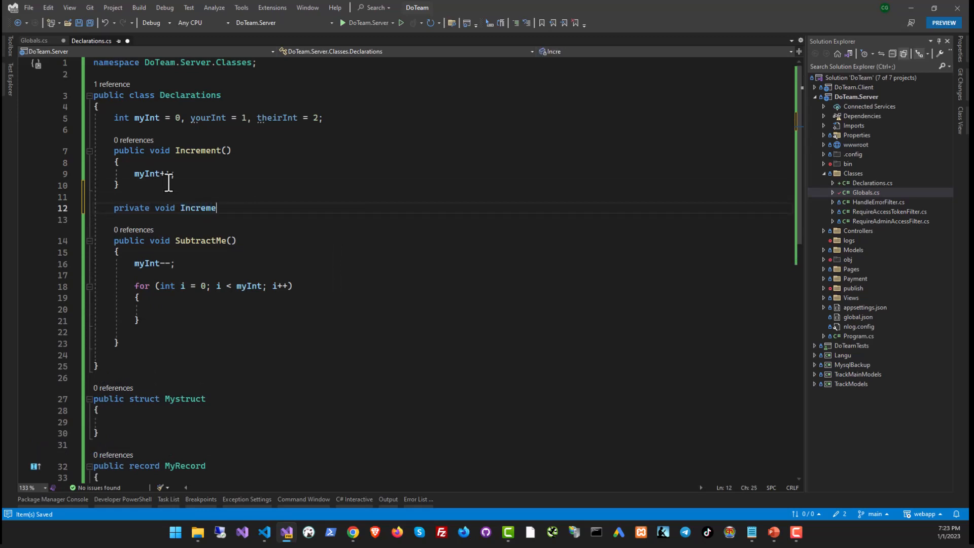
{"action": "type", "text": "net2()"}
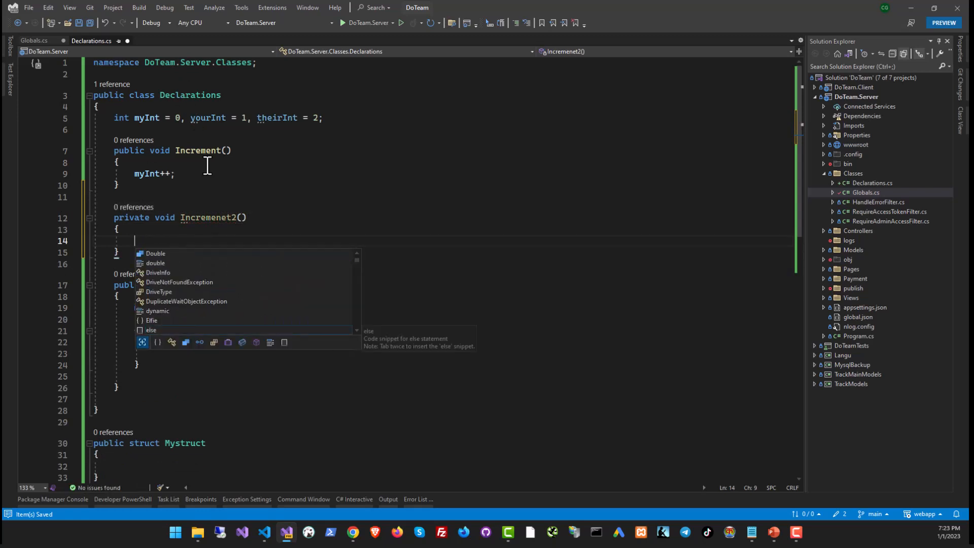
{"action": "type", "text": "int thing = 0;"}
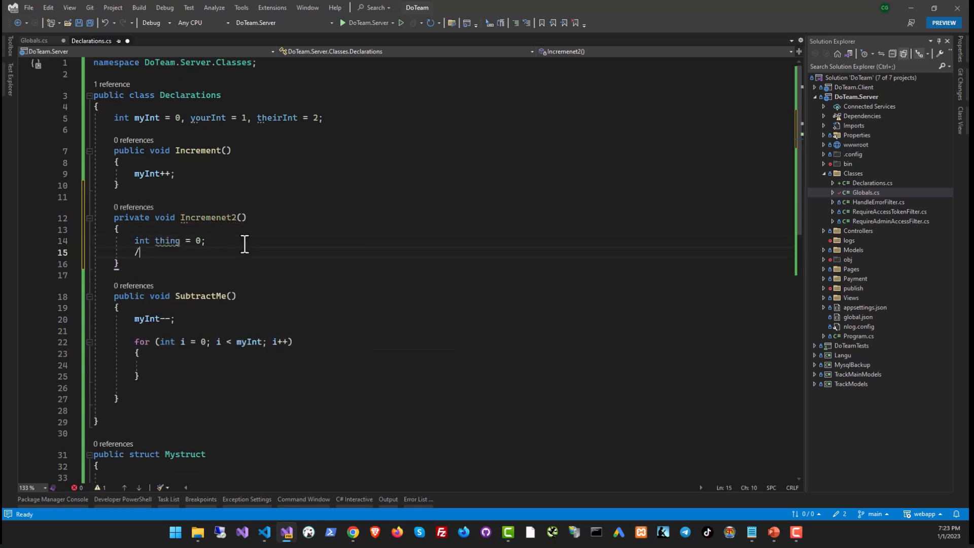
Step: Note the remaining access modifiers as //protected and //internal comments
{"action": "type", "text": "protec"}
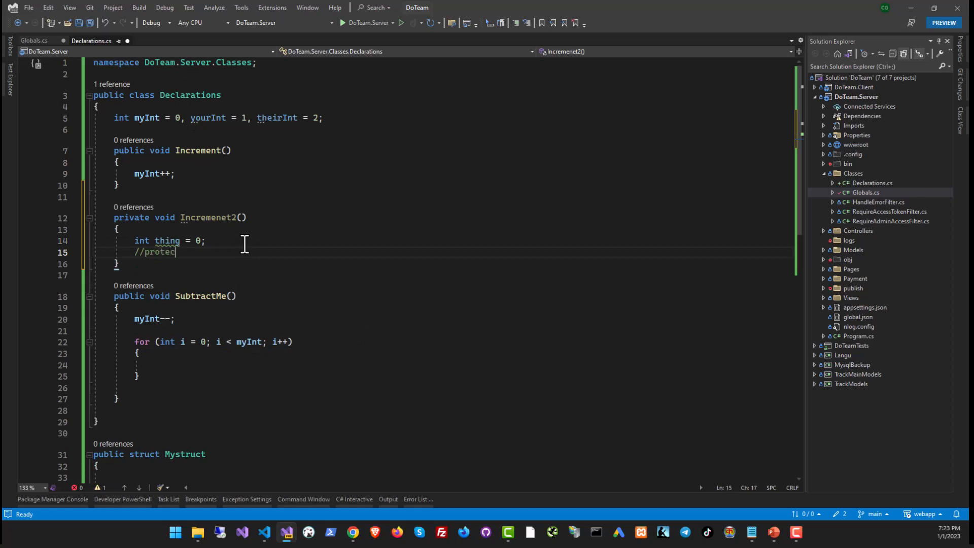
{"action": "type", "text": "ted"}
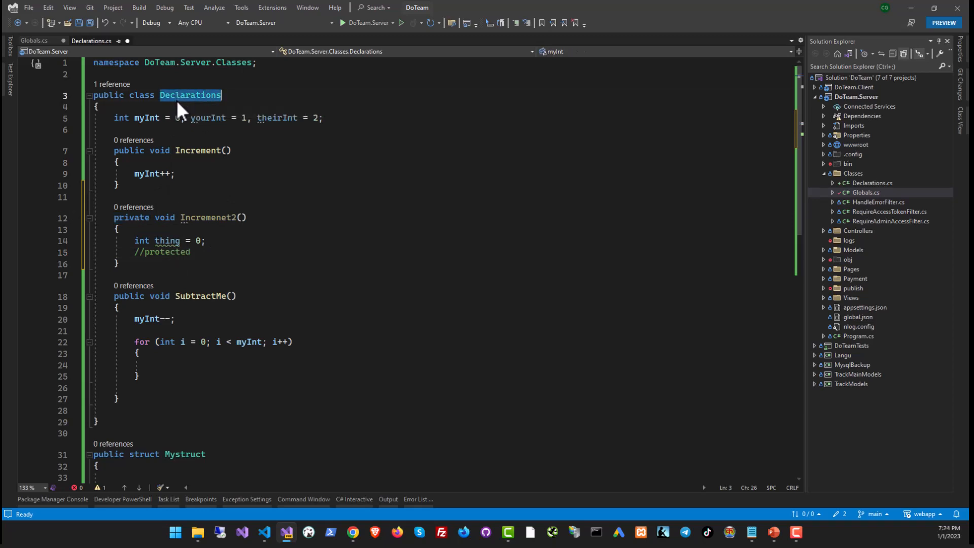
{"action": "type", "text": "//"}
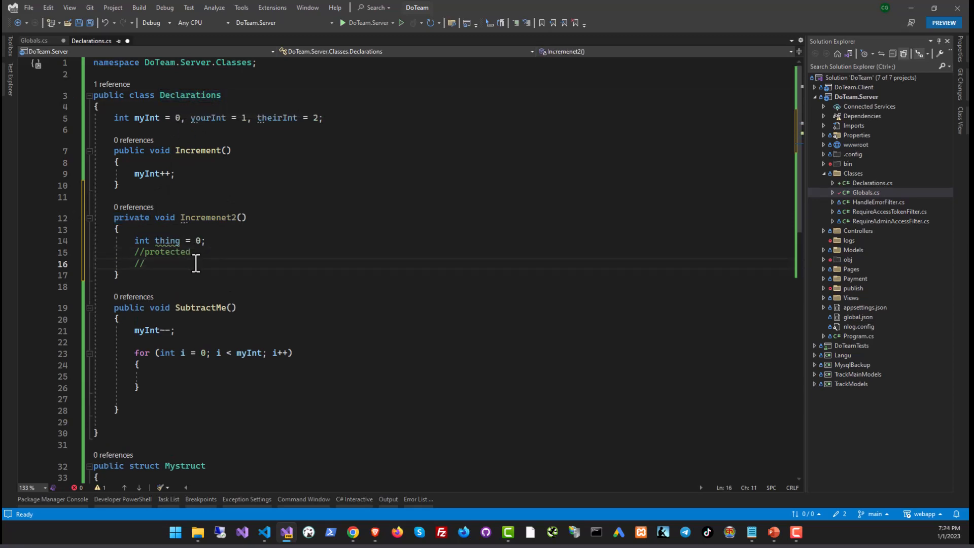
{"action": "type", "text": "internal"}
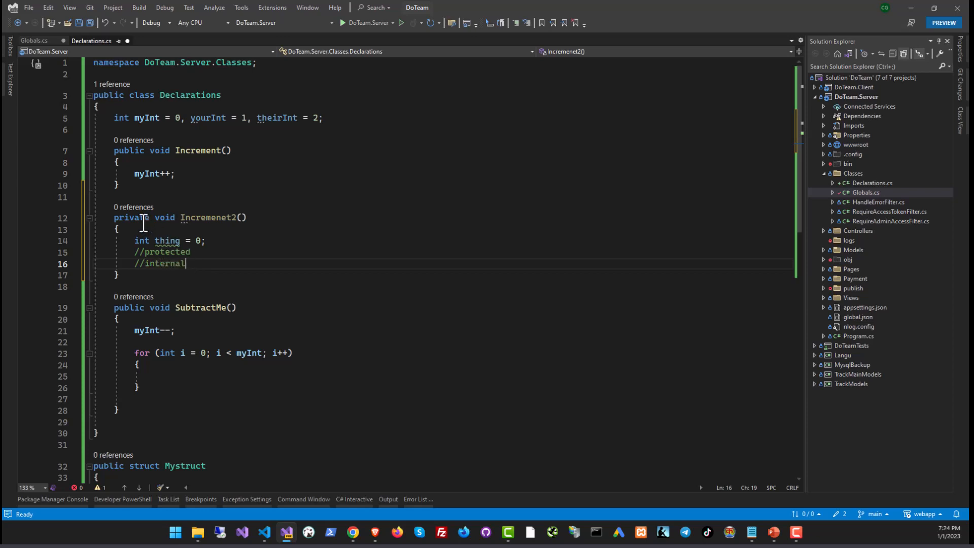
{"action": "left_click", "coordinate": [118, 230]}
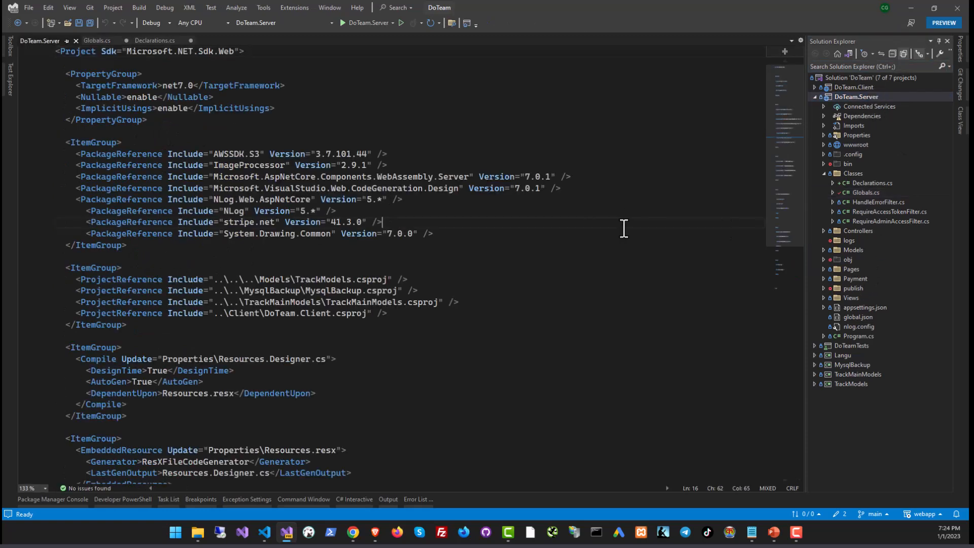
Step: Return to Declarations.cs and highlight the class name Declarations
{"action": "left_click", "coordinate": [155, 41]}
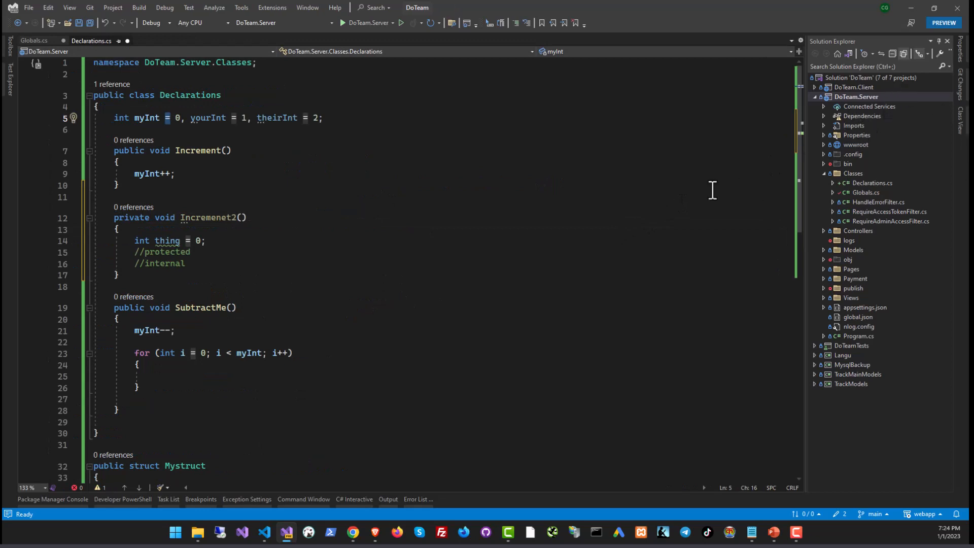
{"action": "mouse_move", "coordinate": [142, 255]}
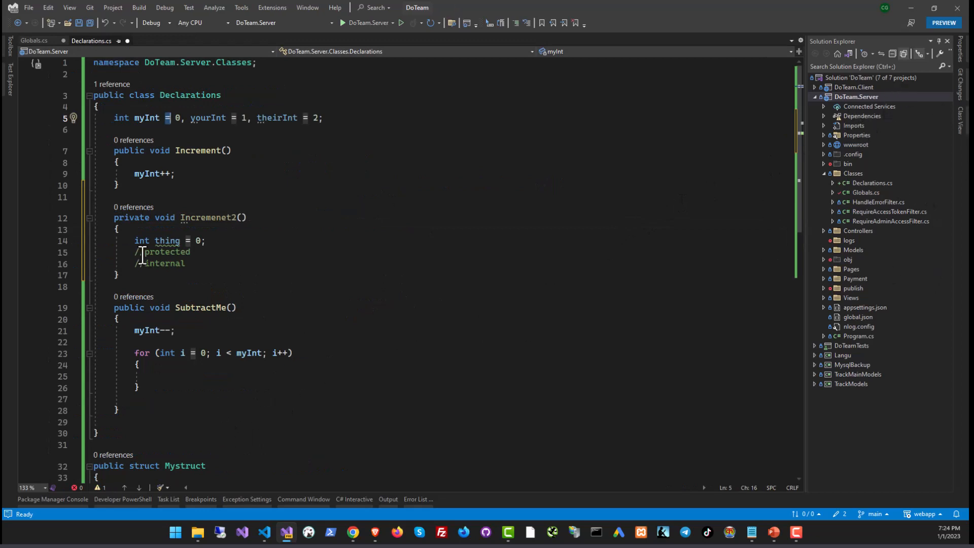
{"action": "double_click", "coordinate": [189, 96]}
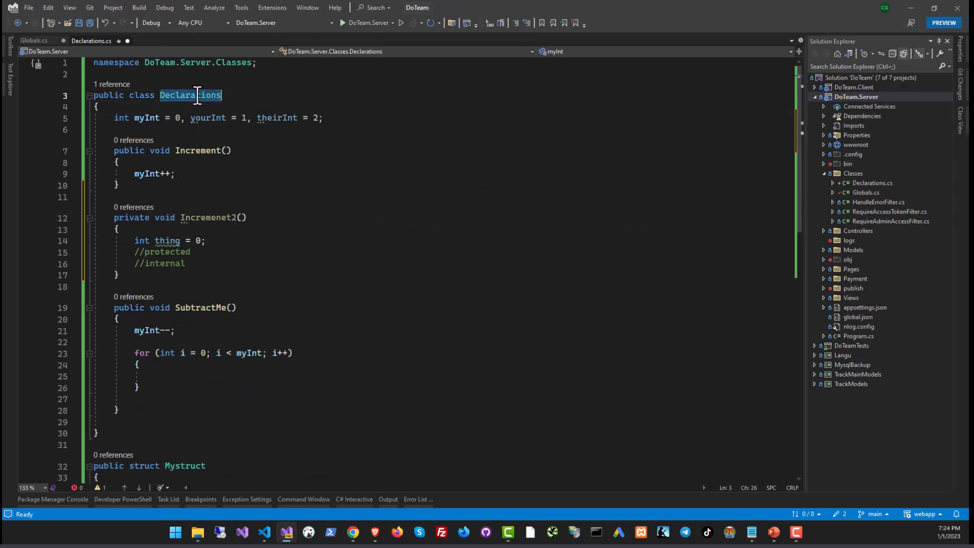
{"action": "double_click", "coordinate": [189, 96]}
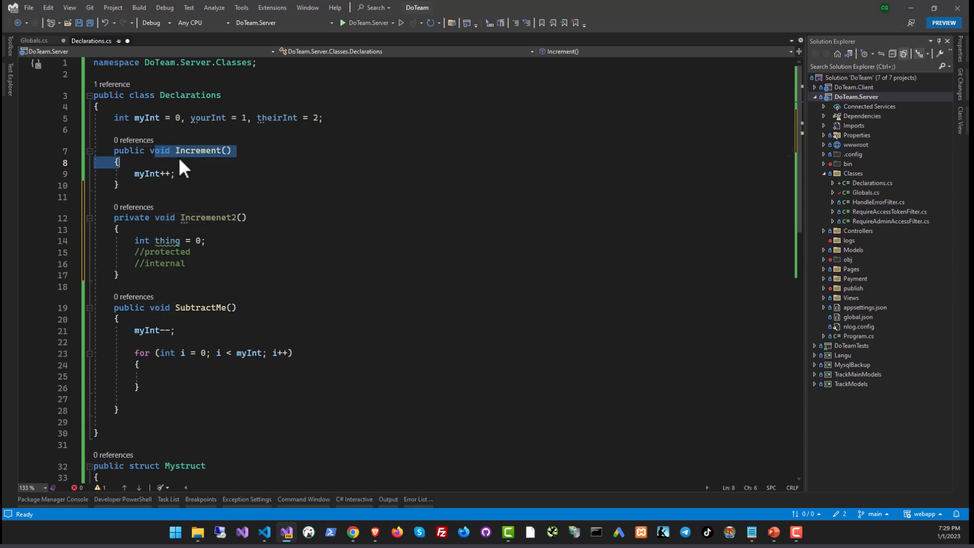
Step: Change Increment's return type from void to int and add 'return myInt;' after the increment
{"action": "left_click", "coordinate": [166, 150]}
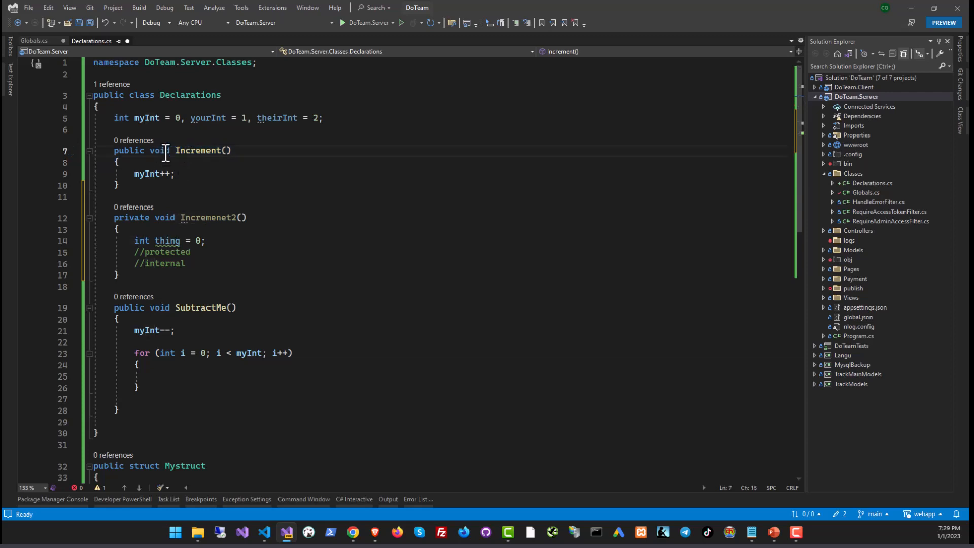
{"action": "double_click", "coordinate": [159, 150]}
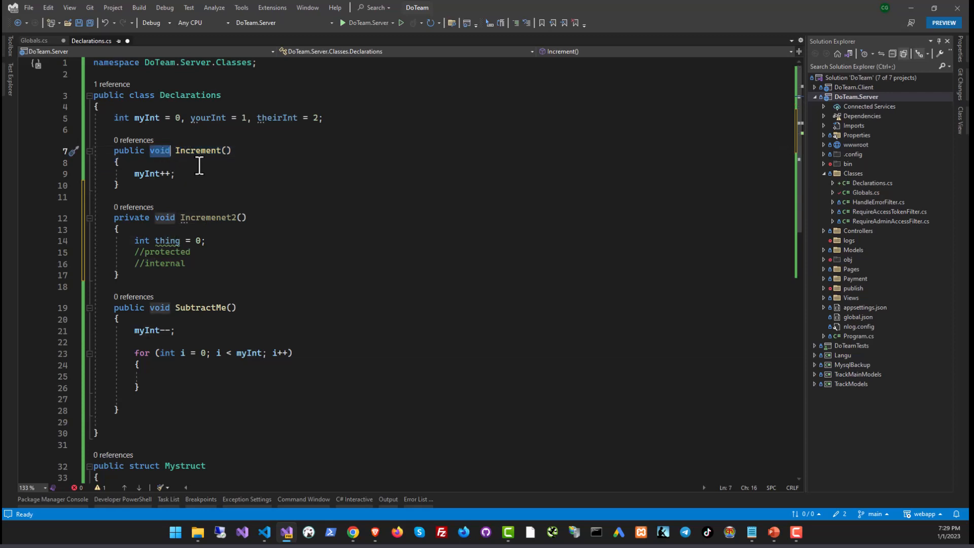
{"action": "type", "text": "int"}
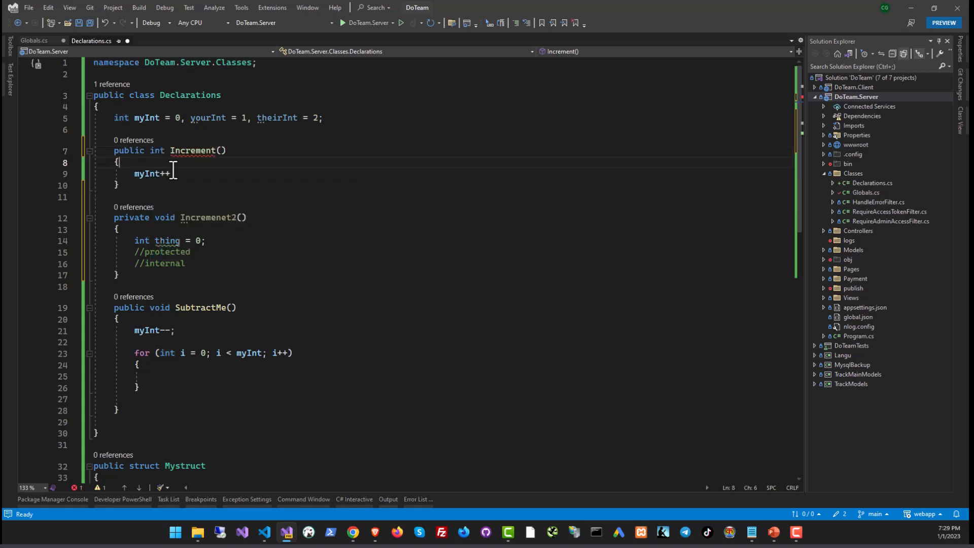
{"action": "mouse_move", "coordinate": [190, 151]}
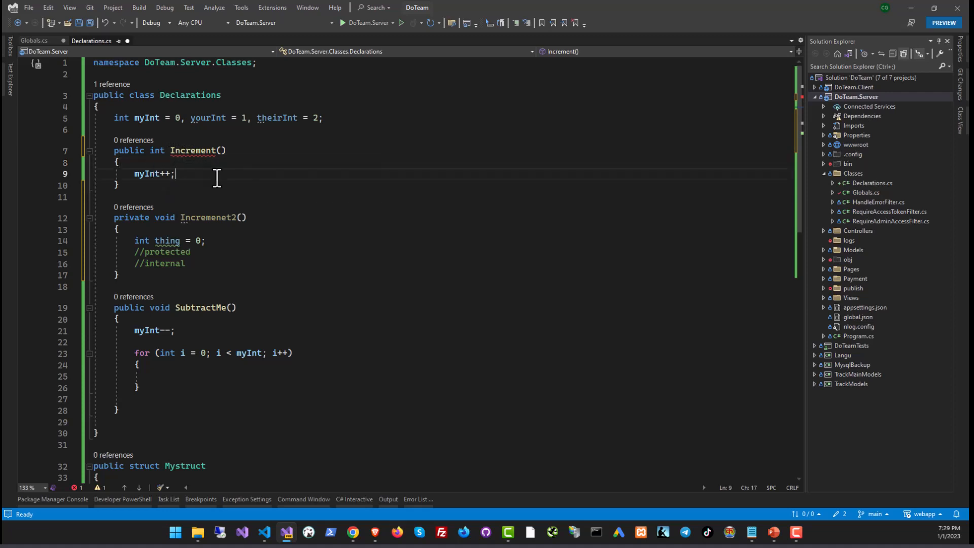
{"action": "type", "text": "return myInt;"}
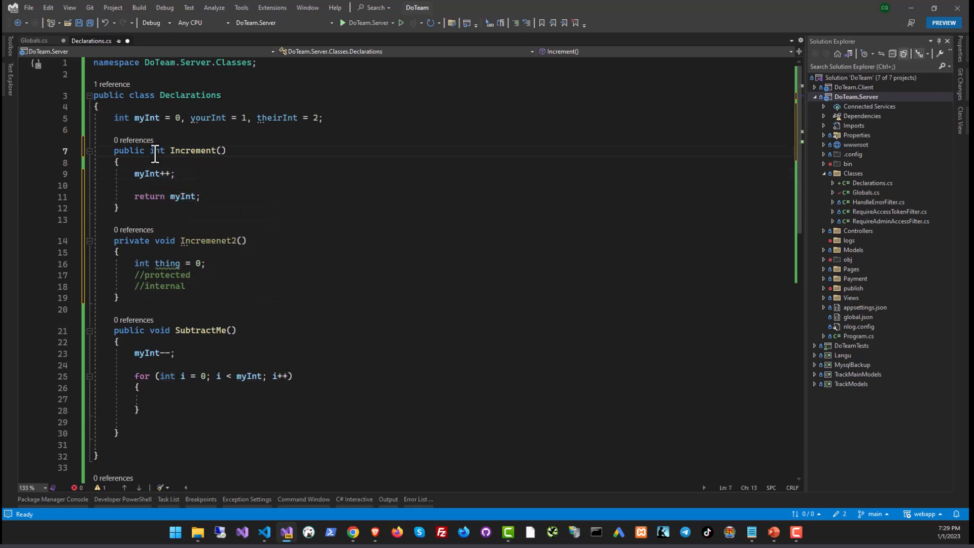
{"action": "type", "text": ".To"}
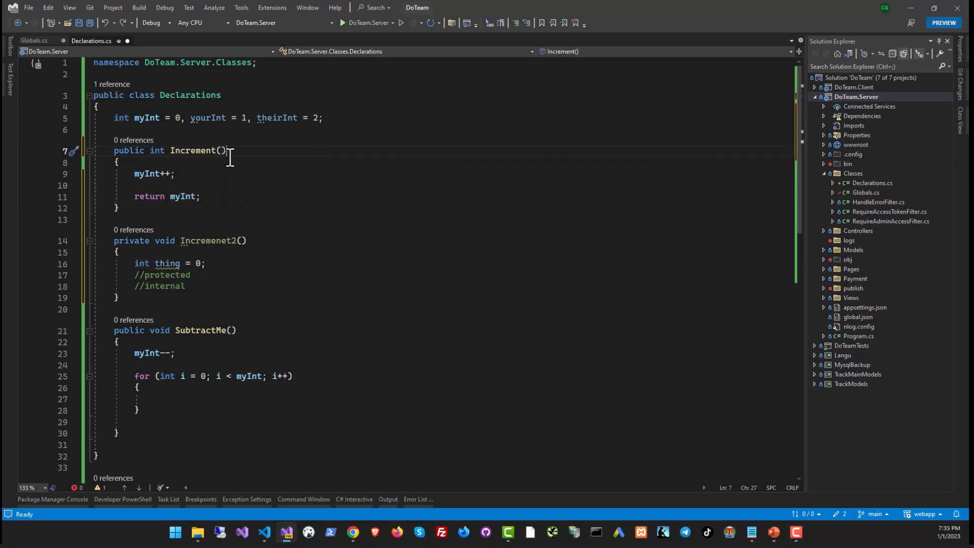
Step: Add an 'int myNum' parameter to Increment and select myInt in the body for renaming
{"action": "double_click", "coordinate": [192, 150]}
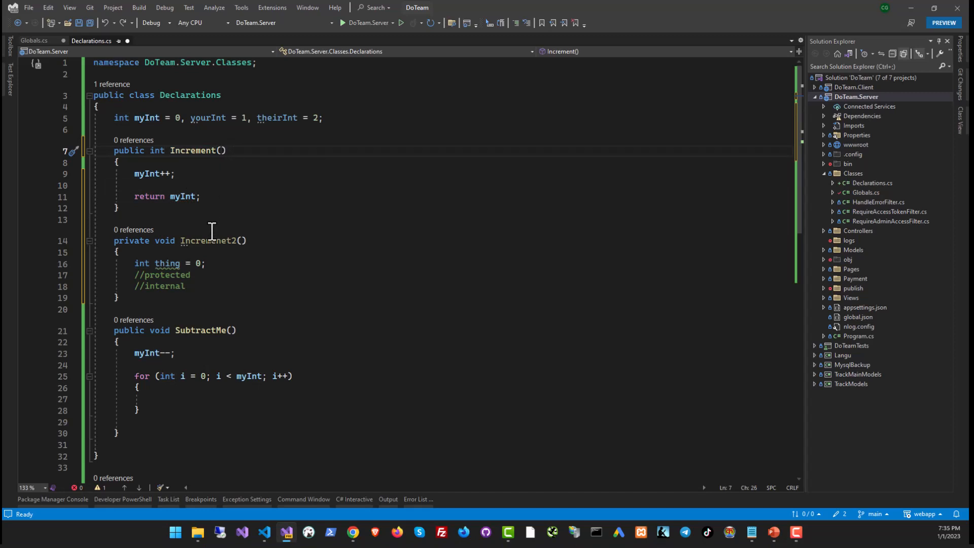
{"action": "type", "text": "int myNum"}
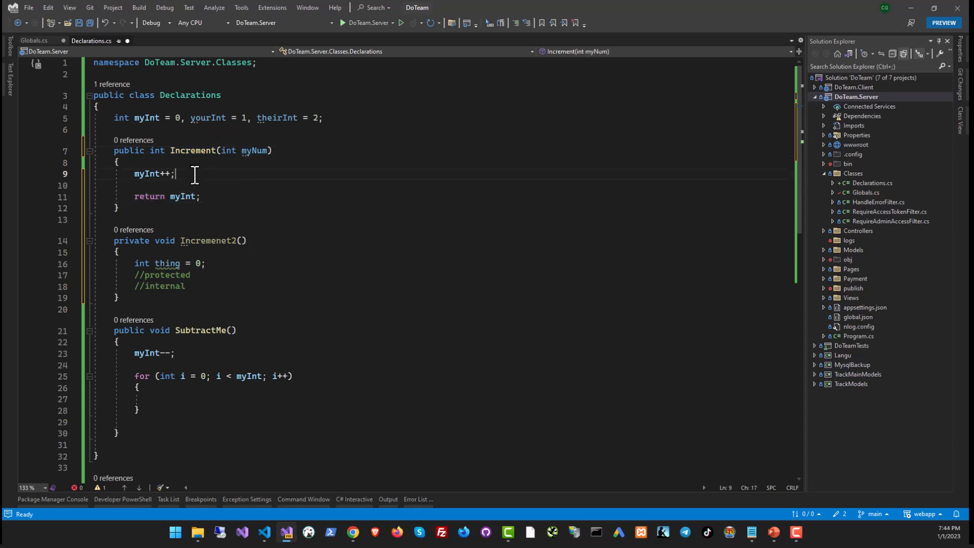
{"action": "double_click", "coordinate": [147, 174]}
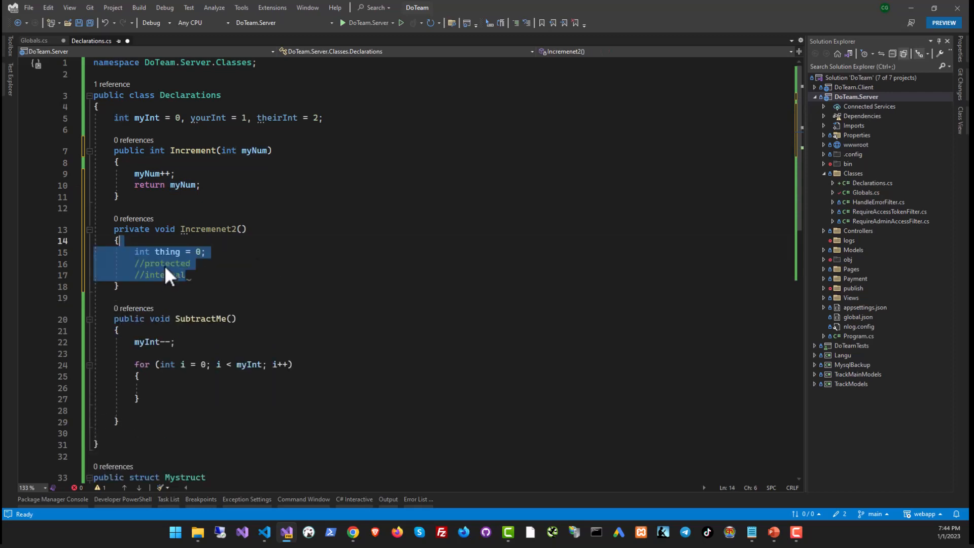
Step: Replace Incremenet2's body with the single call 'myInt = Increment(myInt);'
{"action": "type", "text": "Increment("}
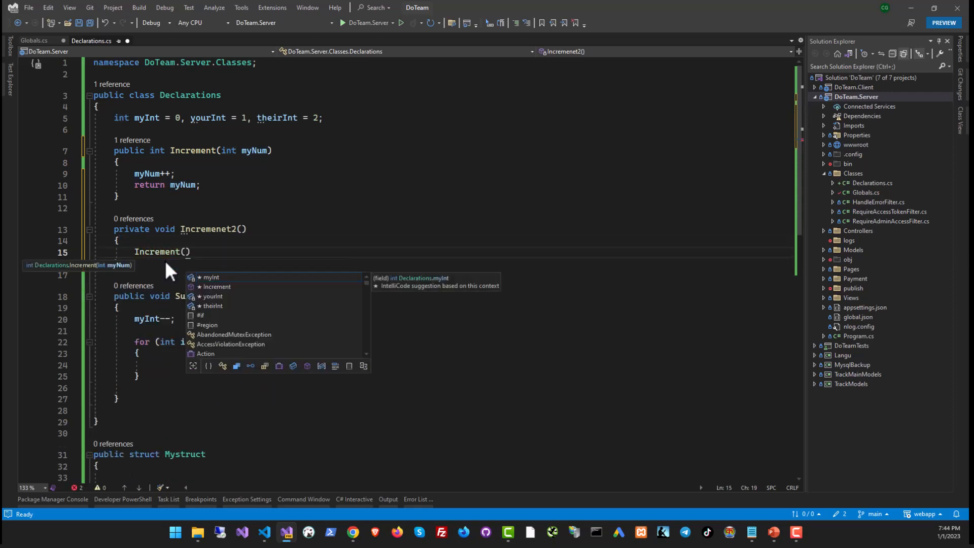
{"action": "type", "text": "myint"}
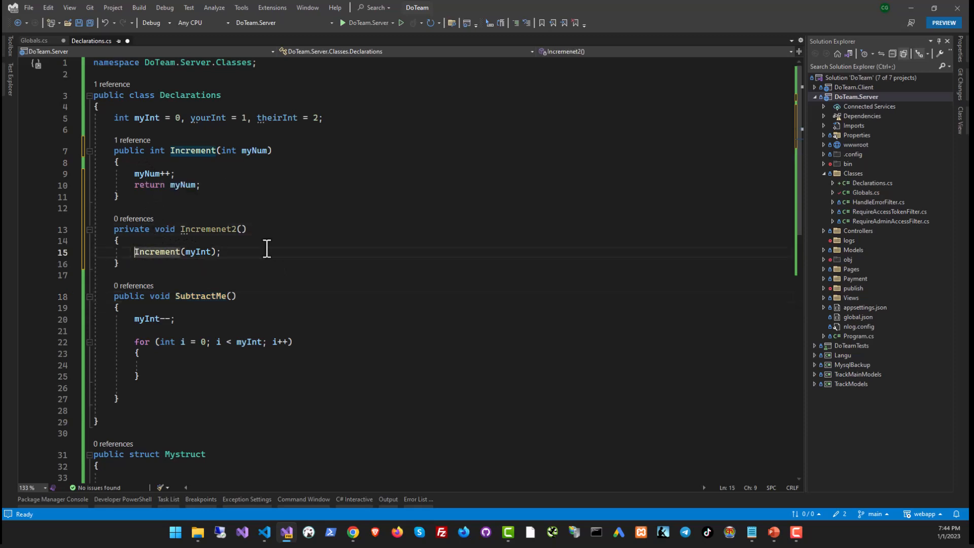
{"action": "type", "text": "mynt"}
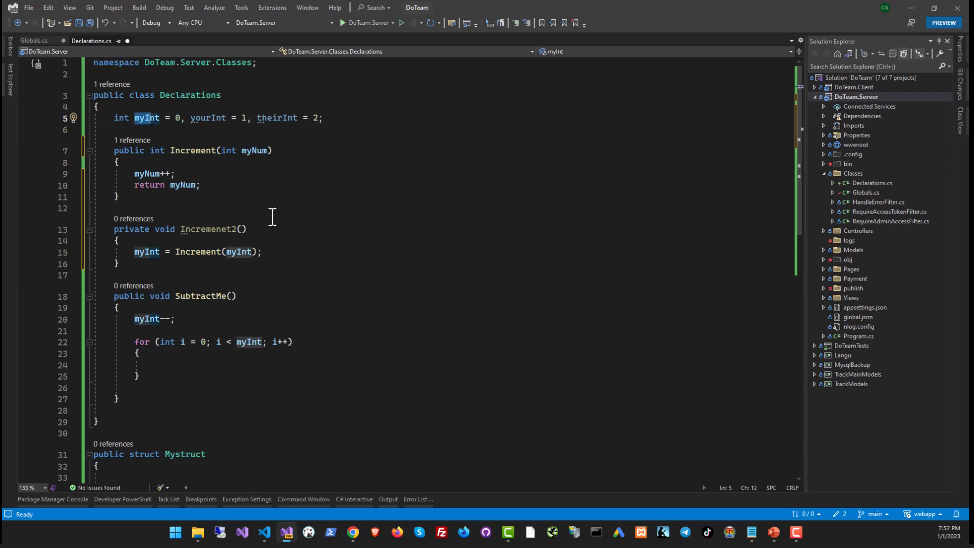
{"action": "mouse_move", "coordinate": [196, 251]}
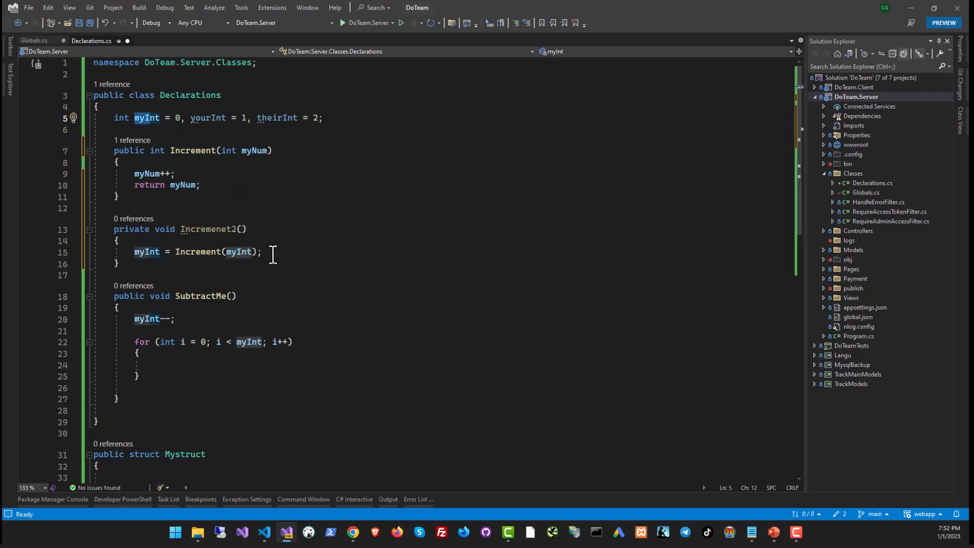
Step: Declare string myString = "this is an string" and char chary = 'A' in Incremenet2
{"action": "type", "text": "string my"}
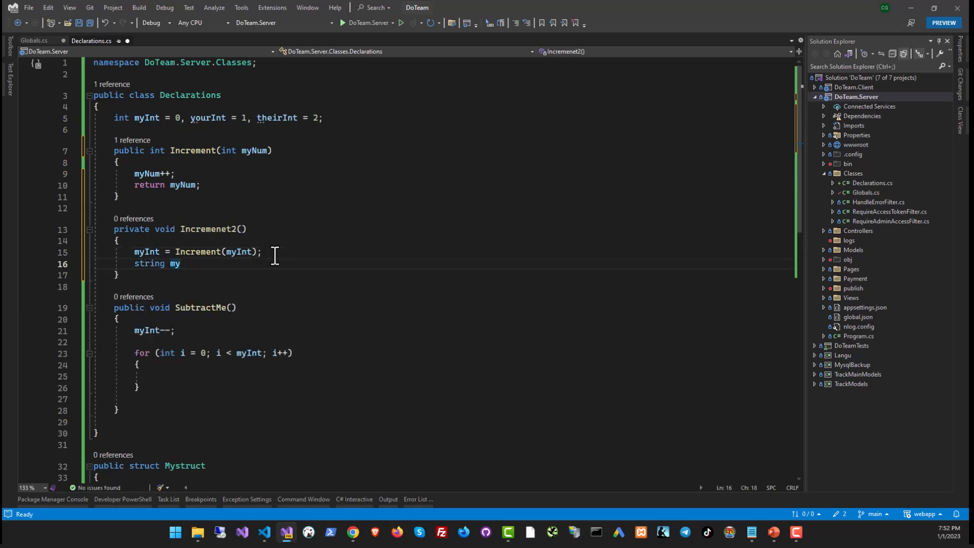
{"action": "type", "text": "String = \"th\""}
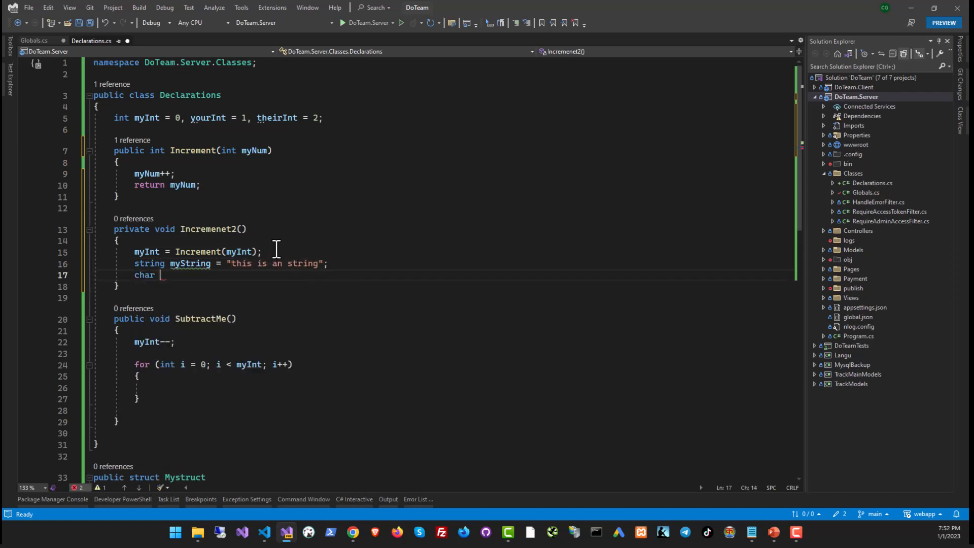
{"action": "type", "text": "chary = 'A';"}
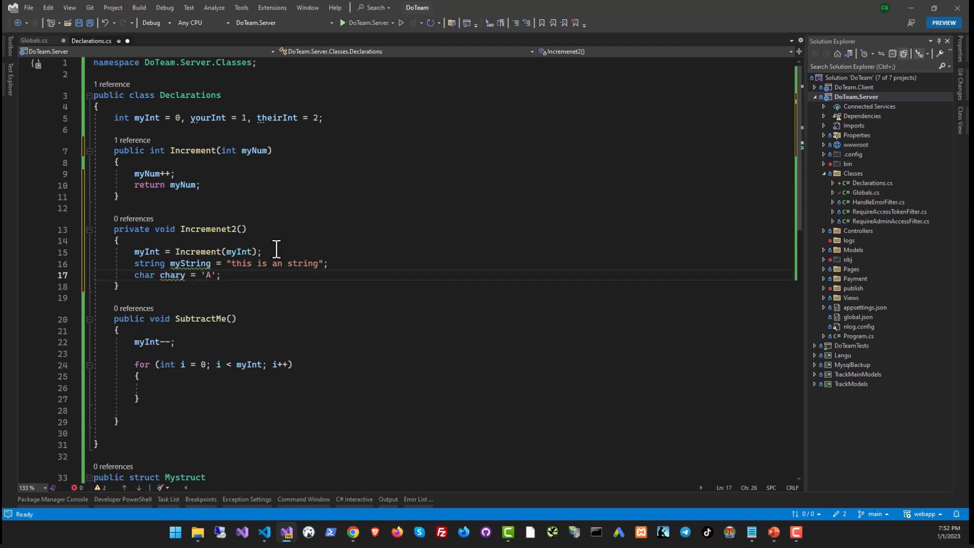
Step: Declare an int variable num initialised to 0 below the char declaration
{"action": "type", "text": "in"}
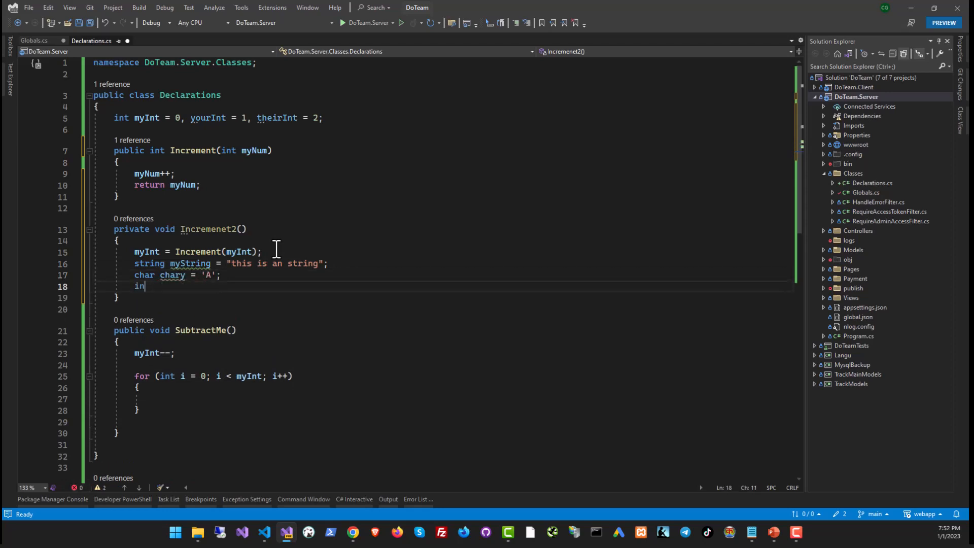
{"action": "type", "text": "t"}
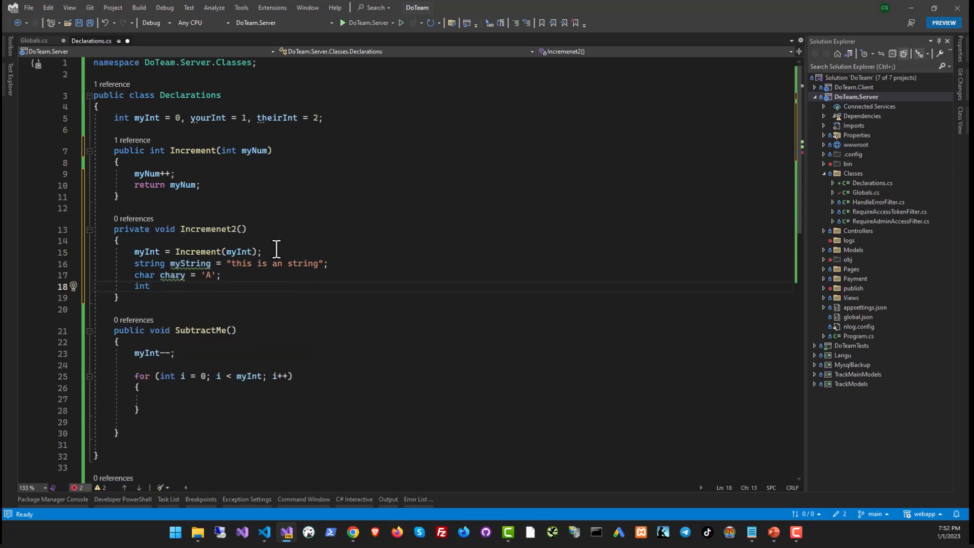
{"action": "type", "text": "num = 0;"}
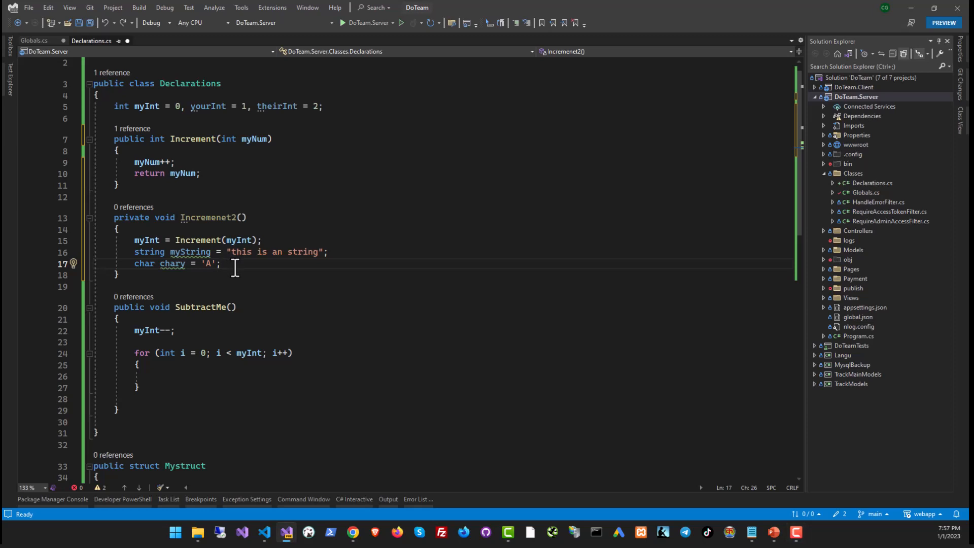
Step: Append chary to myString and declare int[] ints = new int[10]
{"action": "type", "text": "myString += chary;"}
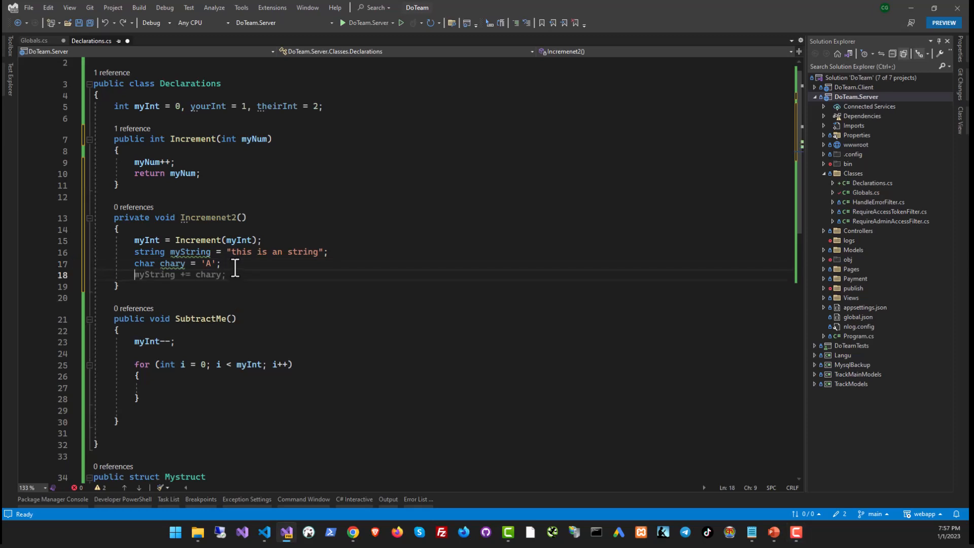
{"action": "type", "text": "int"}
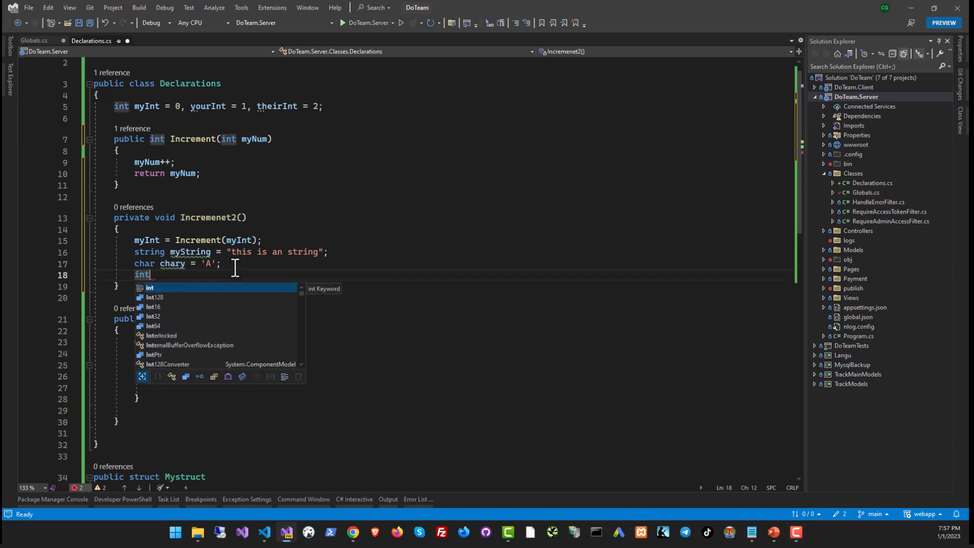
{"action": "type", "text": "[]"}
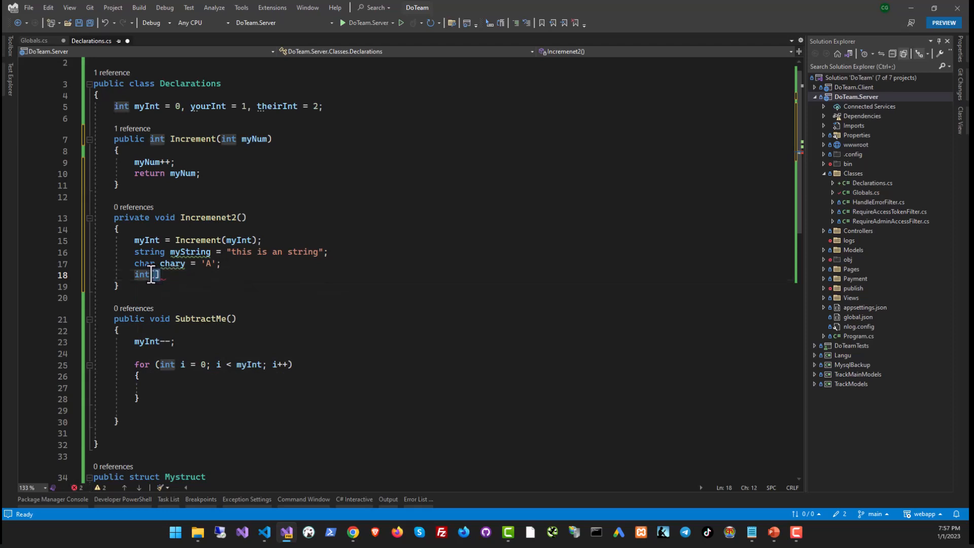
{"action": "type", "text": "[]"}
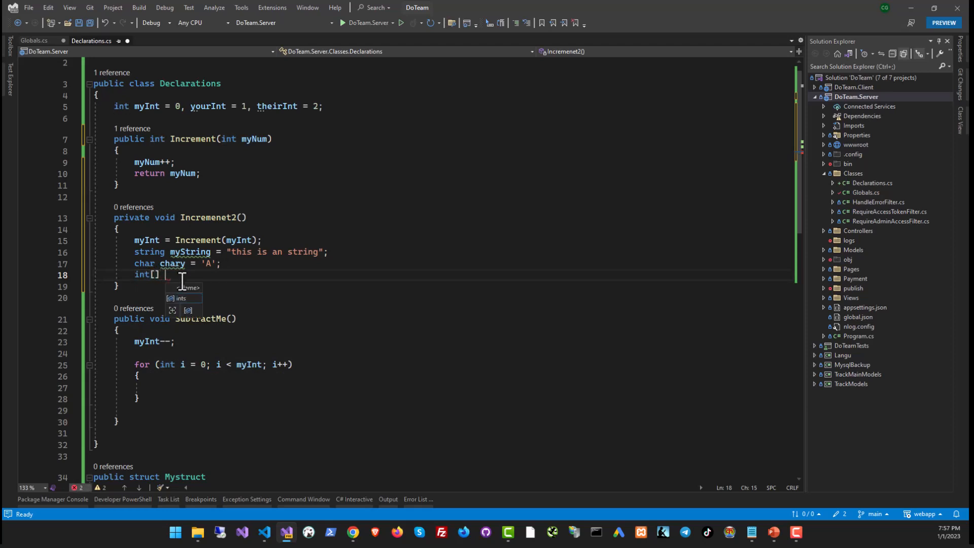
{"action": "type", "text": "ints = new int[myInt];"}
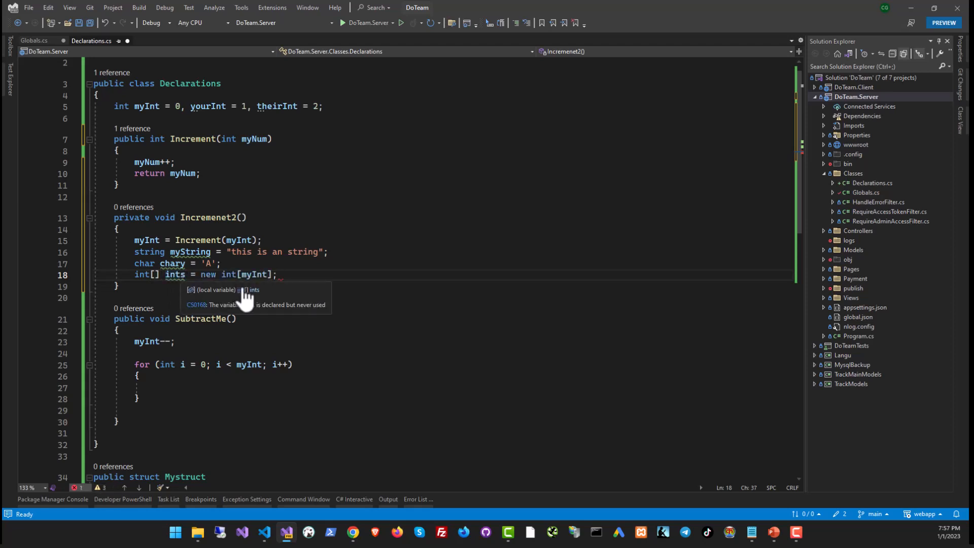
{"action": "type", "text": "10"}
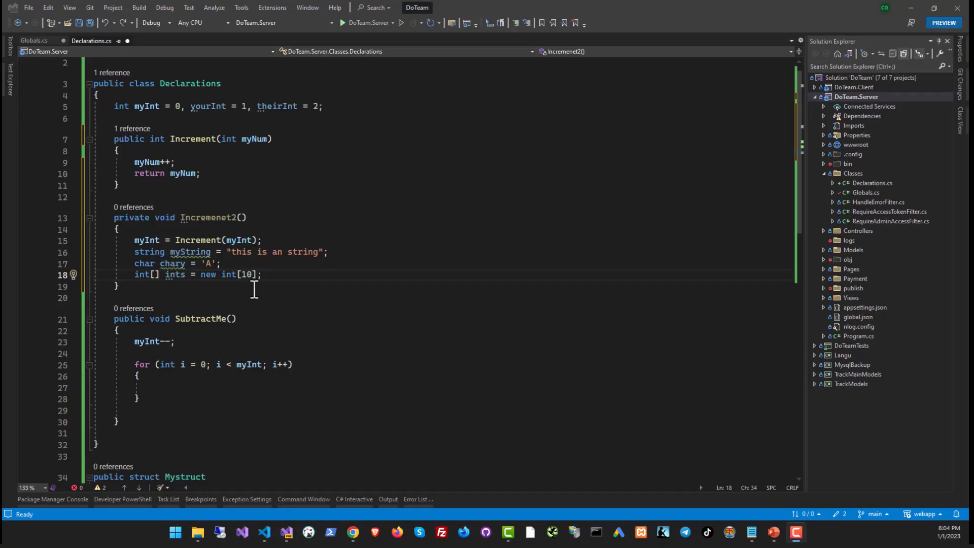
Step: Add a MyLabels: label below the declarations that sets myInt = 0
{"action": "key", "text": "enter"}
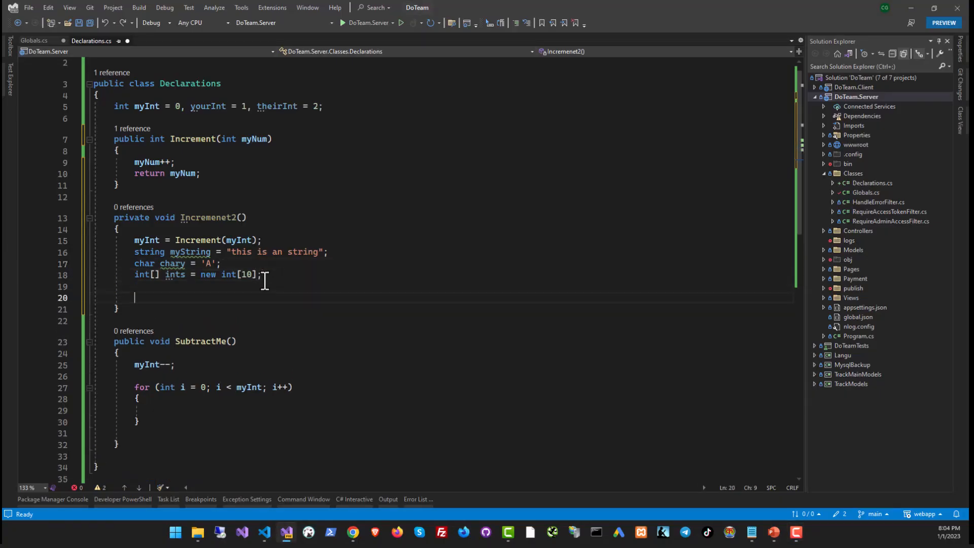
{"action": "type", "text": "MyLabels:"}
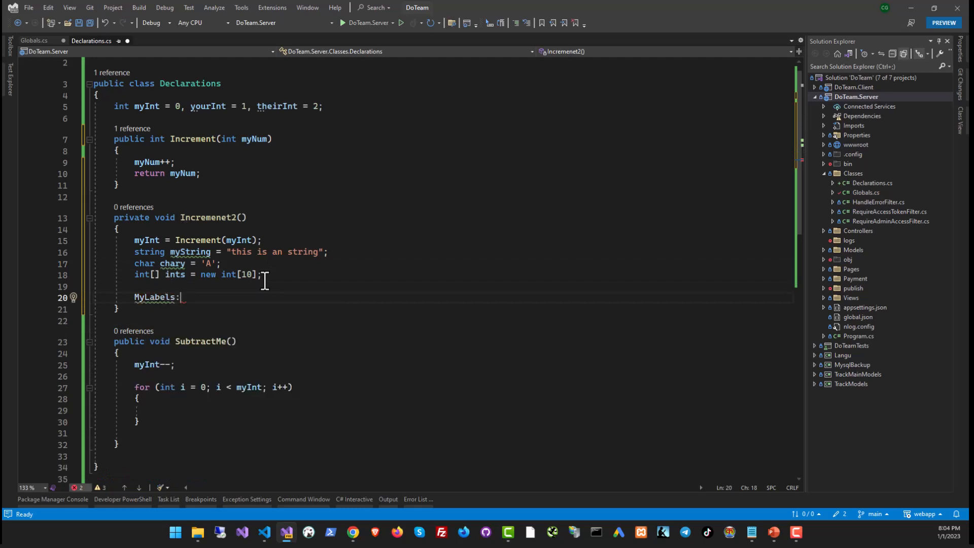
{"action": "key", "text": "enter"}
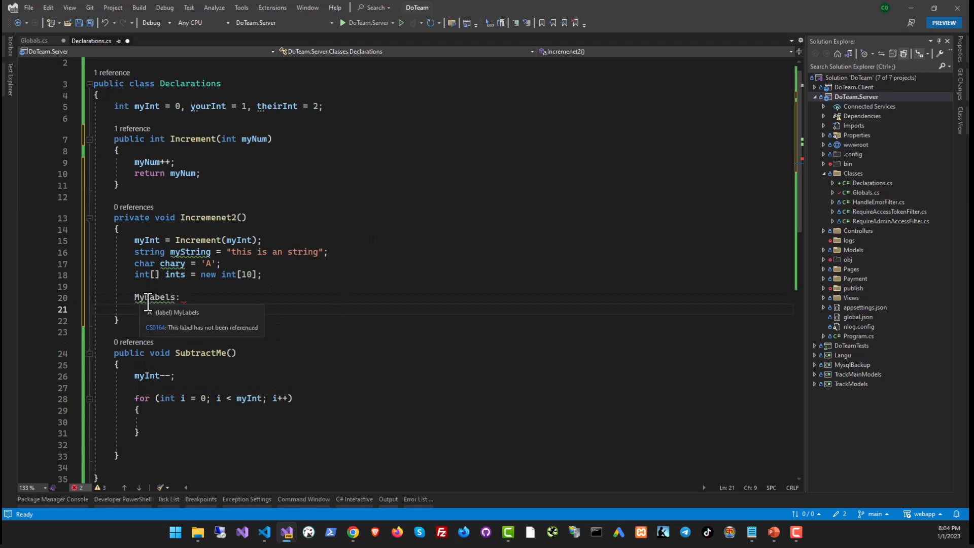
{"action": "type", "text": "myInt"}
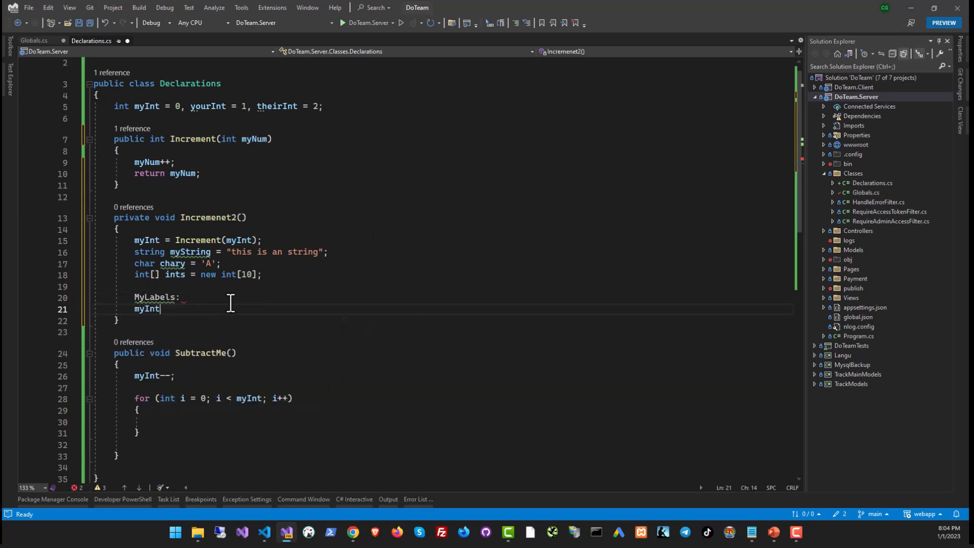
{"action": "type", "text": "= 0;"}
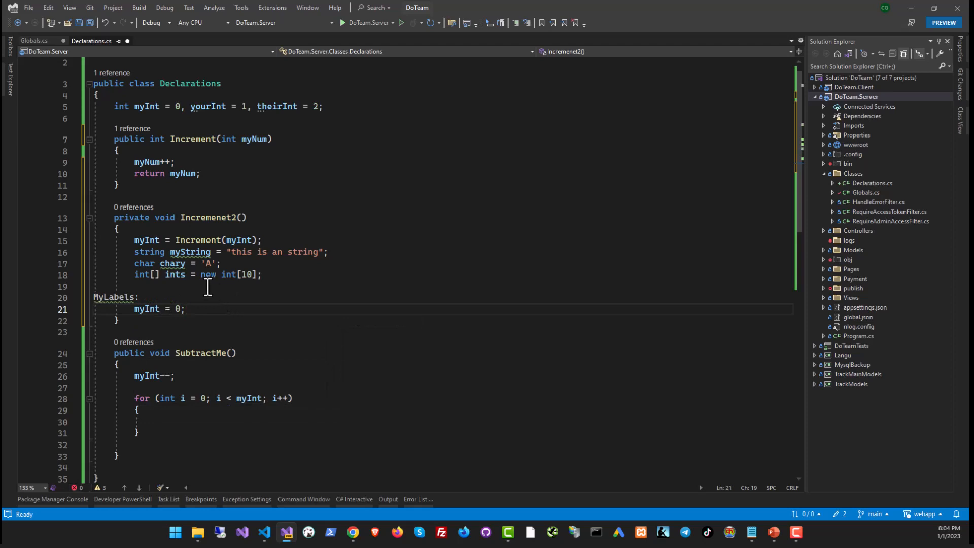
Step: Add 'goto MyLabels;' at the top of Incremenet2 to jump past the declarations
{"action": "type", "text": "goto"}
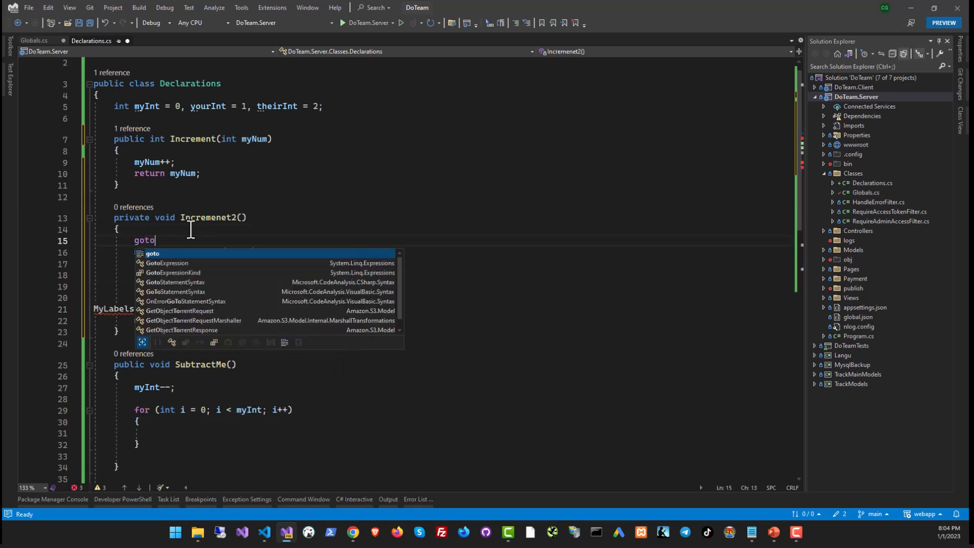
{"action": "type", "text": "MyLabels;"}
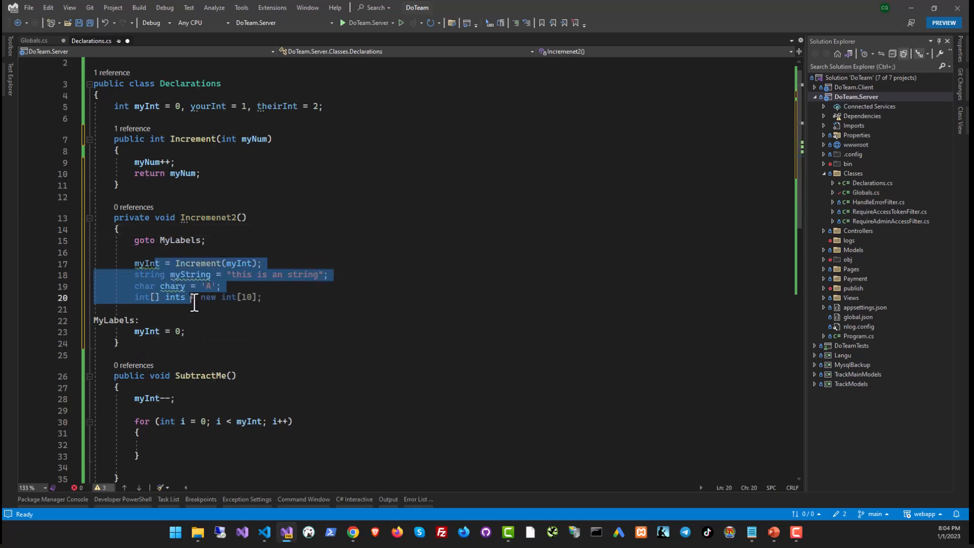
{"action": "left_click", "coordinate": [149, 331]}
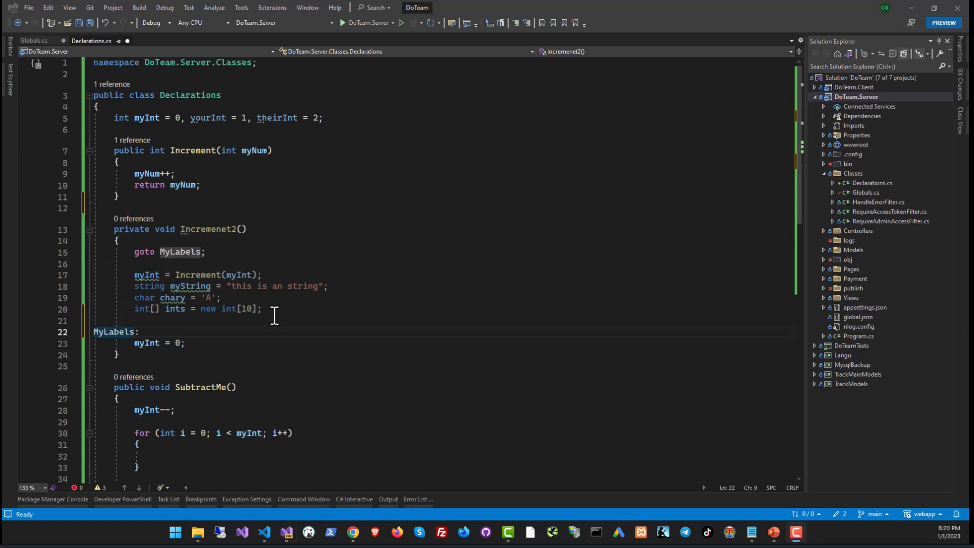
Step: Write switch (myInt) with case 0 and case 1 setting myString to "Myint is 0" and "Myint is 1"
{"action": "type", "text": "switch (myInt"}
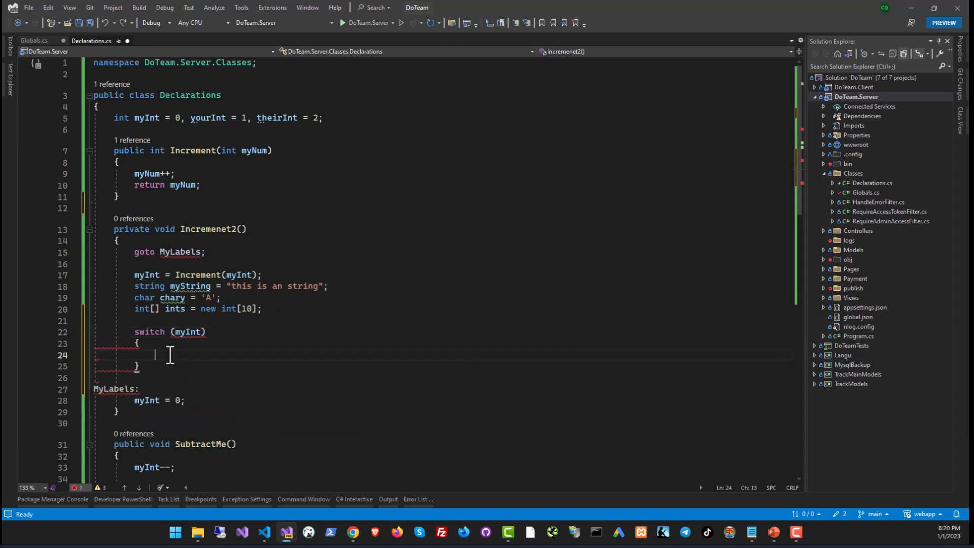
{"action": "type", "text": "case"}
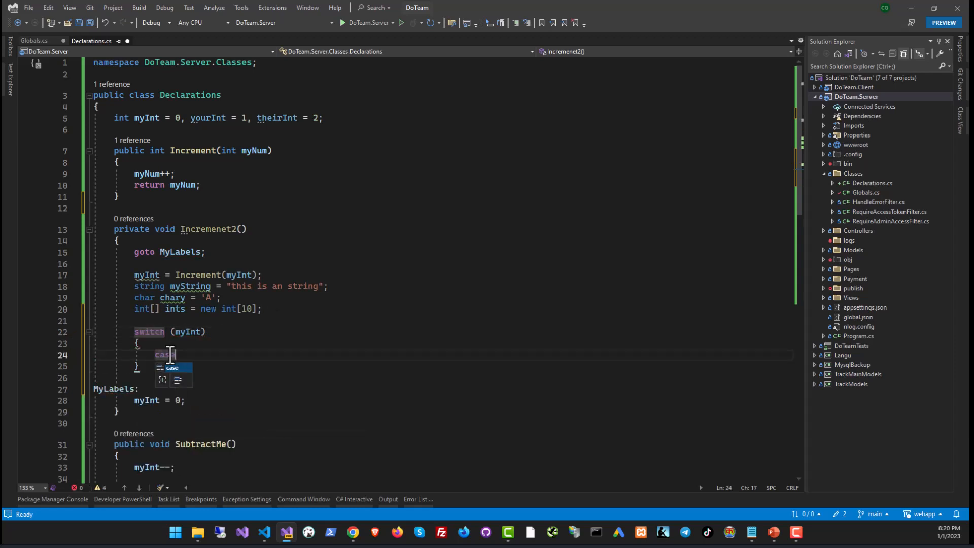
{"action": "type", "text": "0:"}
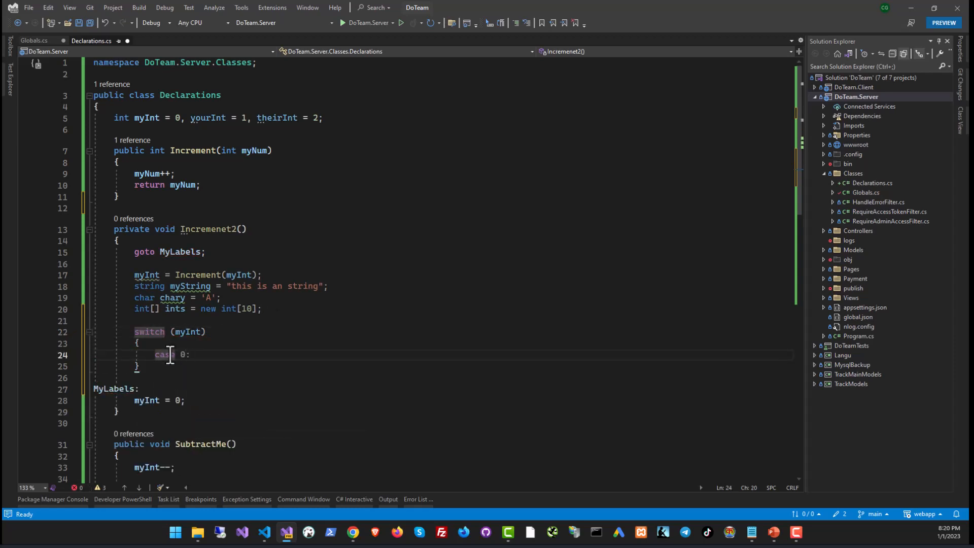
{"action": "type", "text": "break; case 1:"}
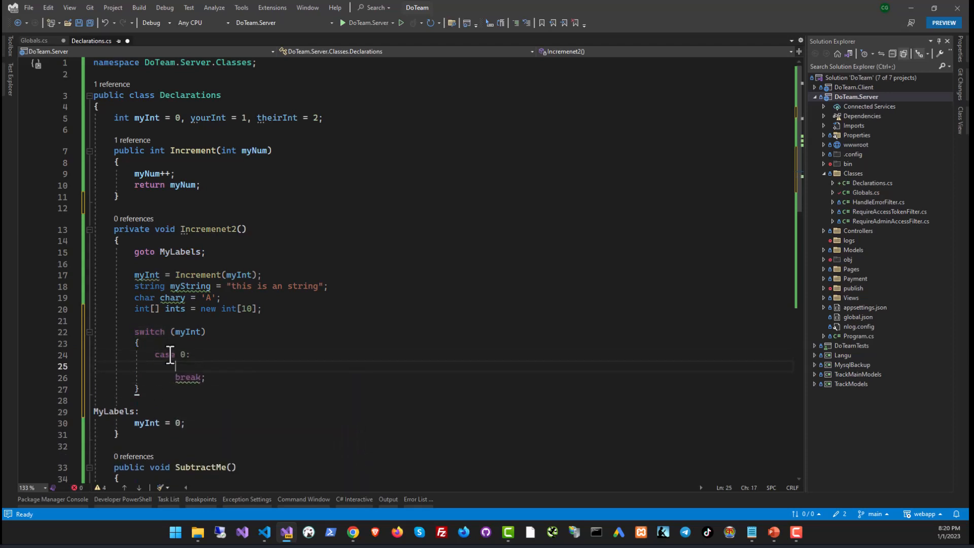
{"action": "type", "text": "myString = \"Myint is 0"}
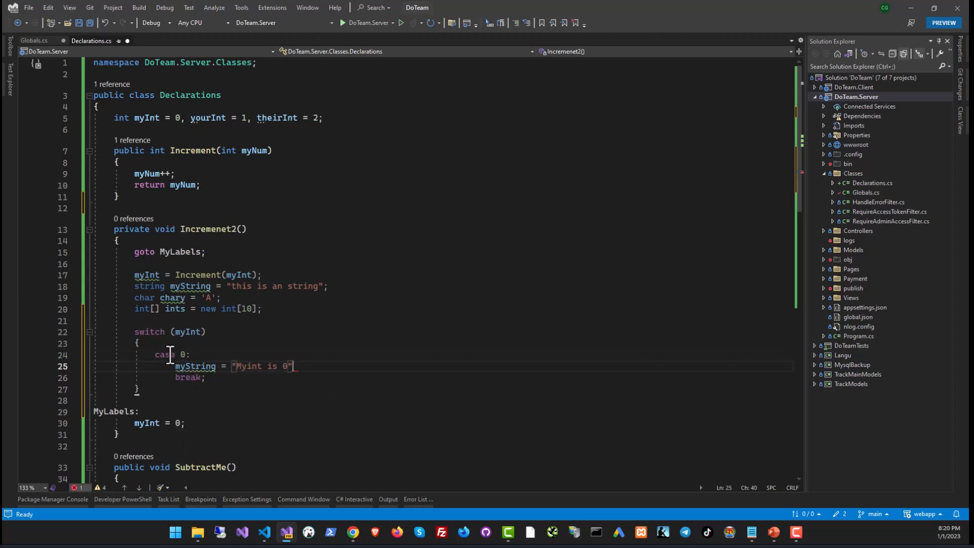
{"action": "type", "text": "case 1:"}
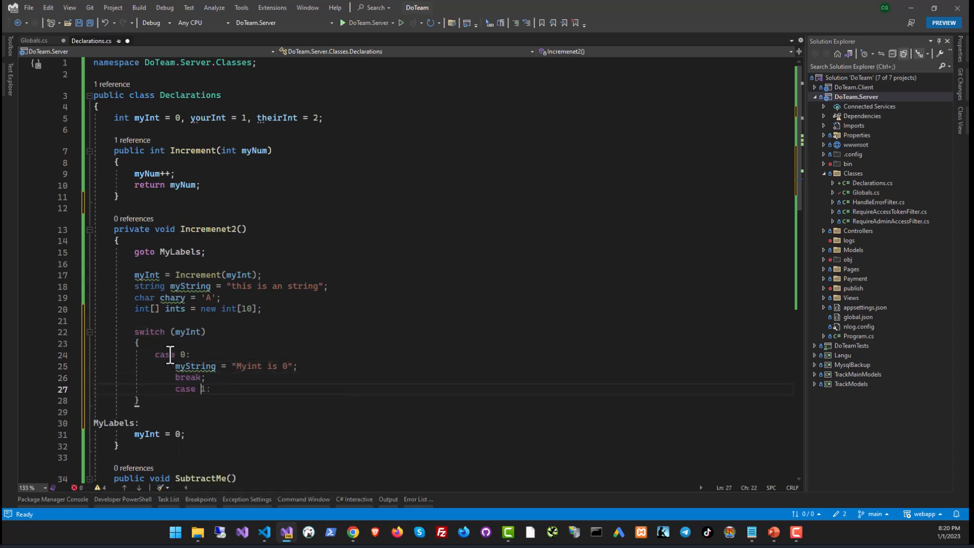
{"action": "type", "text": "myString = \"Myint is 1\";"}
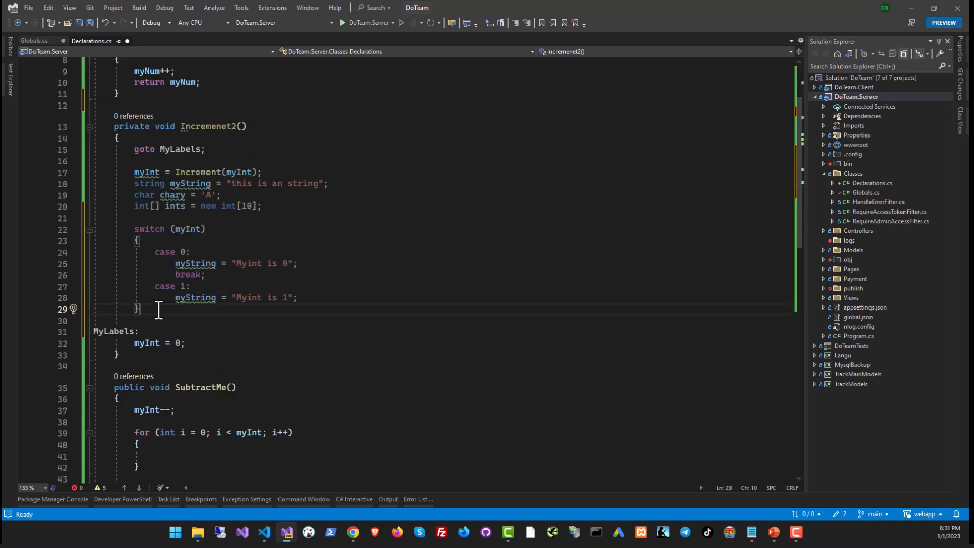
Step: Declare anonymous-type var person = new { Name = "Jeet", Age = 42 } after the switch
{"action": "type", "text": "var"}
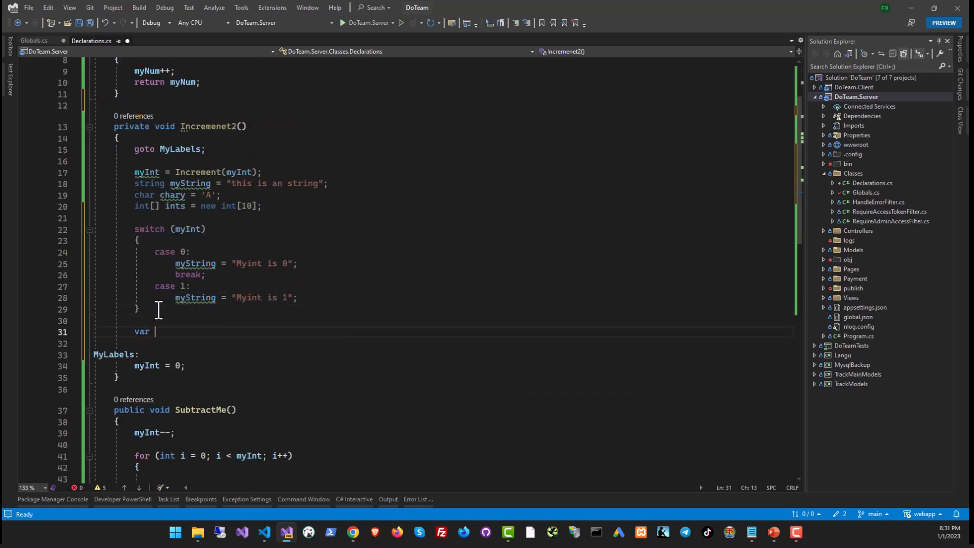
{"action": "type", "text": "person ="}
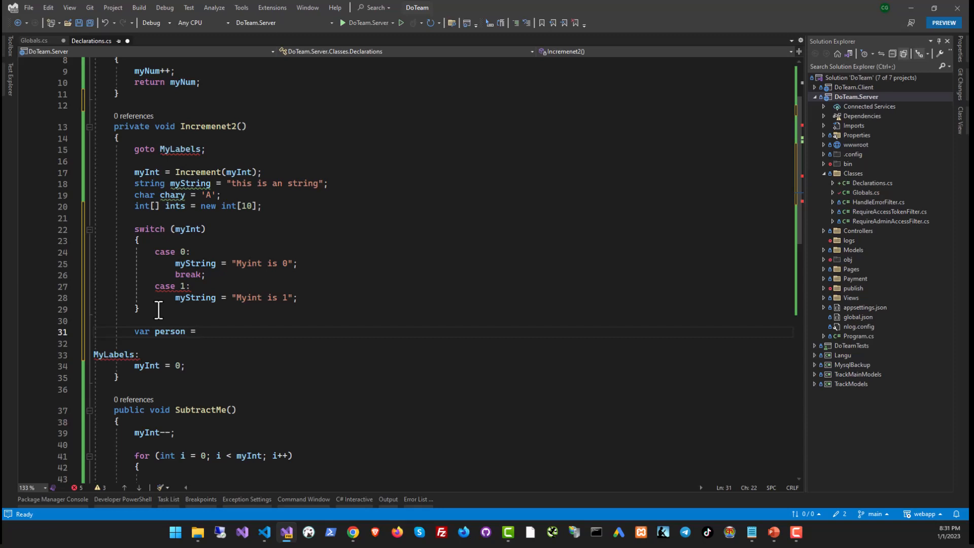
{"action": "type", "text": "new"}
{"action": "type", "text": "{"}
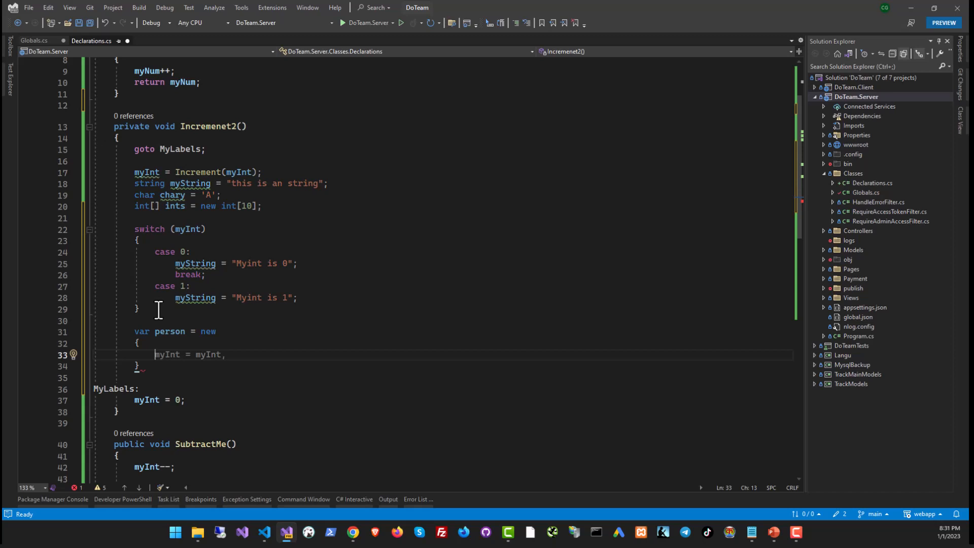
{"action": "type", "text": "Name"}
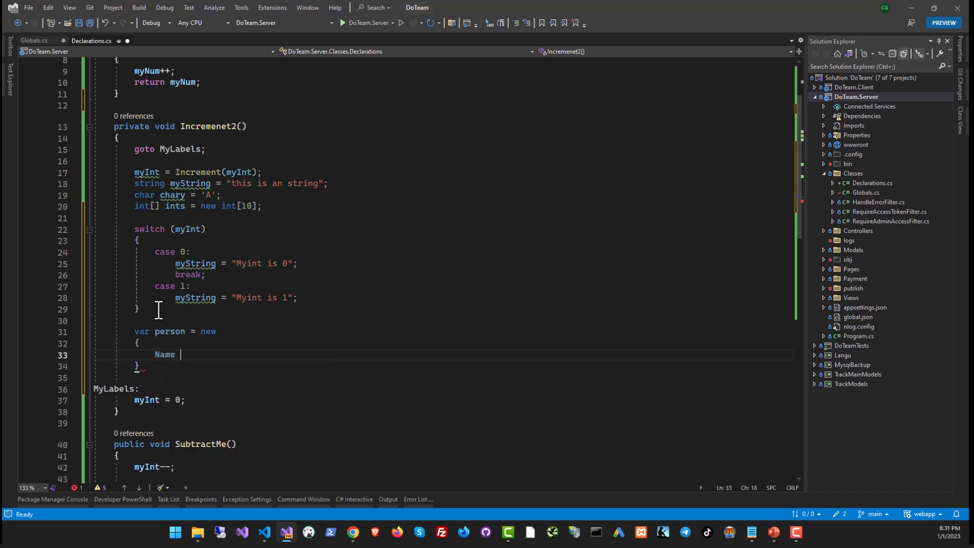
{"action": "type", "text": "= \"Jeet\","}
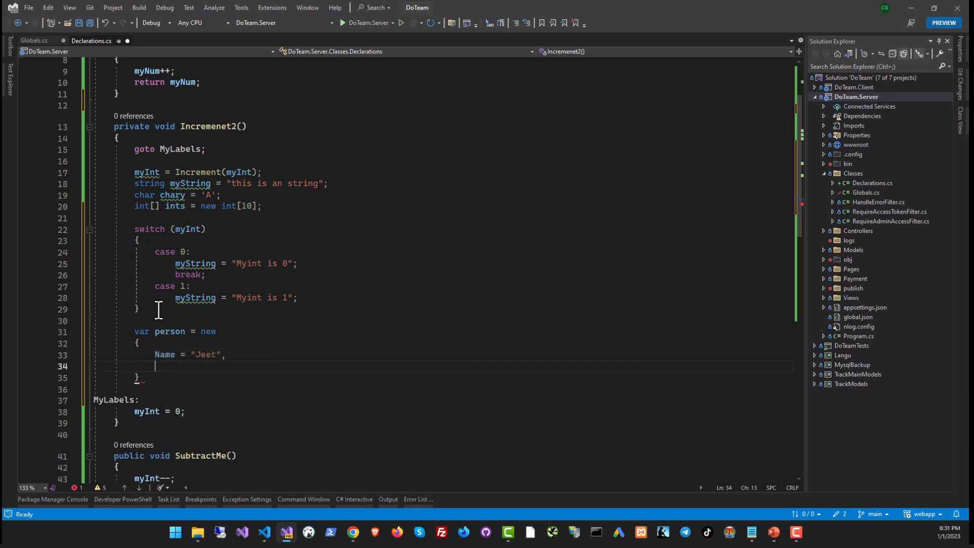
{"action": "type", "text": "Age = 42"}
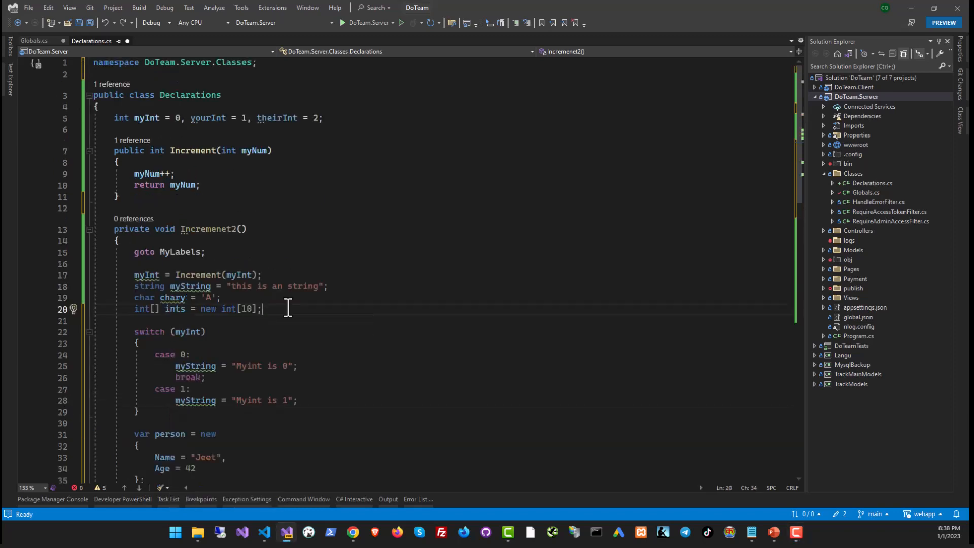
Step: Wrap the switch in #if DEBUG with a closing #endif before the person declaration
{"action": "type", "text": "#"}
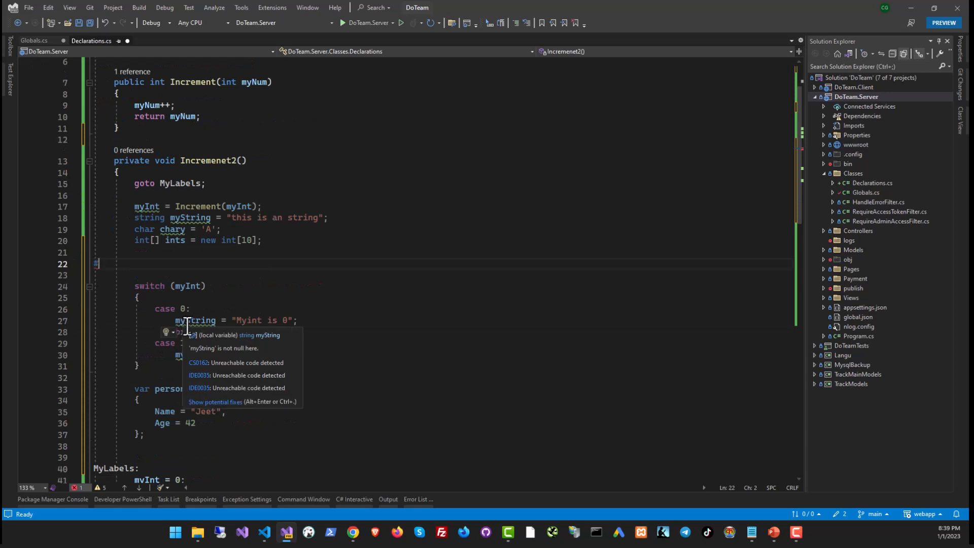
{"action": "type", "text": "#if"}
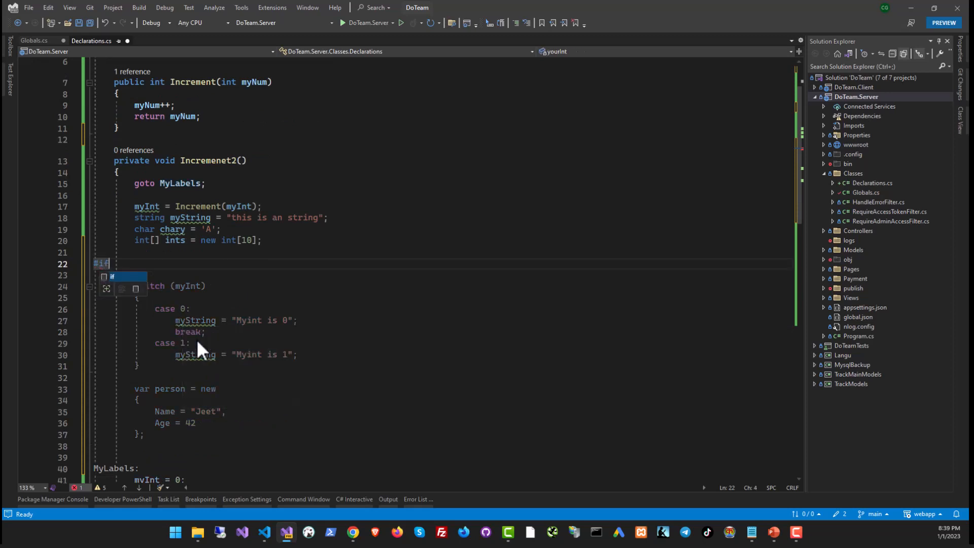
{"action": "type", "text": "DEBUG"}
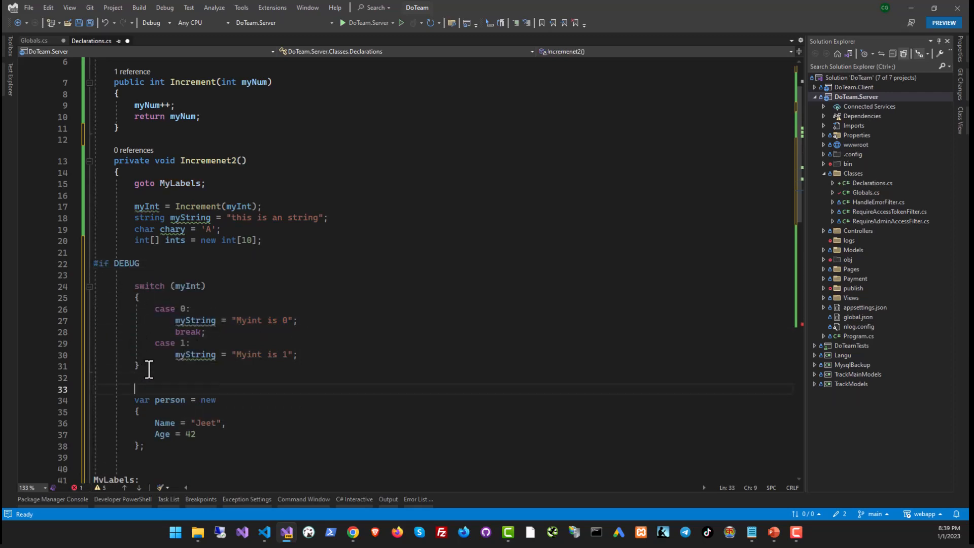
{"action": "type", "text": "#endif"}
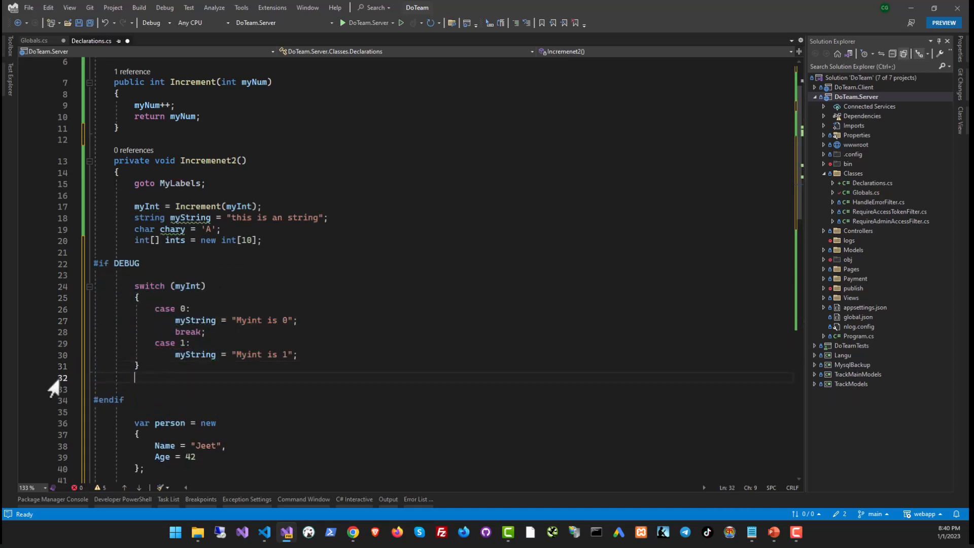
Step: Add an #elif !DEBUG branch containing a copy of the switch
{"action": "type", "text": "#elid"}
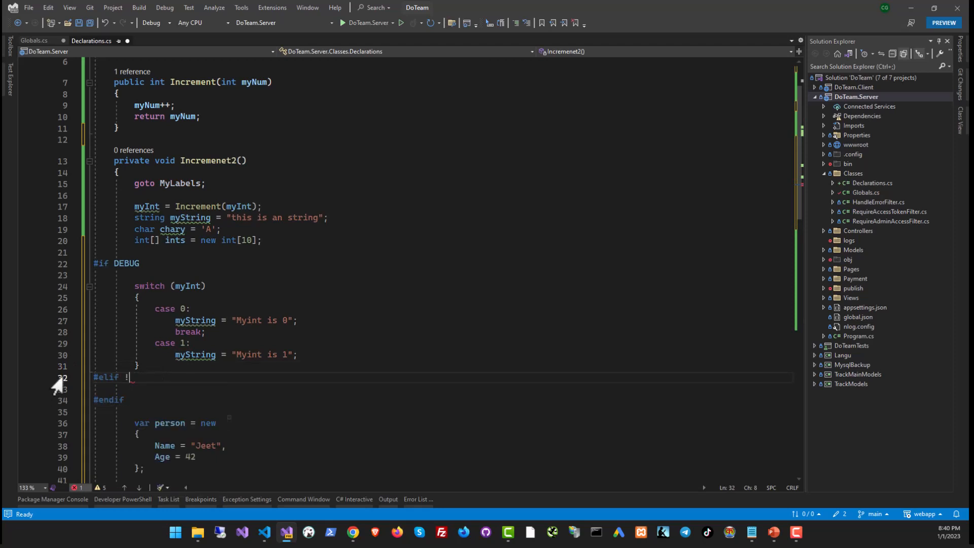
{"action": "type", "text": "DEBUG"}
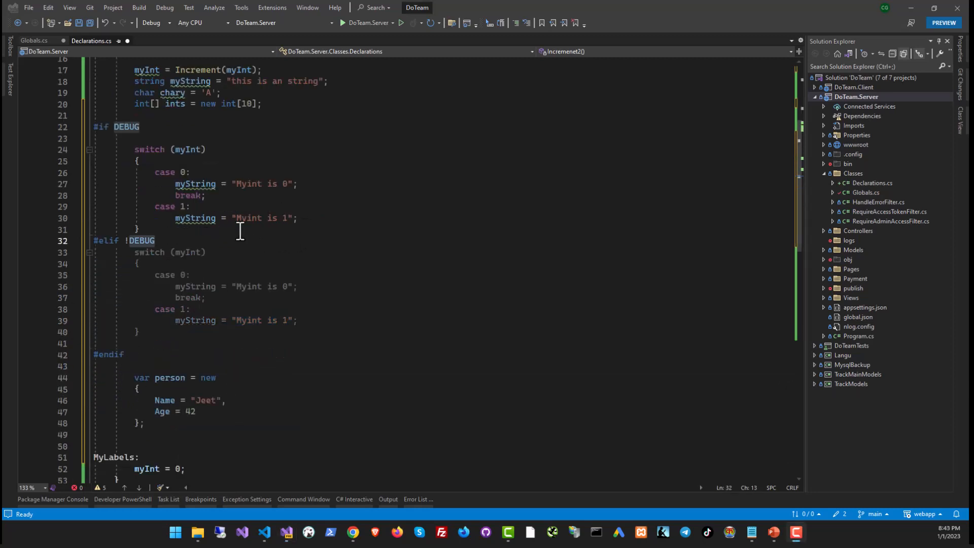
{"action": "mouse_move", "coordinate": [196, 195]}
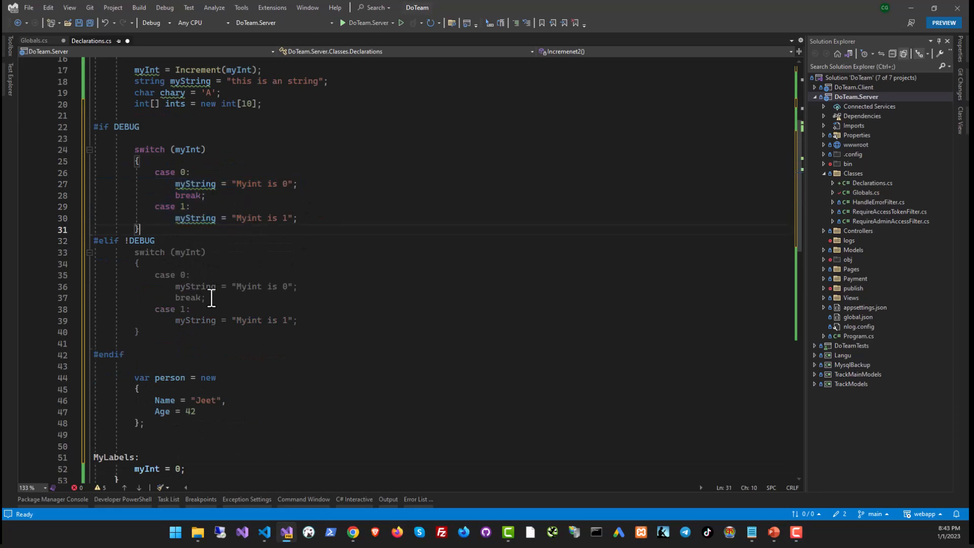
{"action": "left_click_drag", "start_coordinate": [133, 251], "coordinate": [140, 331]}
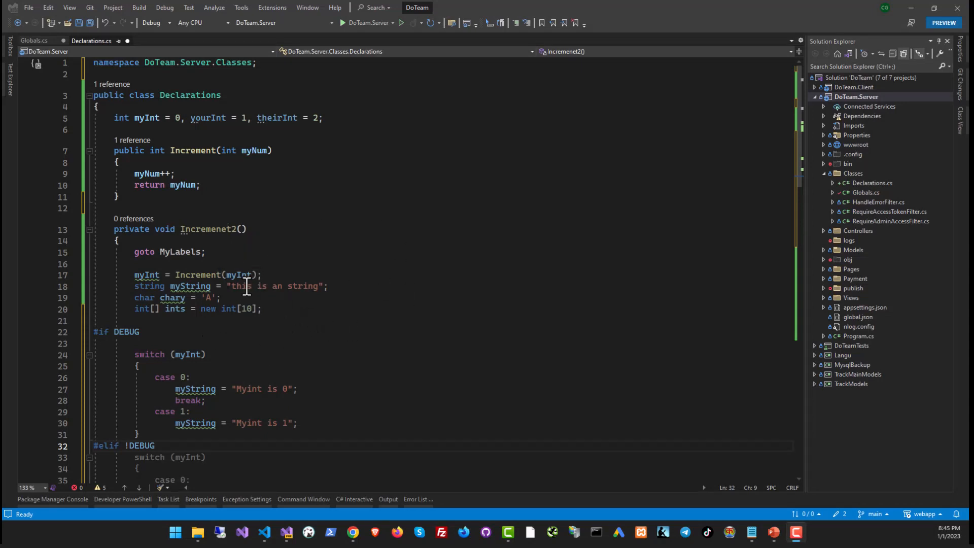
{"action": "scroll", "scroll_direction": "down", "scroll_amount": 3}
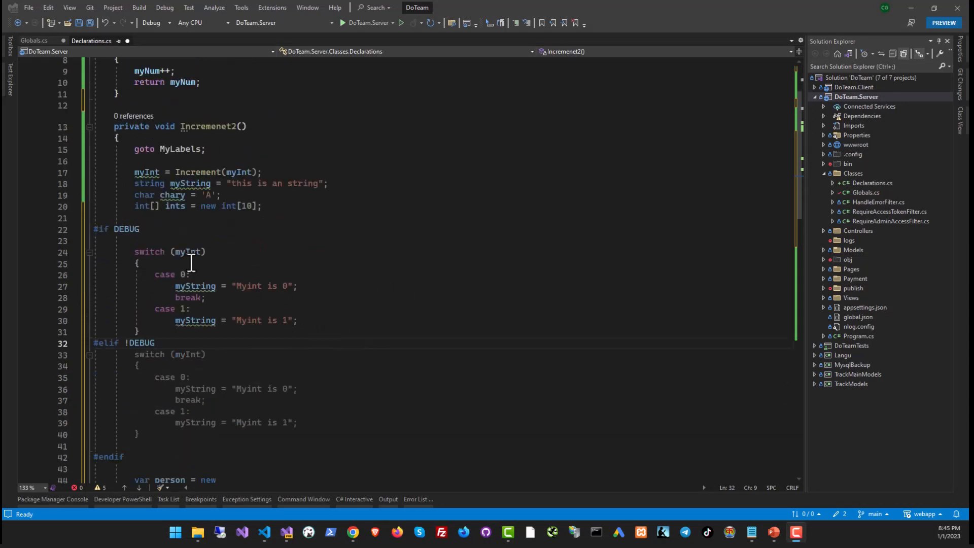